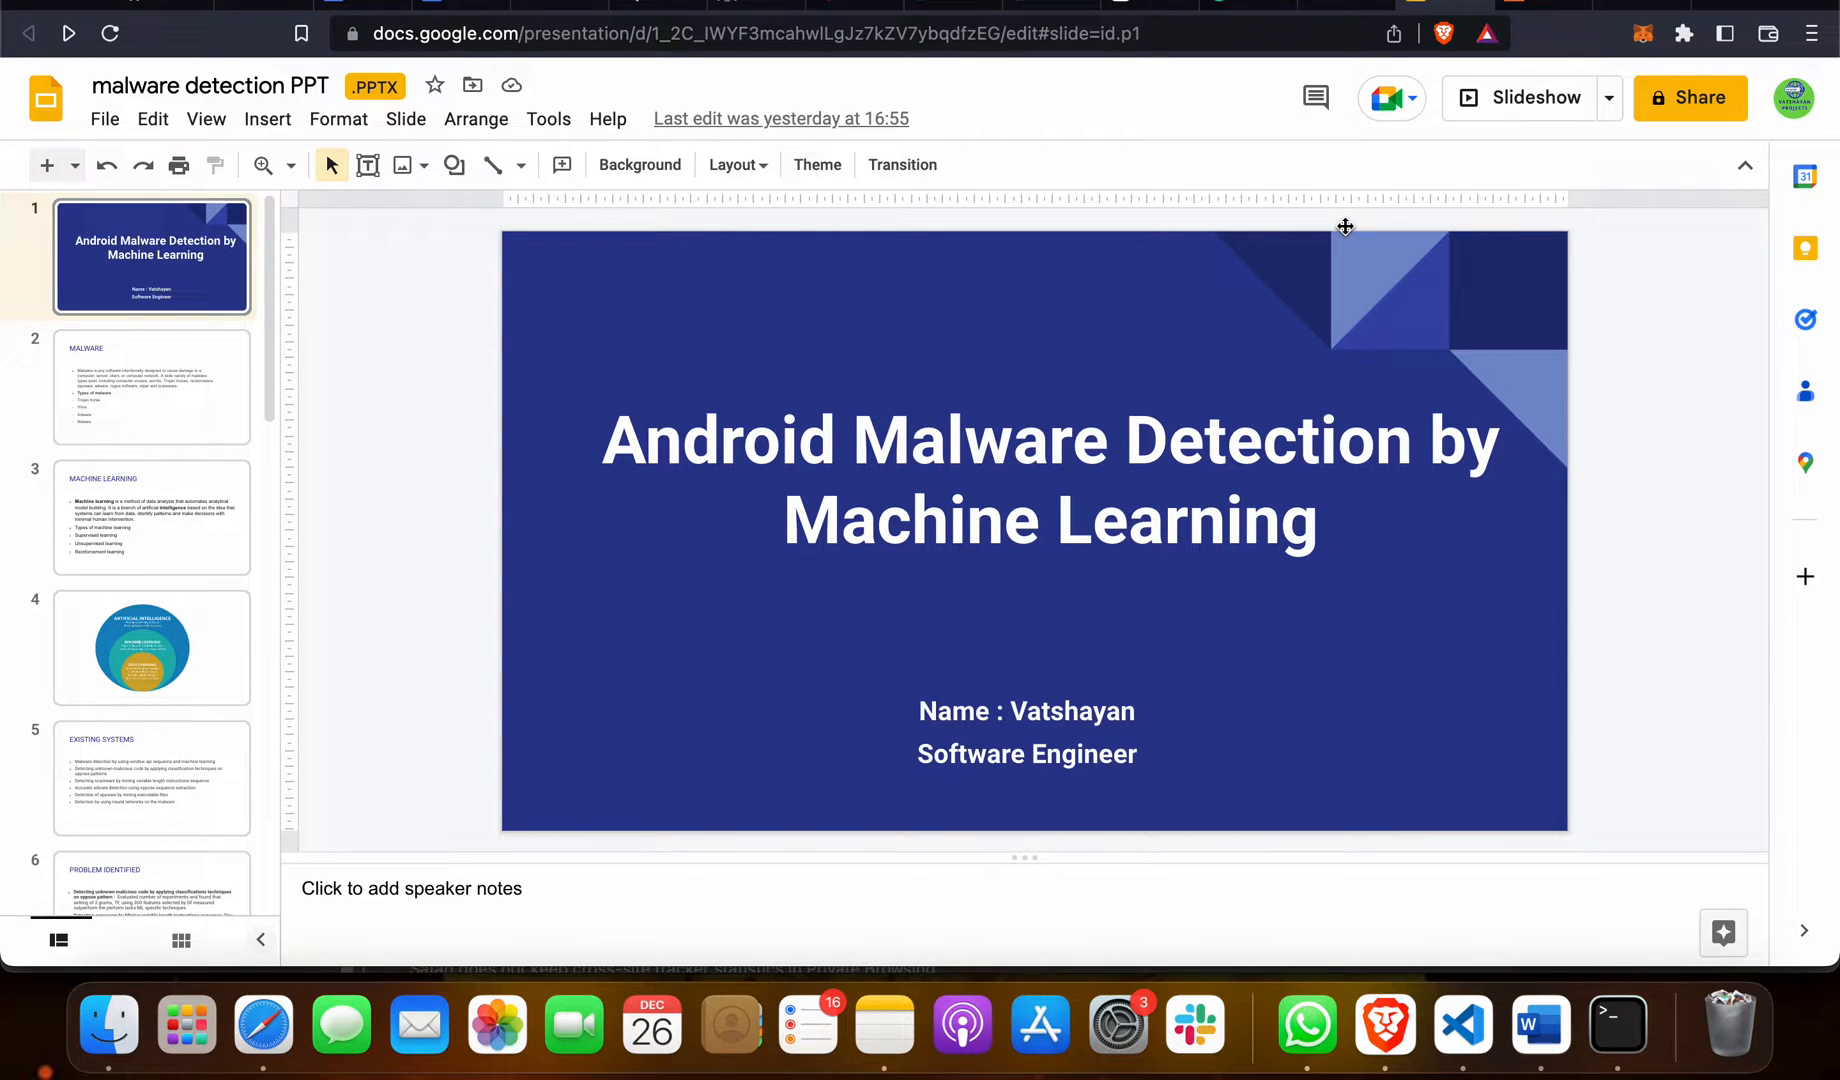
{"action": "mouse_move", "coordinate": [1617, 133]}
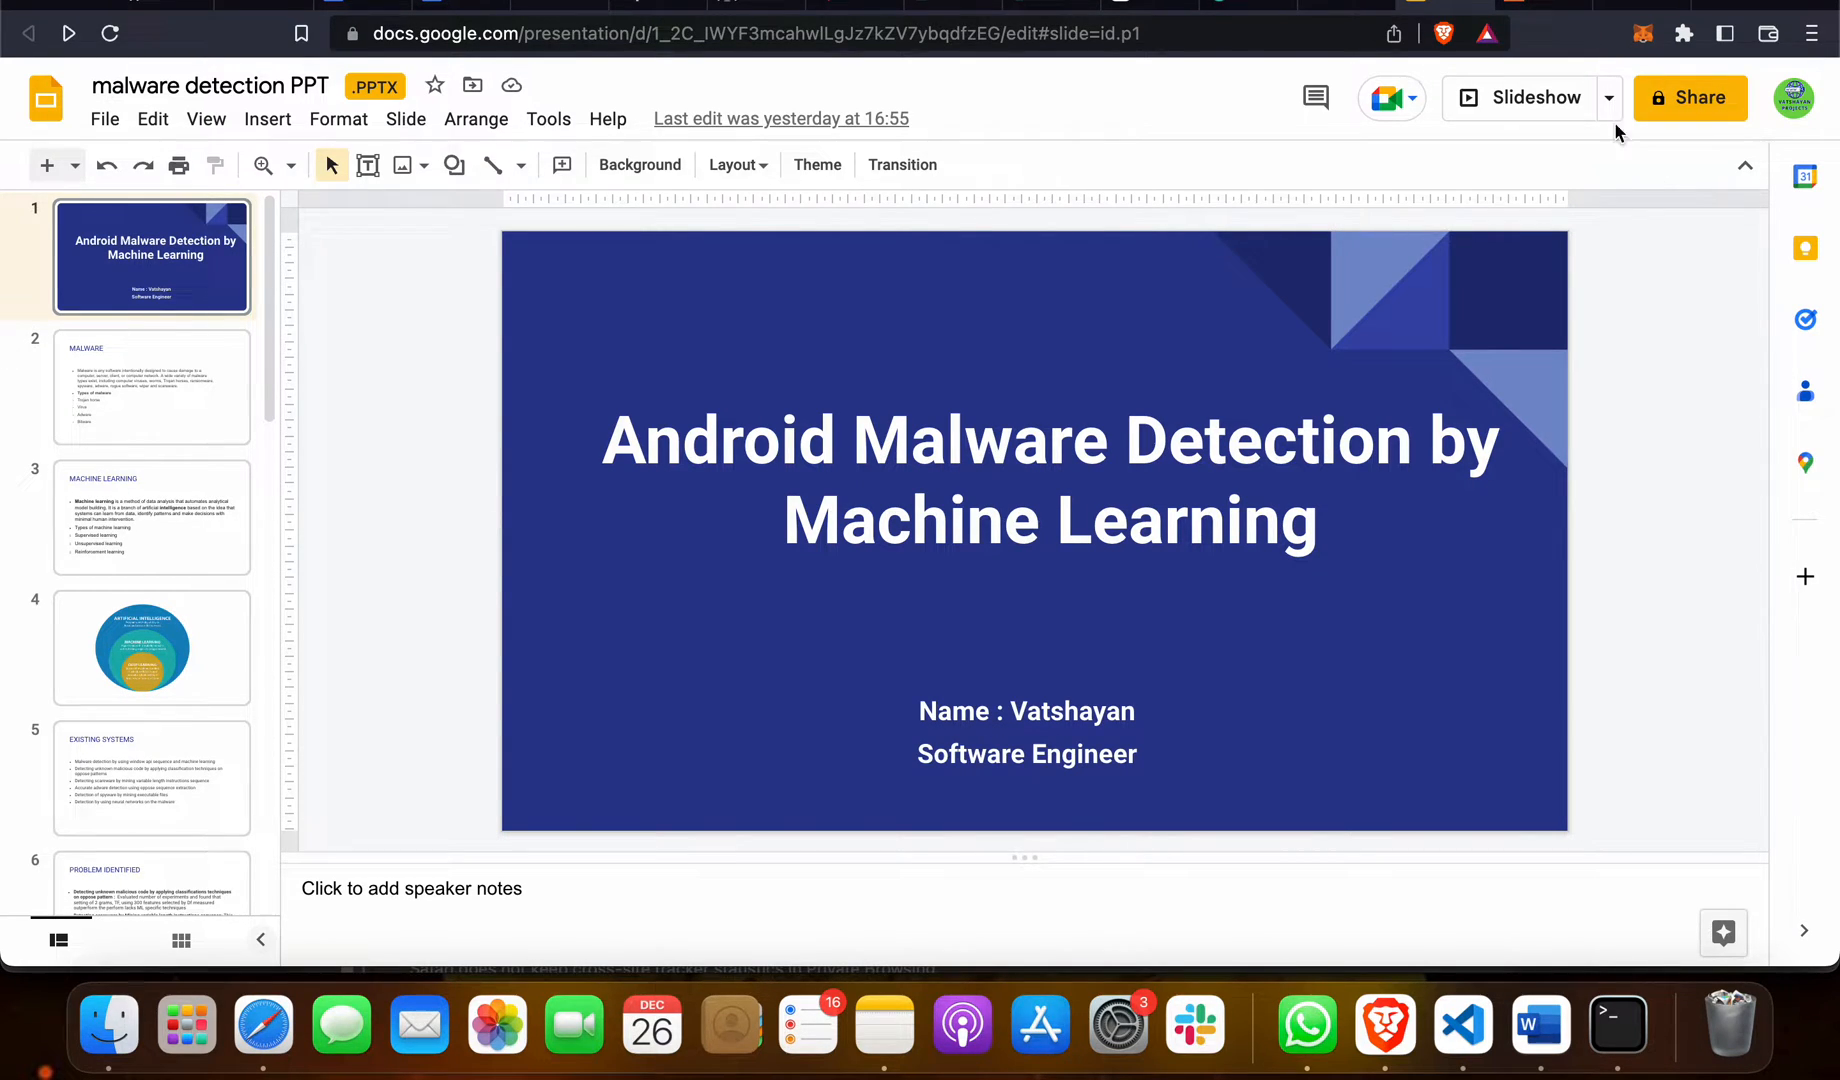
{"action": "left_click", "coordinate": [1531, 97]}
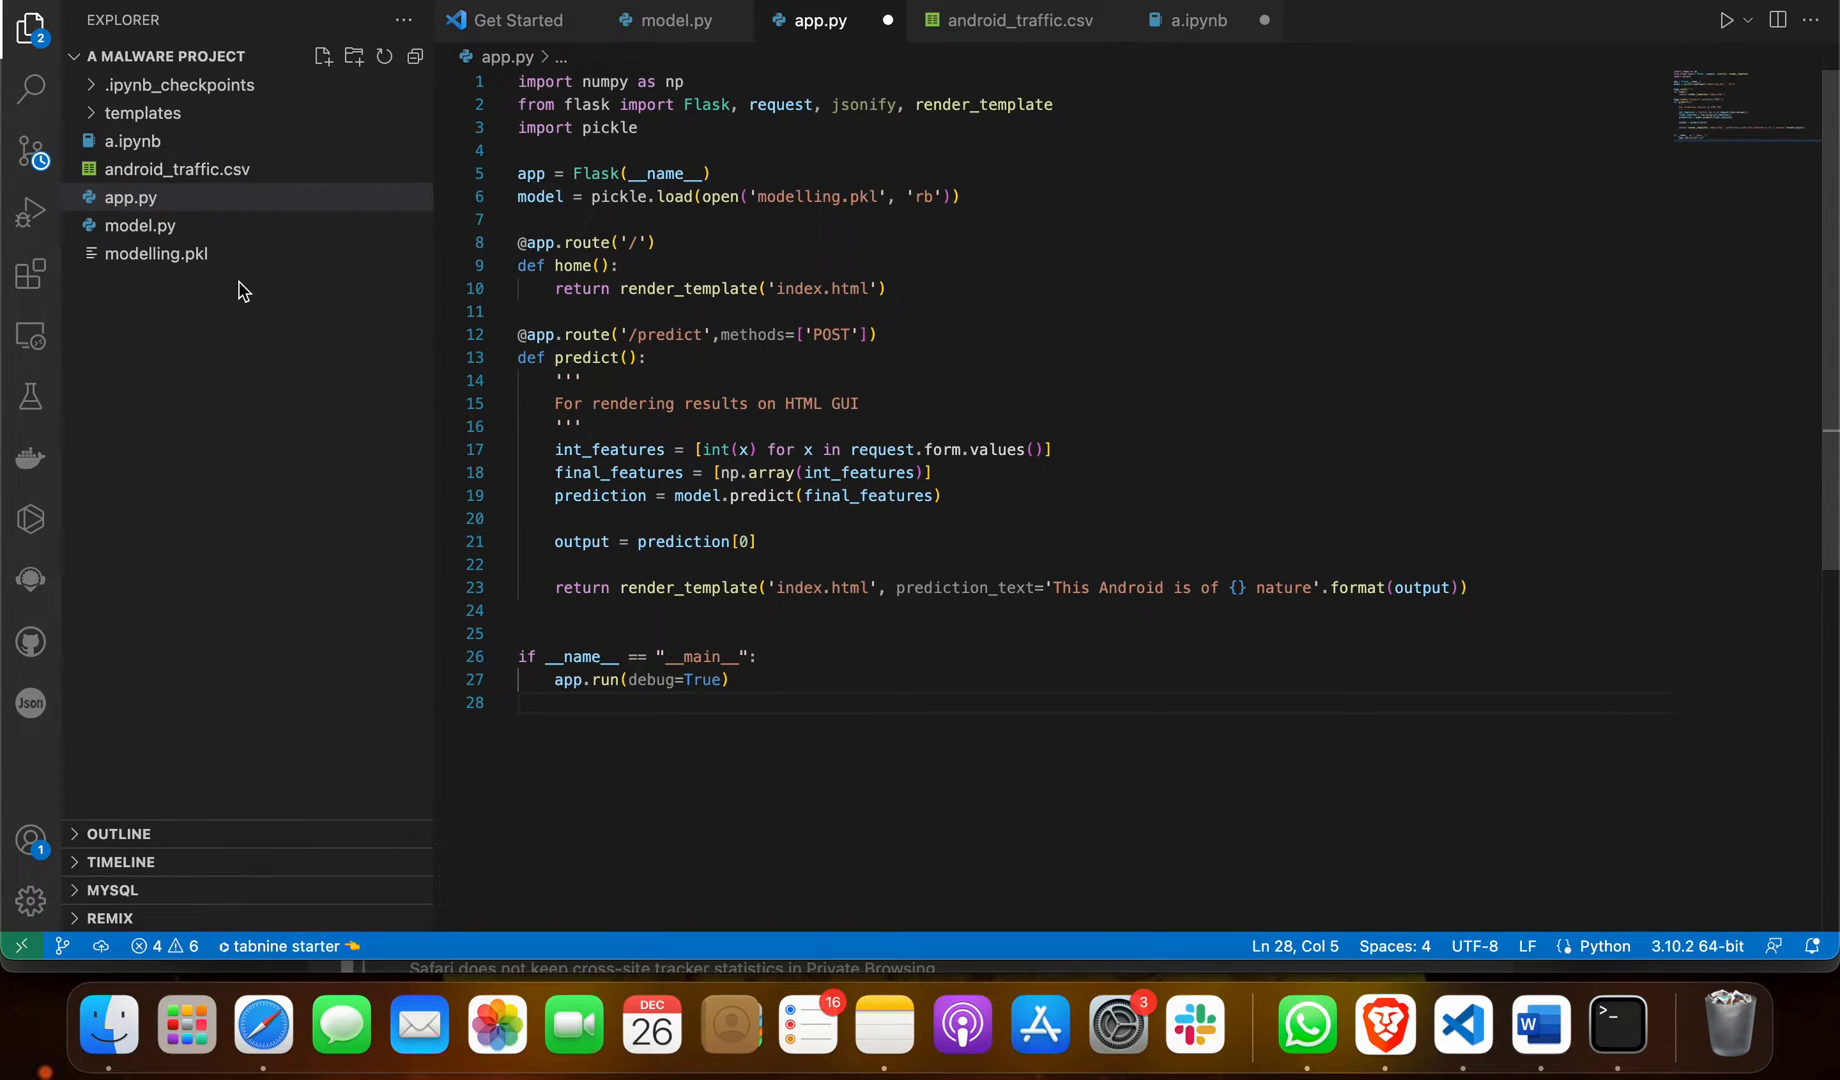
{"action": "mouse_move", "coordinate": [183, 370]}
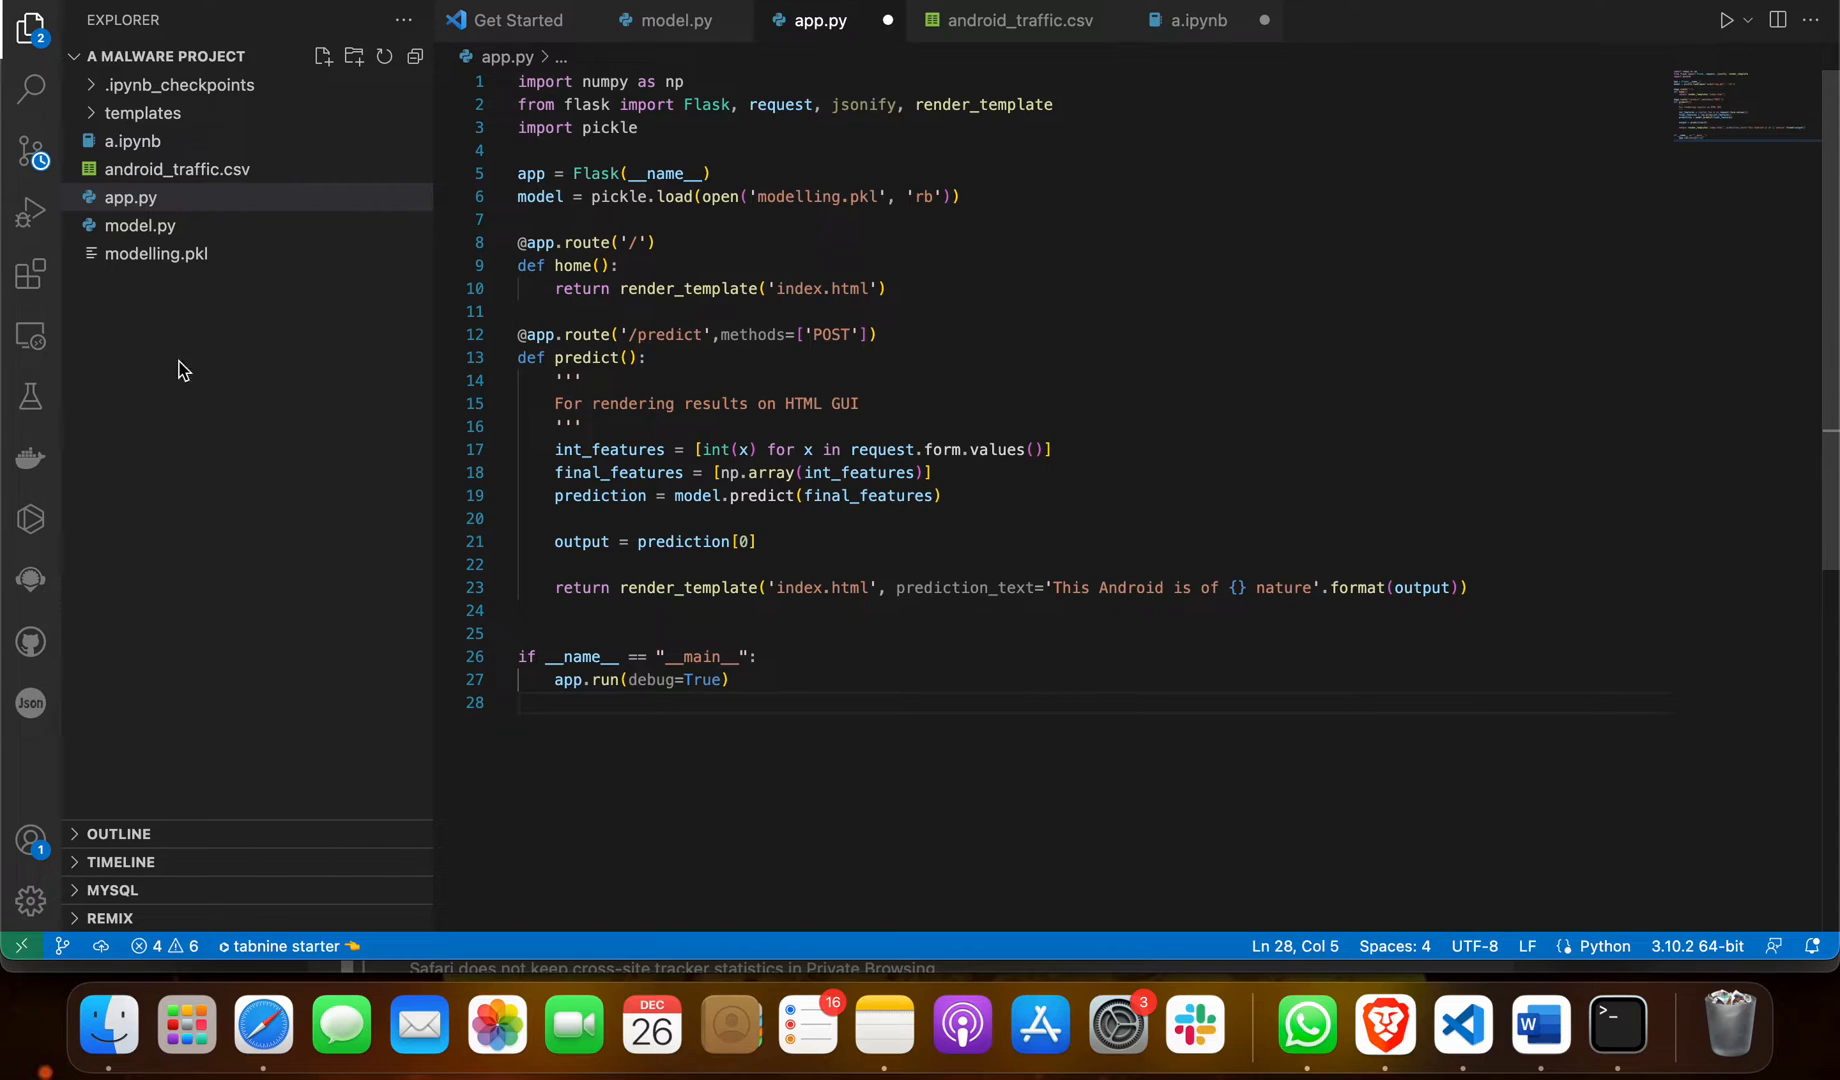
{"action": "mouse_move", "coordinate": [217, 169]}
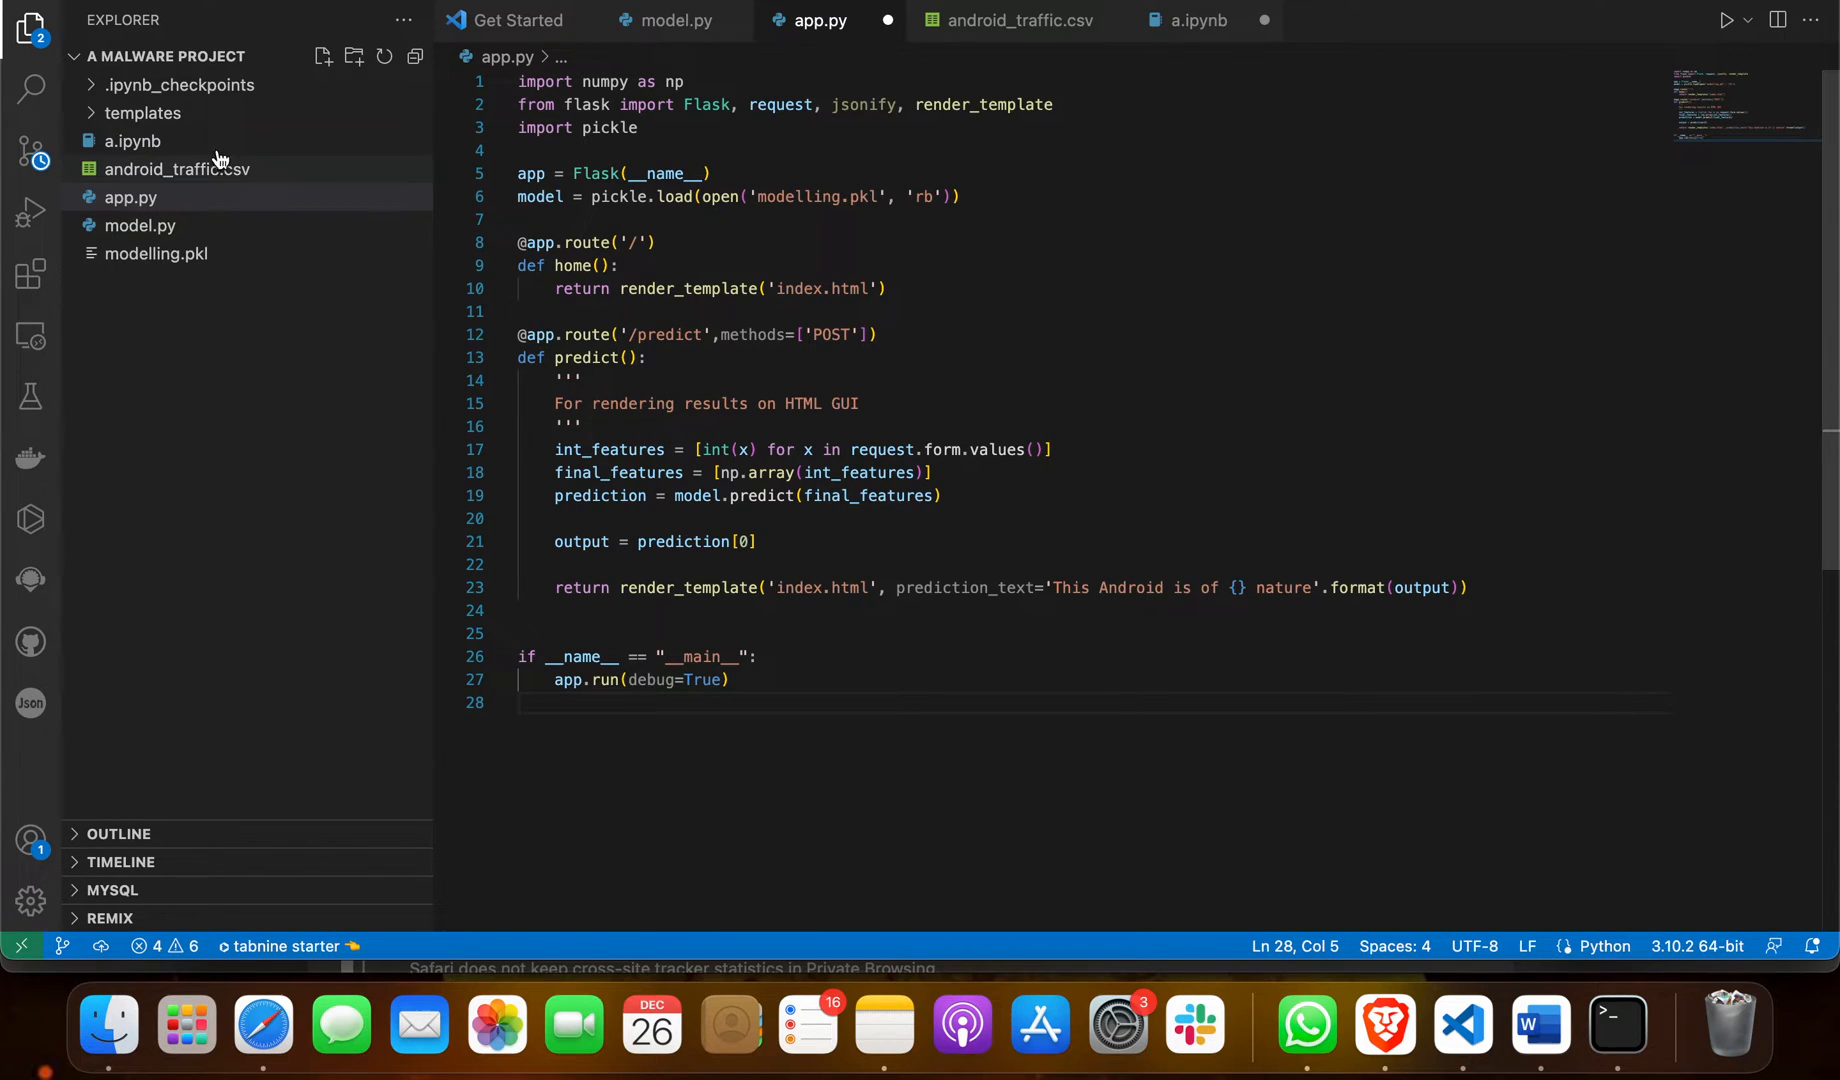
{"action": "mouse_move", "coordinate": [229, 345]}
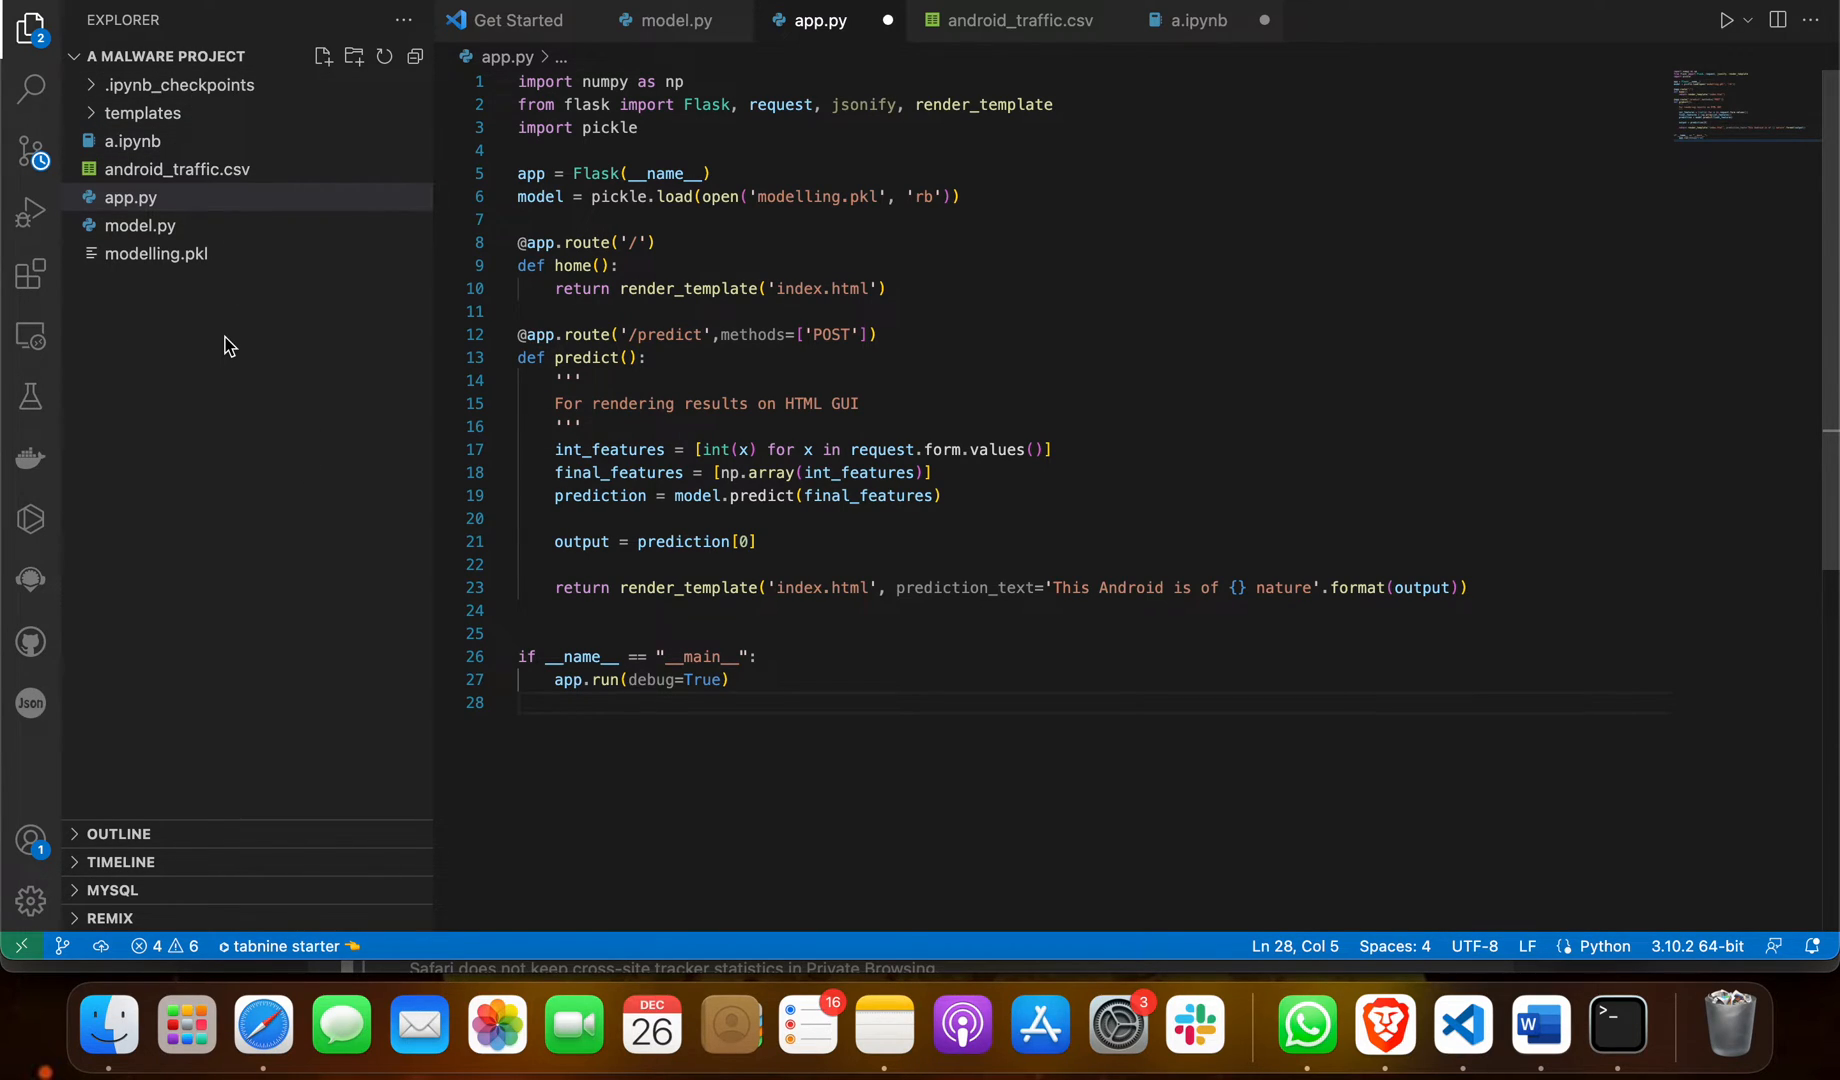
{"action": "mouse_move", "coordinate": [293, 265]}
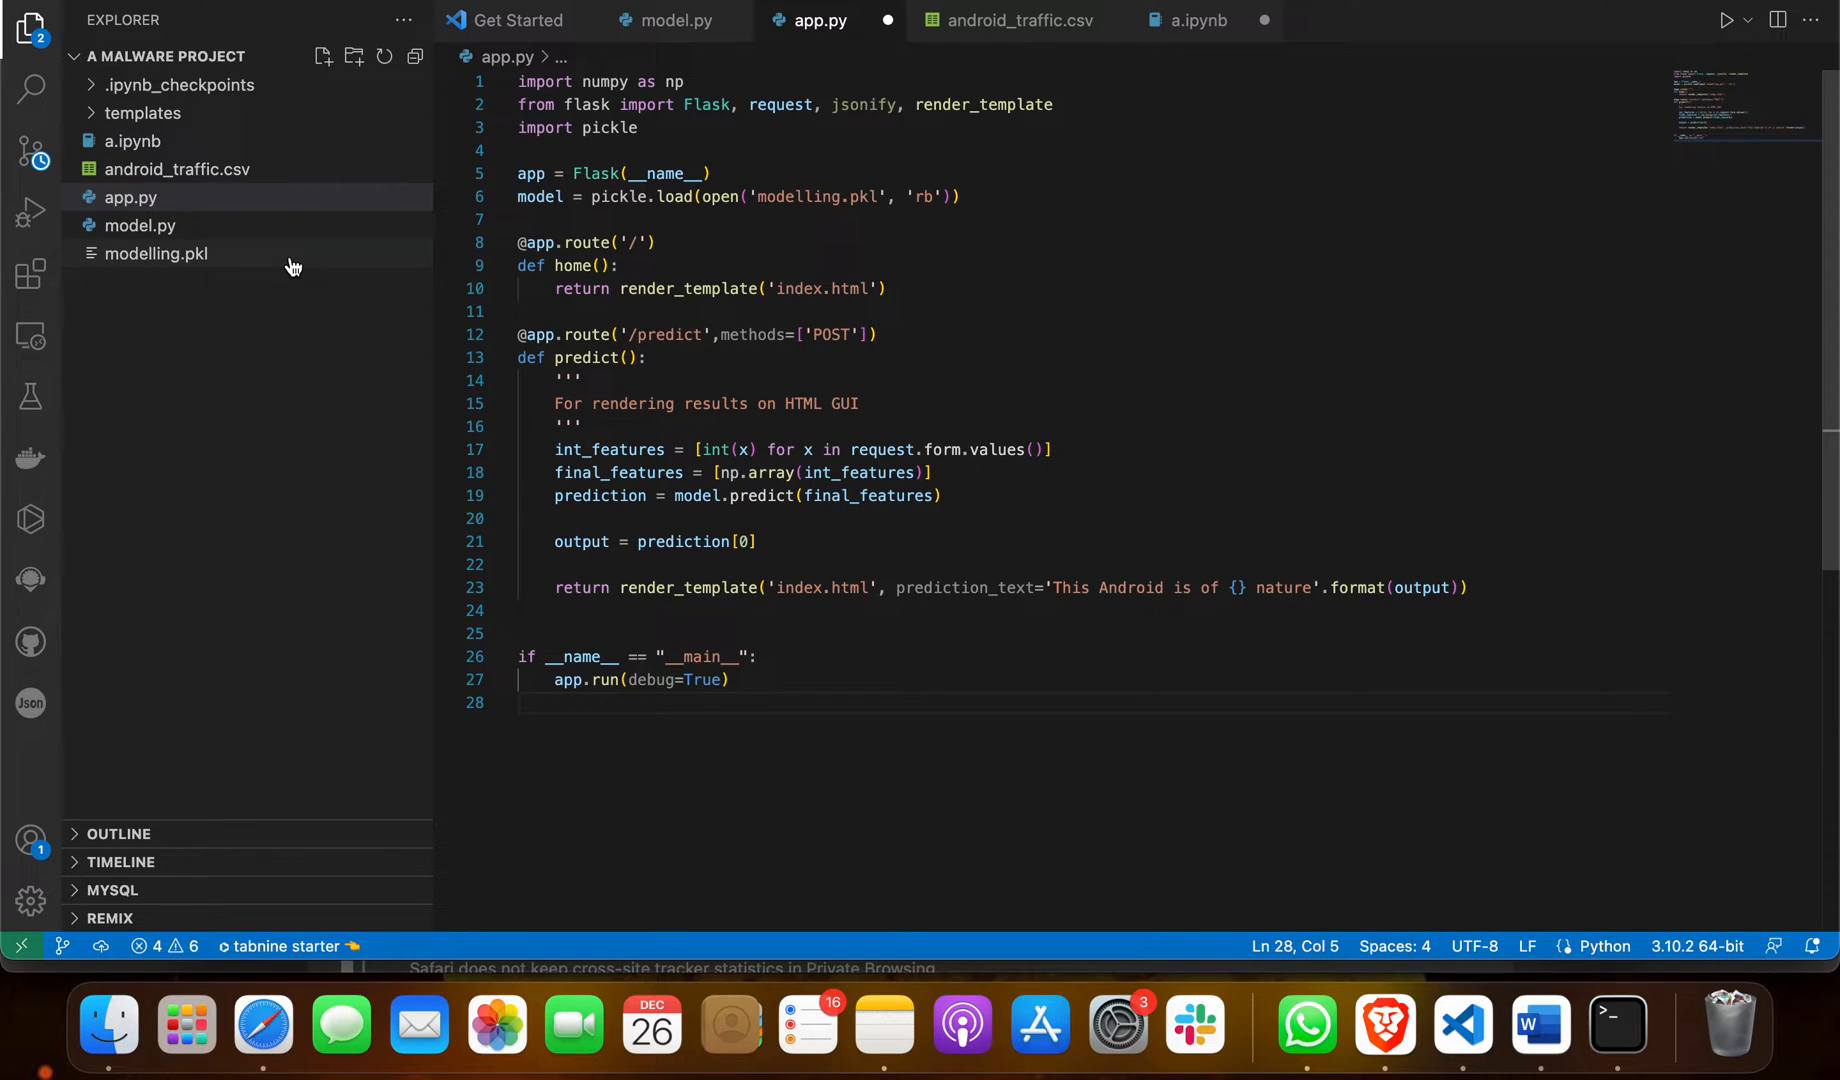
{"action": "mouse_move", "coordinate": [192, 205]}
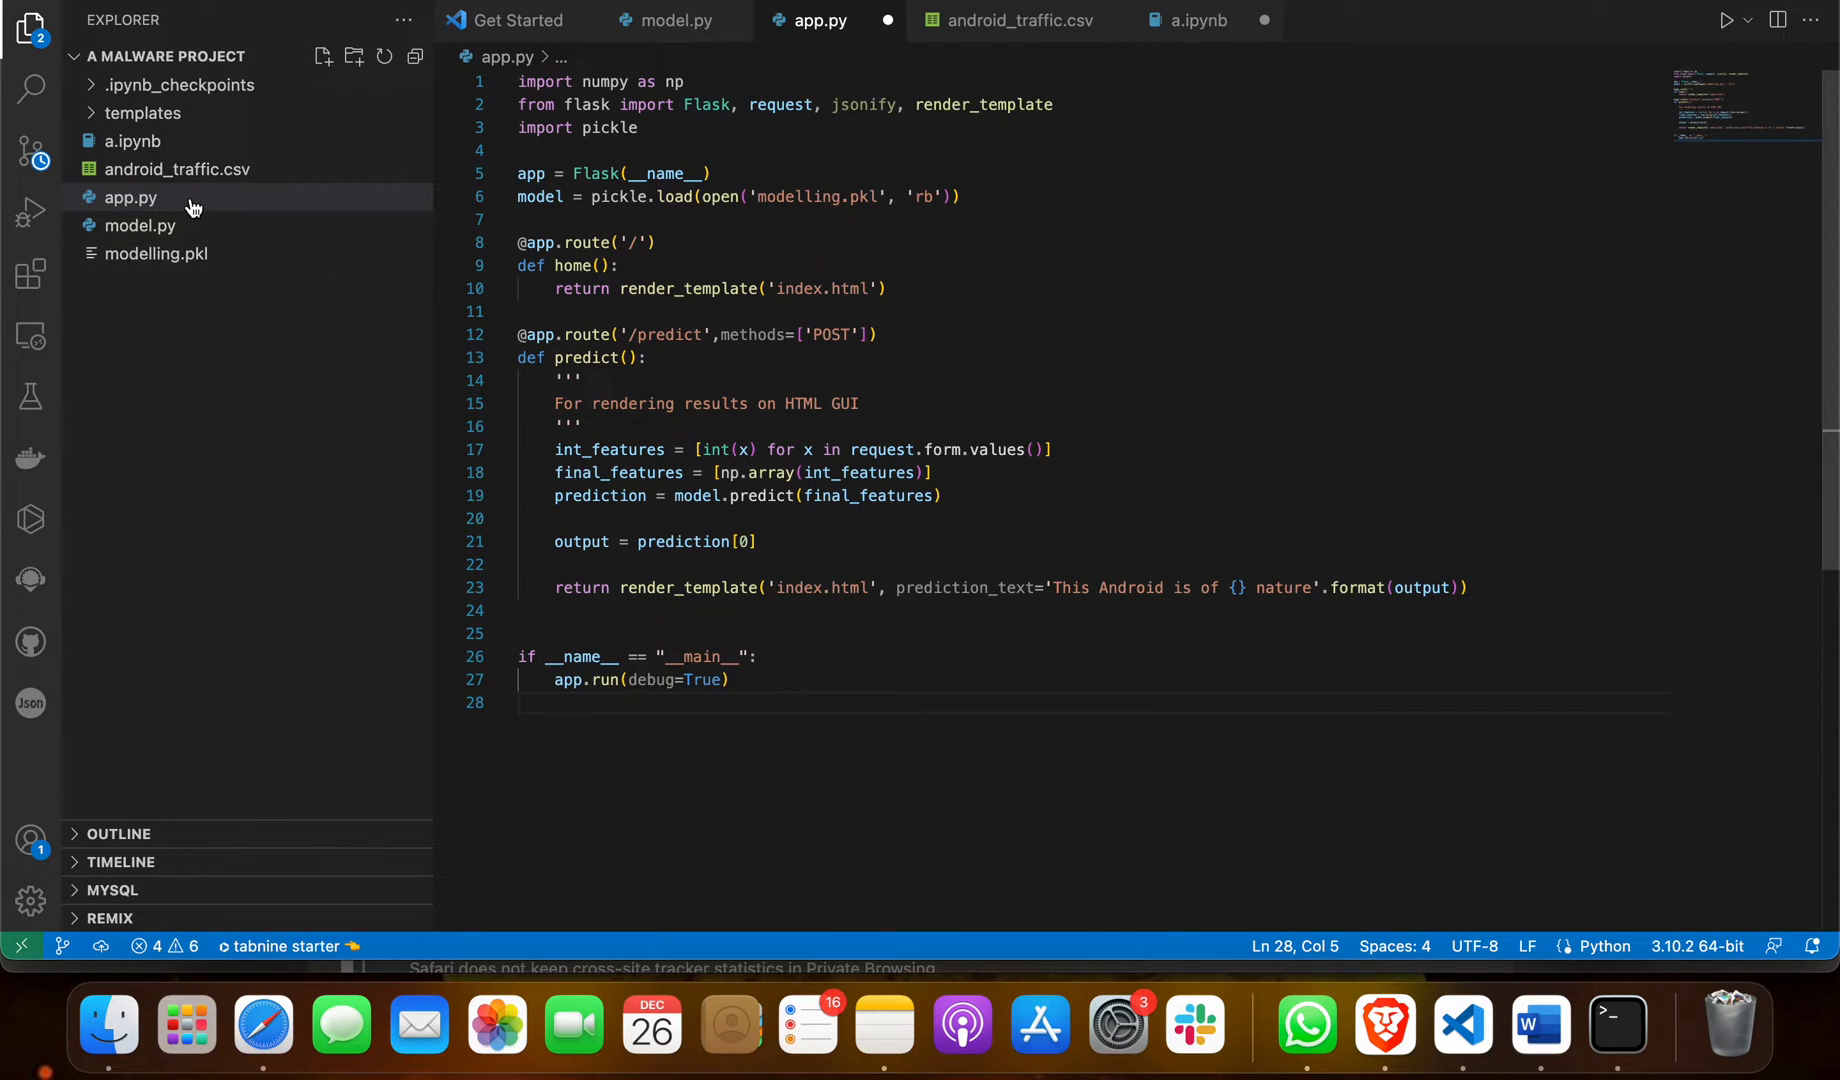
{"action": "right_click", "coordinate": [131, 197]}
{"action": "type", "text": "p"}
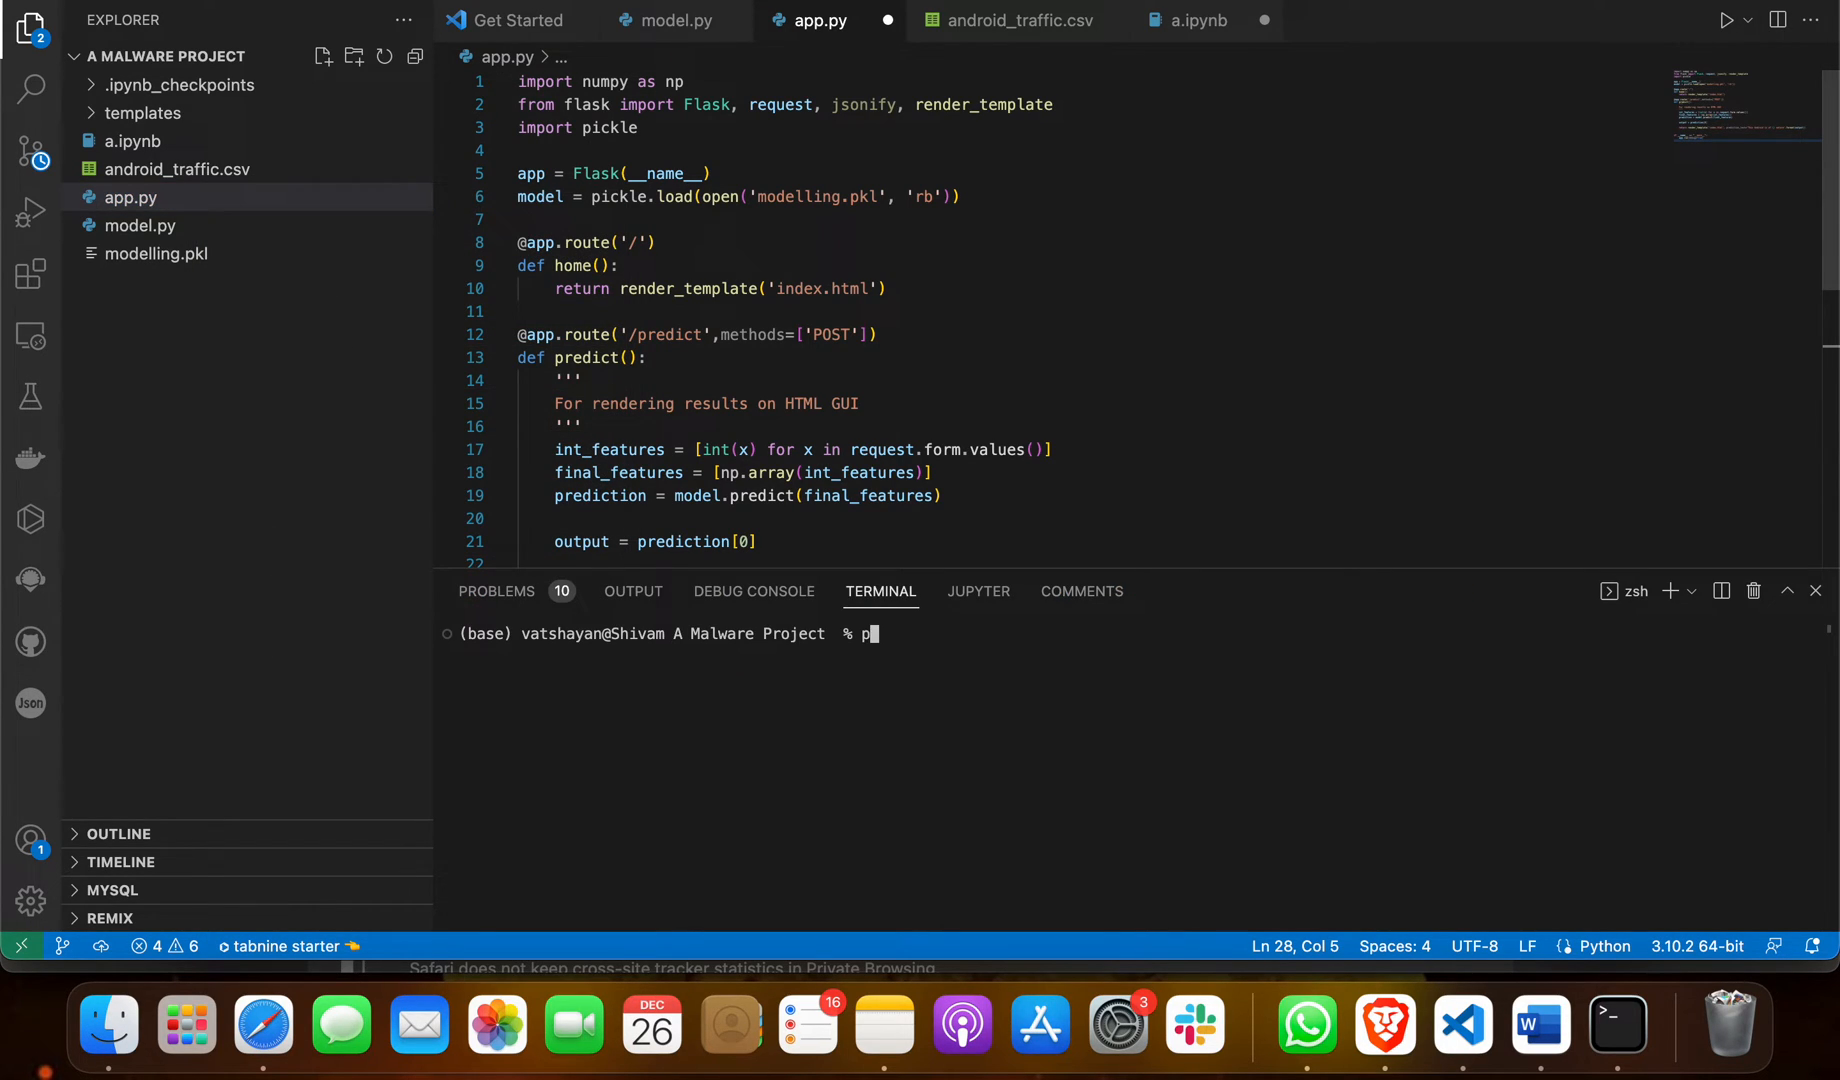
{"action": "type", "text": "ython app.py"}
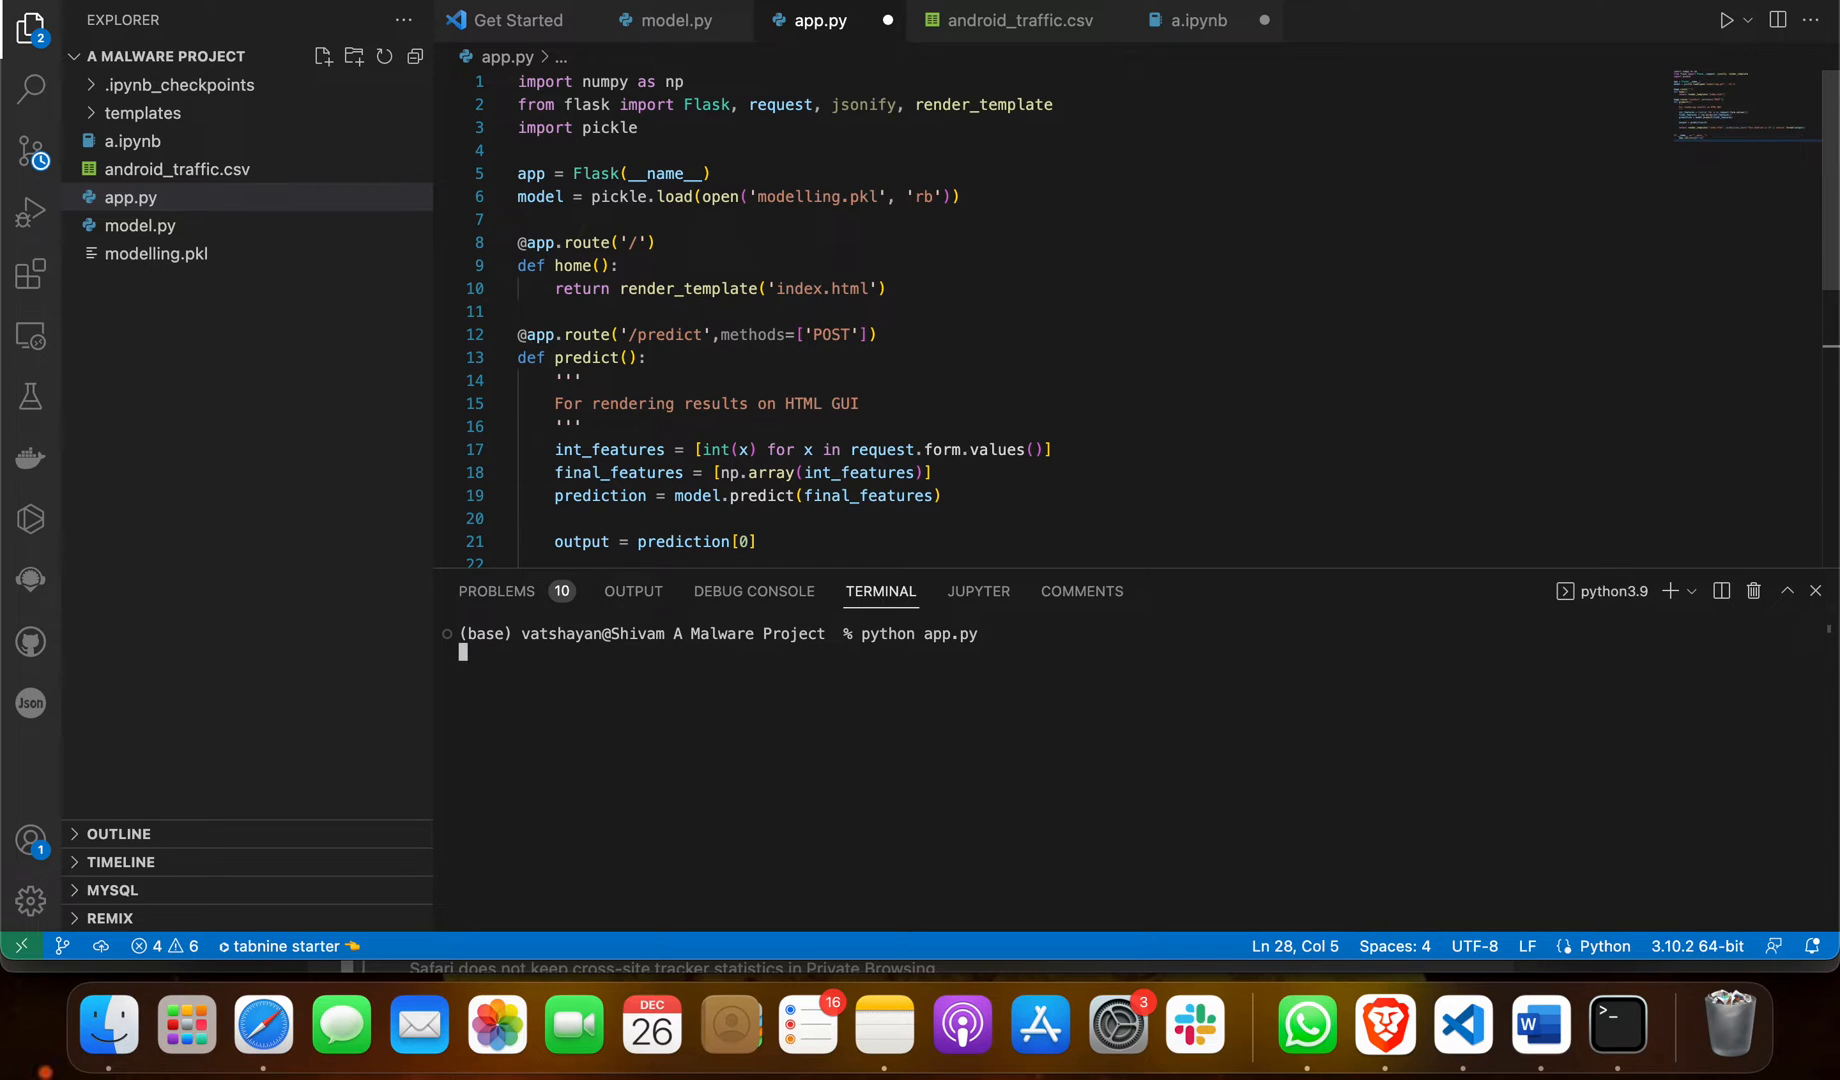
{"action": "key", "text": "Return"}
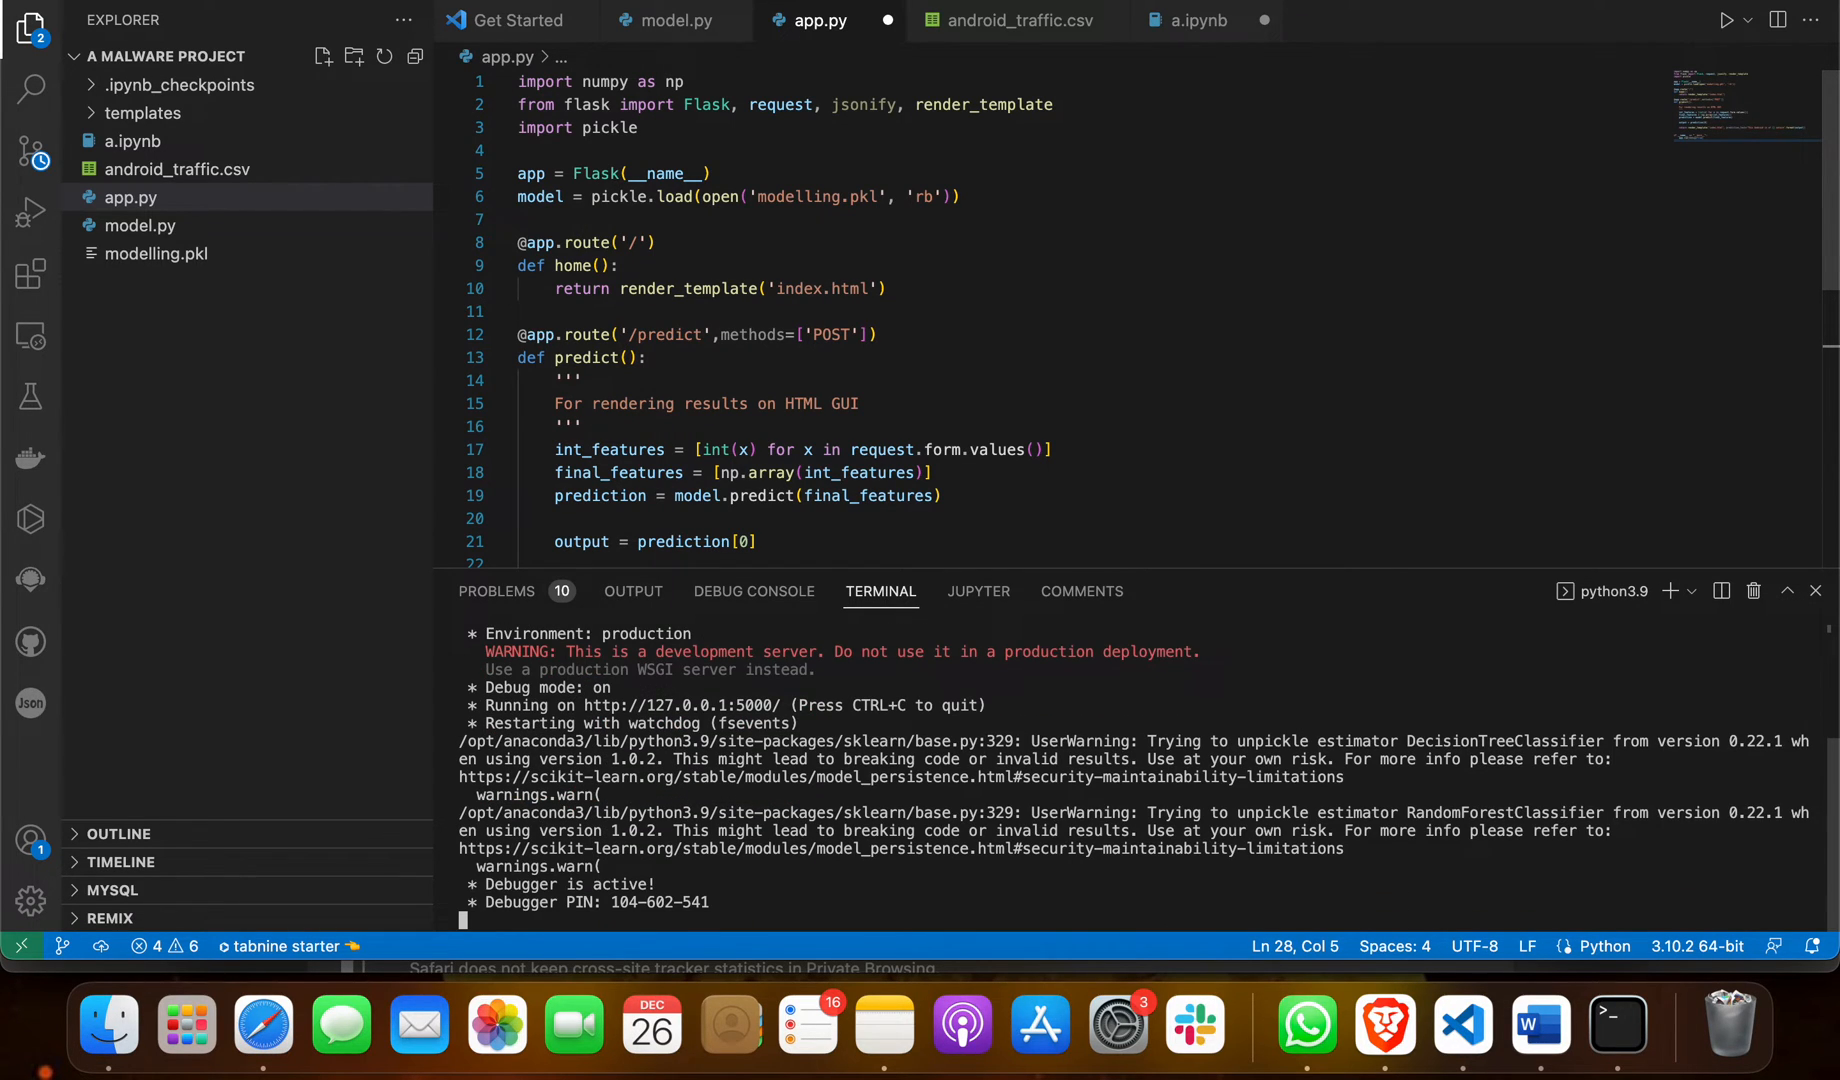
{"action": "mouse_move", "coordinate": [678, 704]}
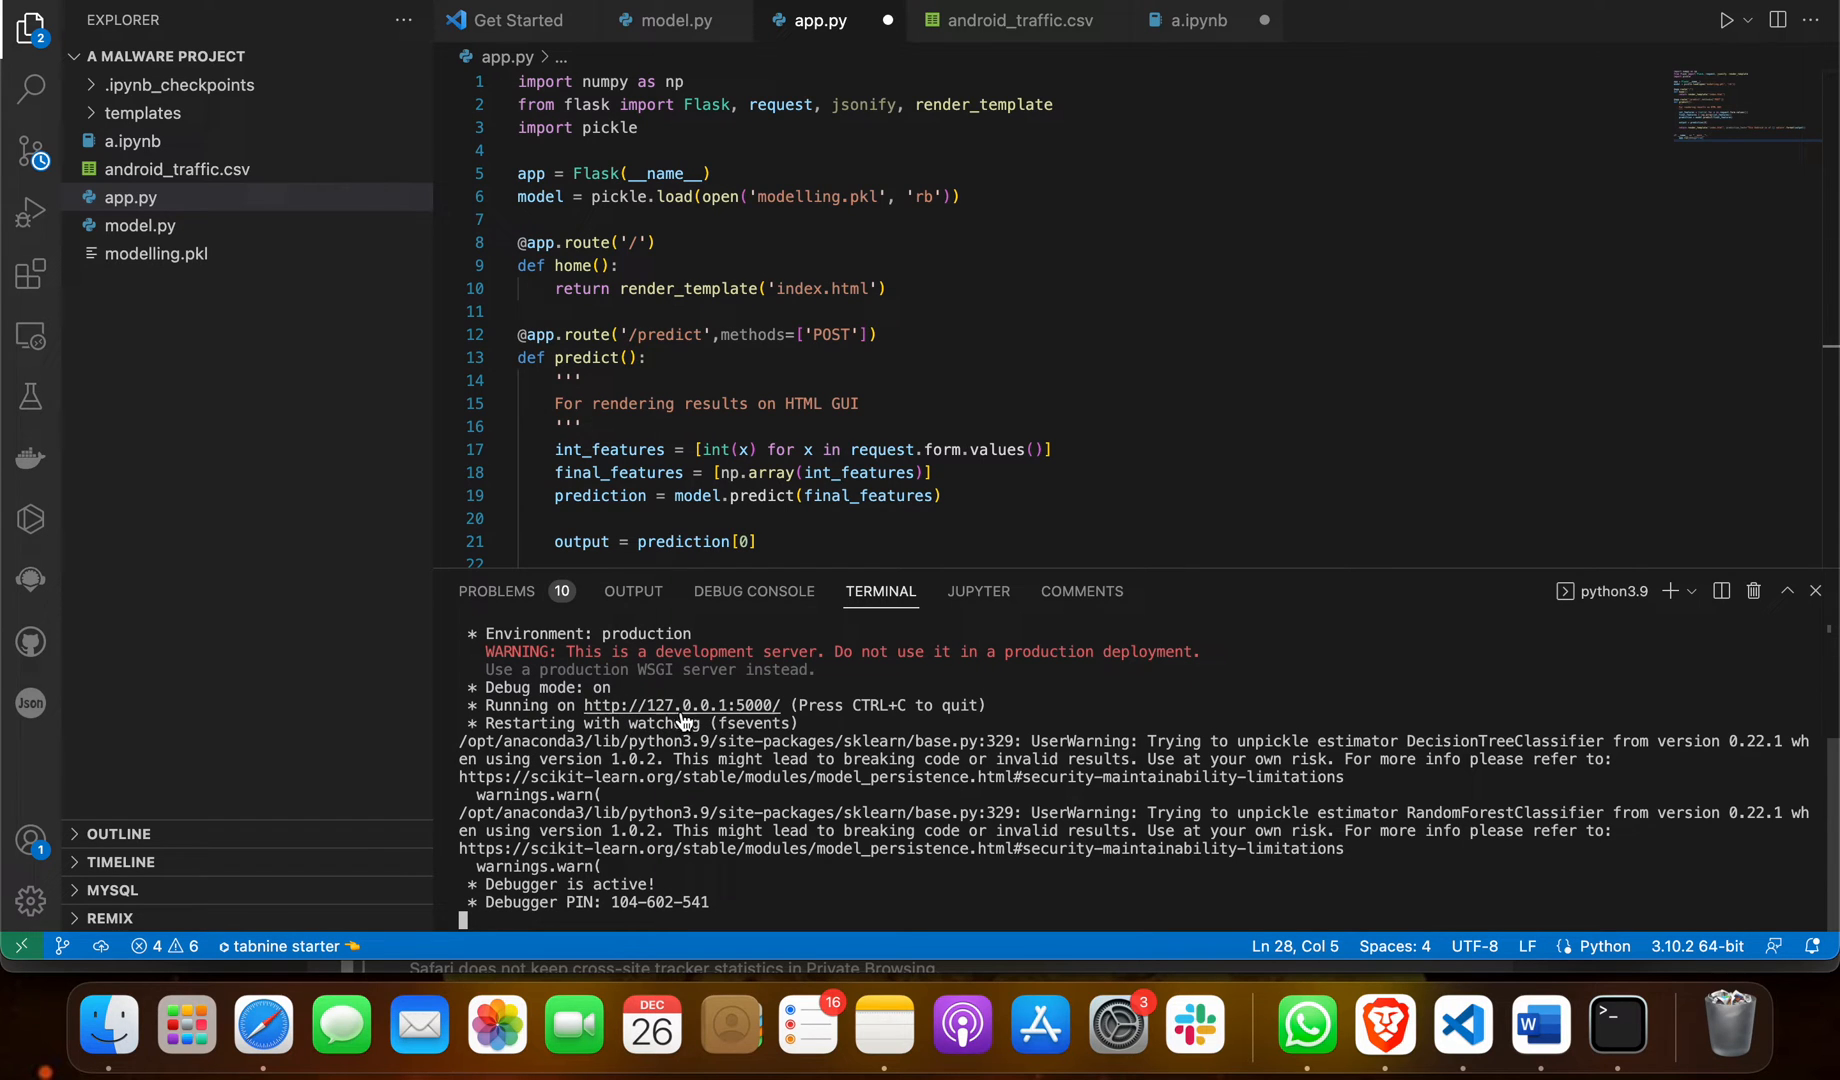
{"action": "left_click", "coordinate": [677, 704]}
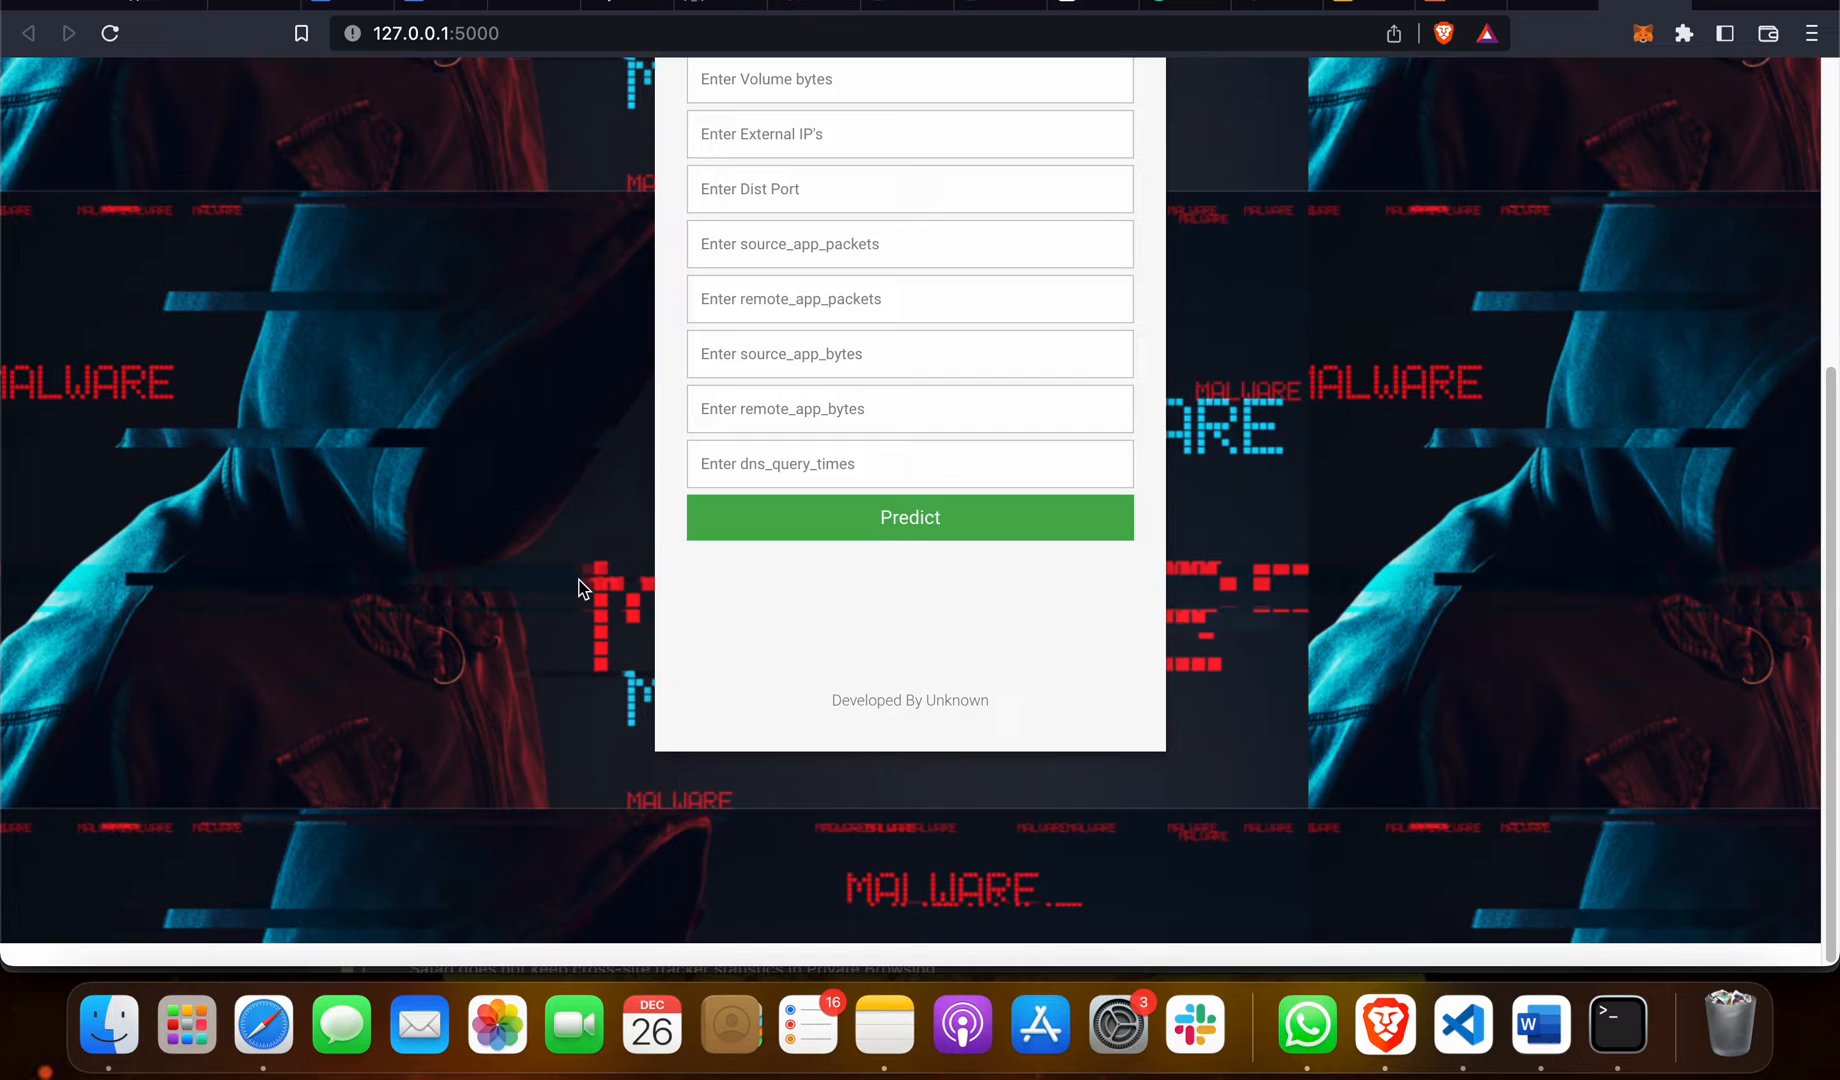
Scroll to the top of the malware detection form and select the TCP Packets field
{"action": "scroll", "scroll_direction": "up", "scroll_amount": 3}
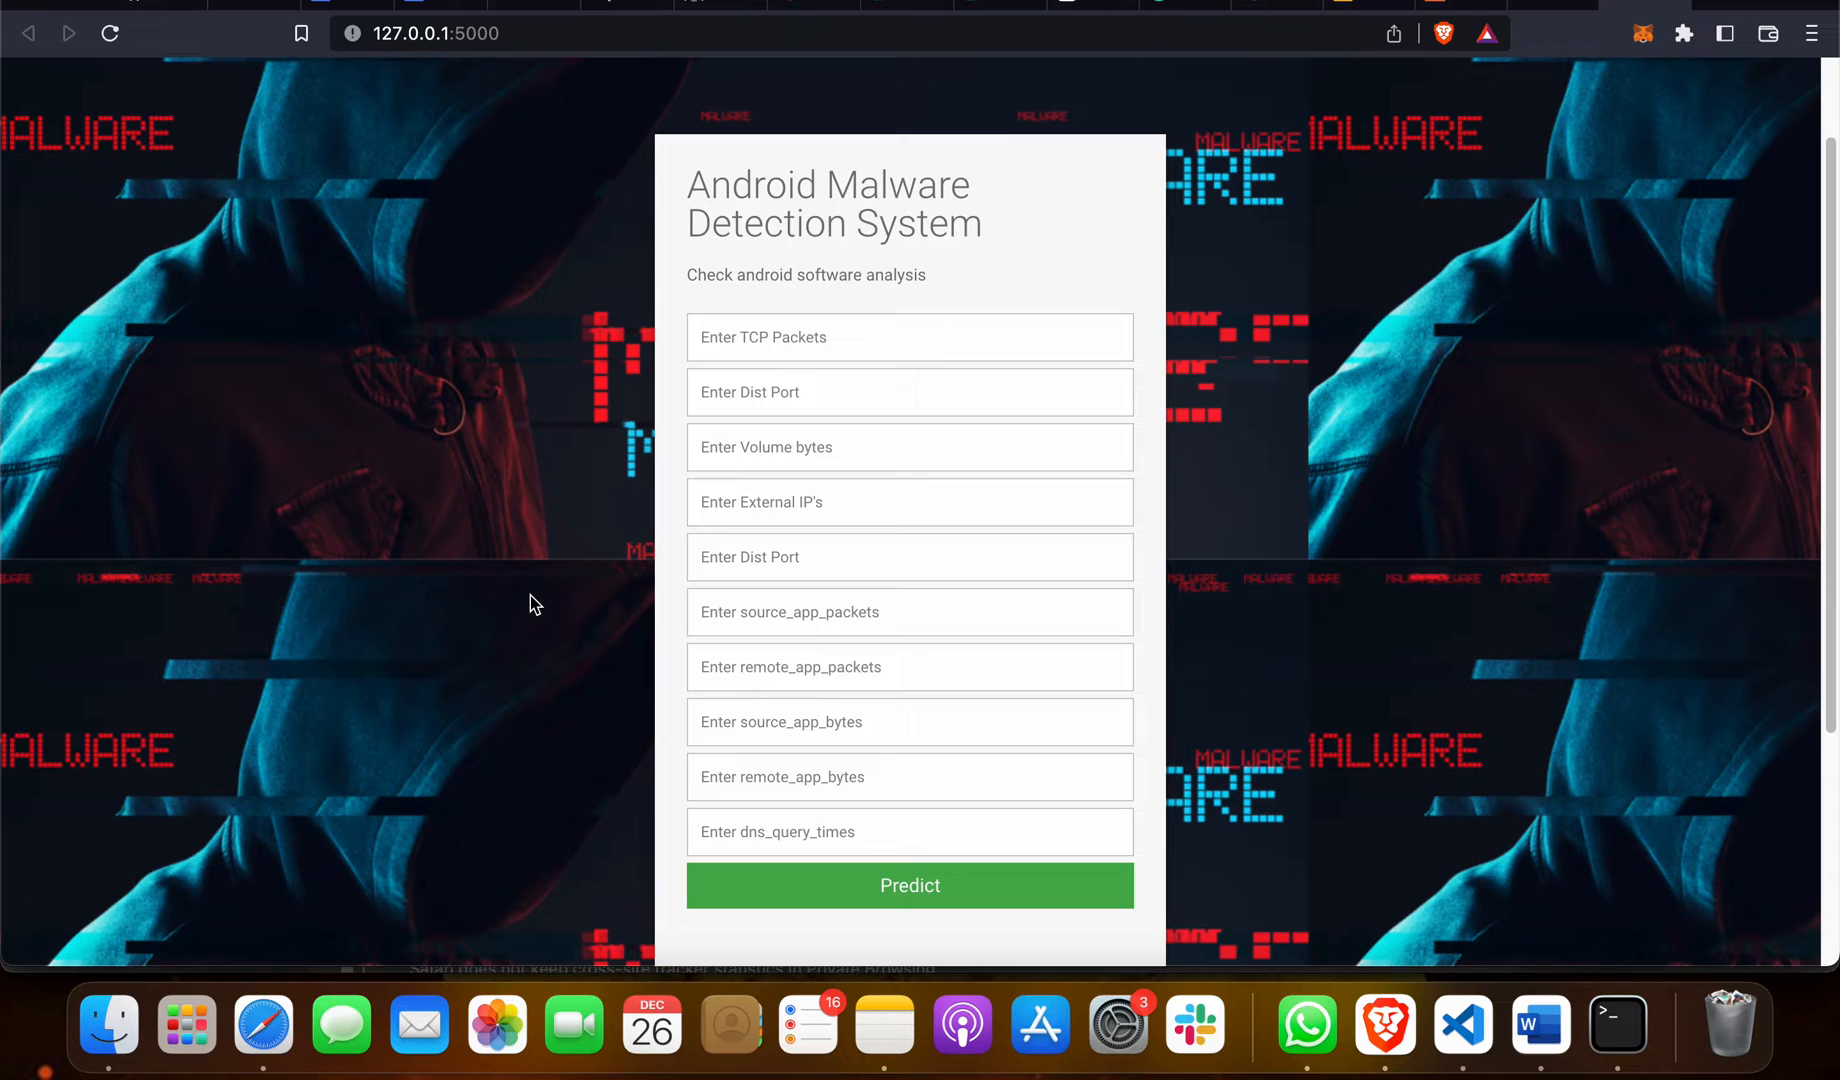
{"action": "mouse_move", "coordinate": [675, 519]}
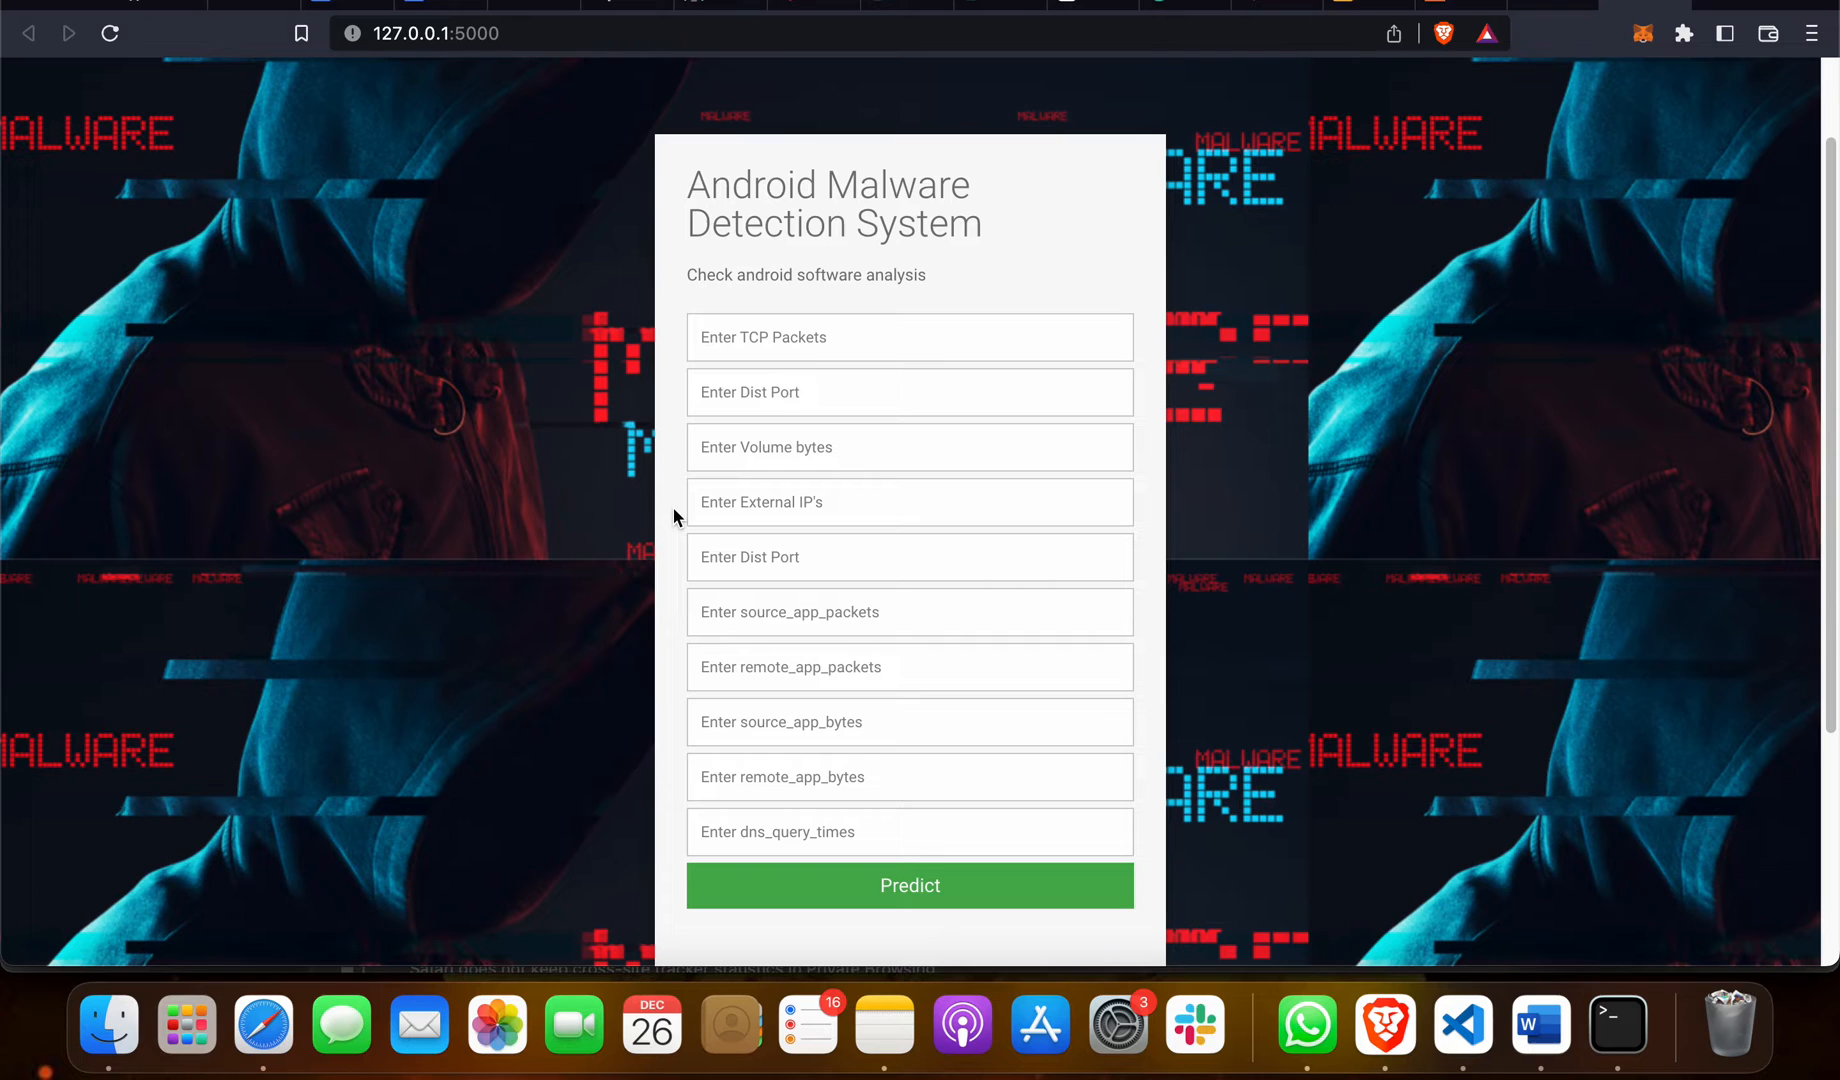
{"action": "left_click", "coordinate": [909, 337]}
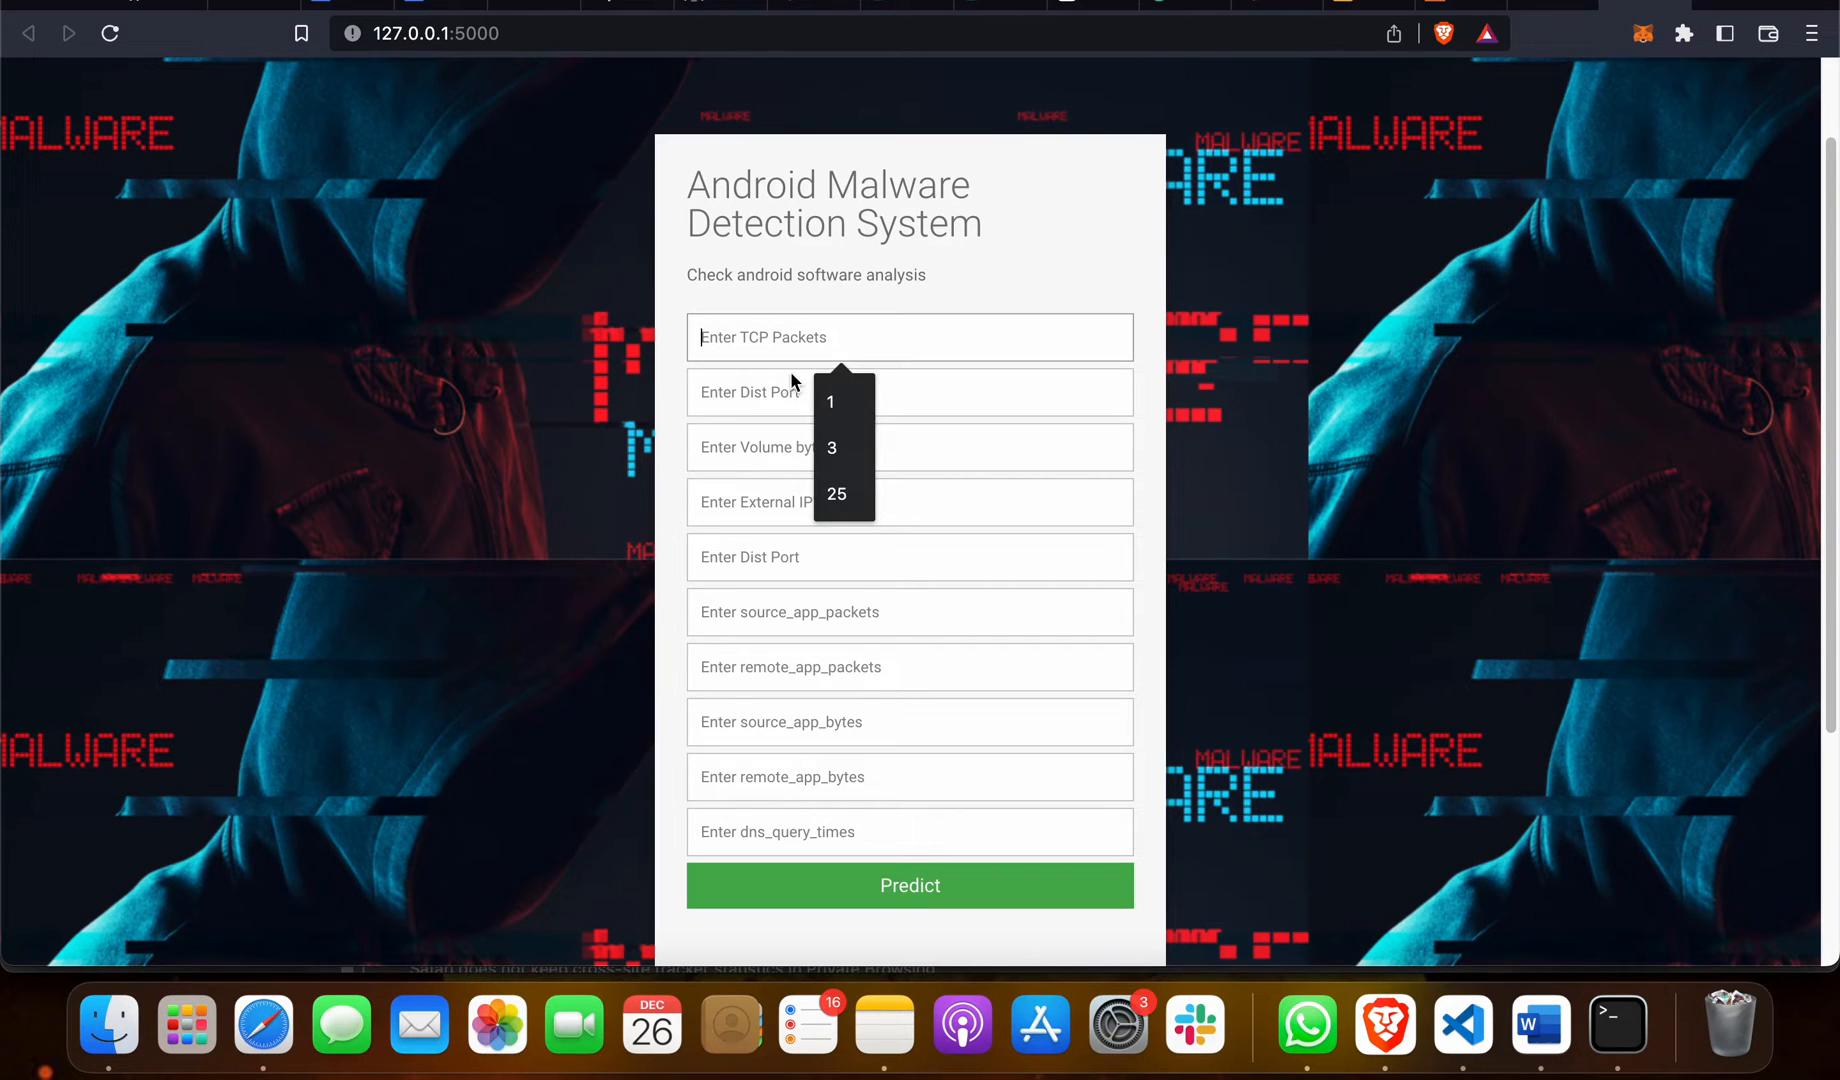
Fill the traffic fields with 36, 6, 0, 3, 6 and zeros, then submit Predict
{"action": "type", "text": "36"}
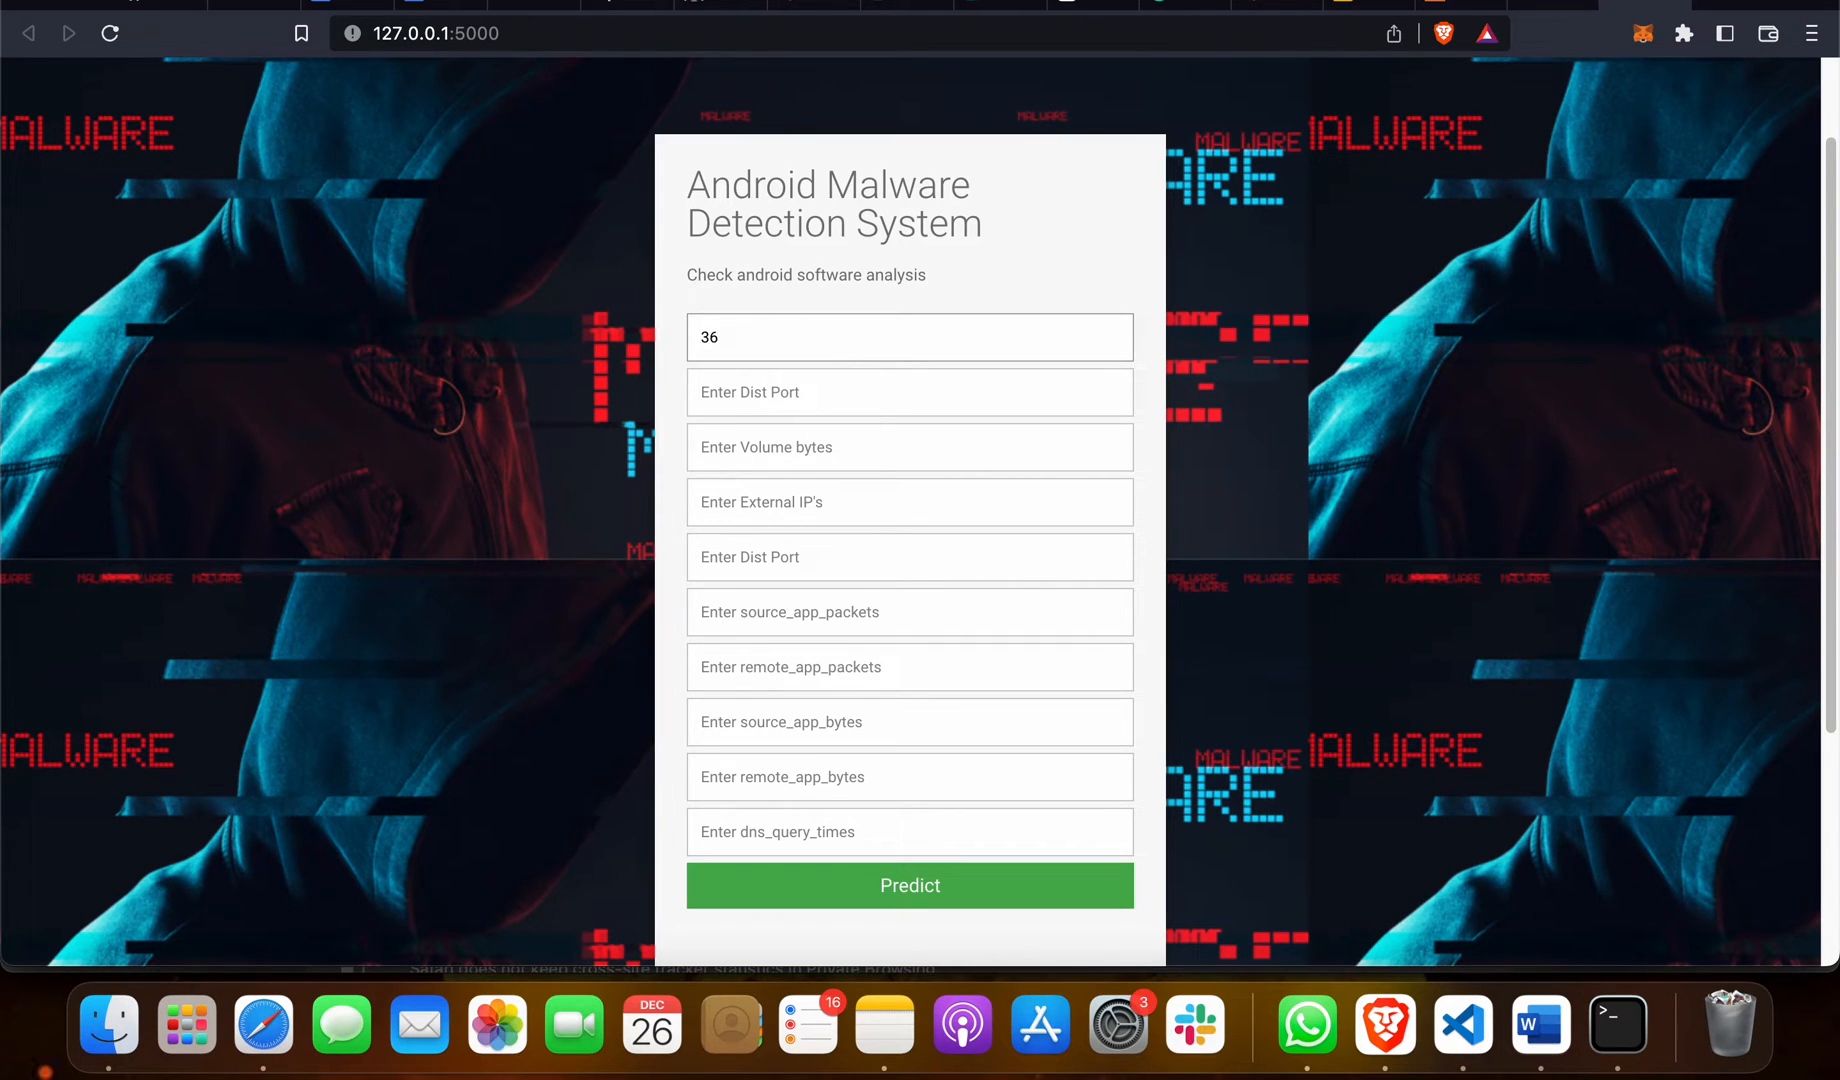
{"action": "type", "text": "6"}
{"action": "left_click", "coordinate": [910, 446]}
{"action": "type", "text": "0"}
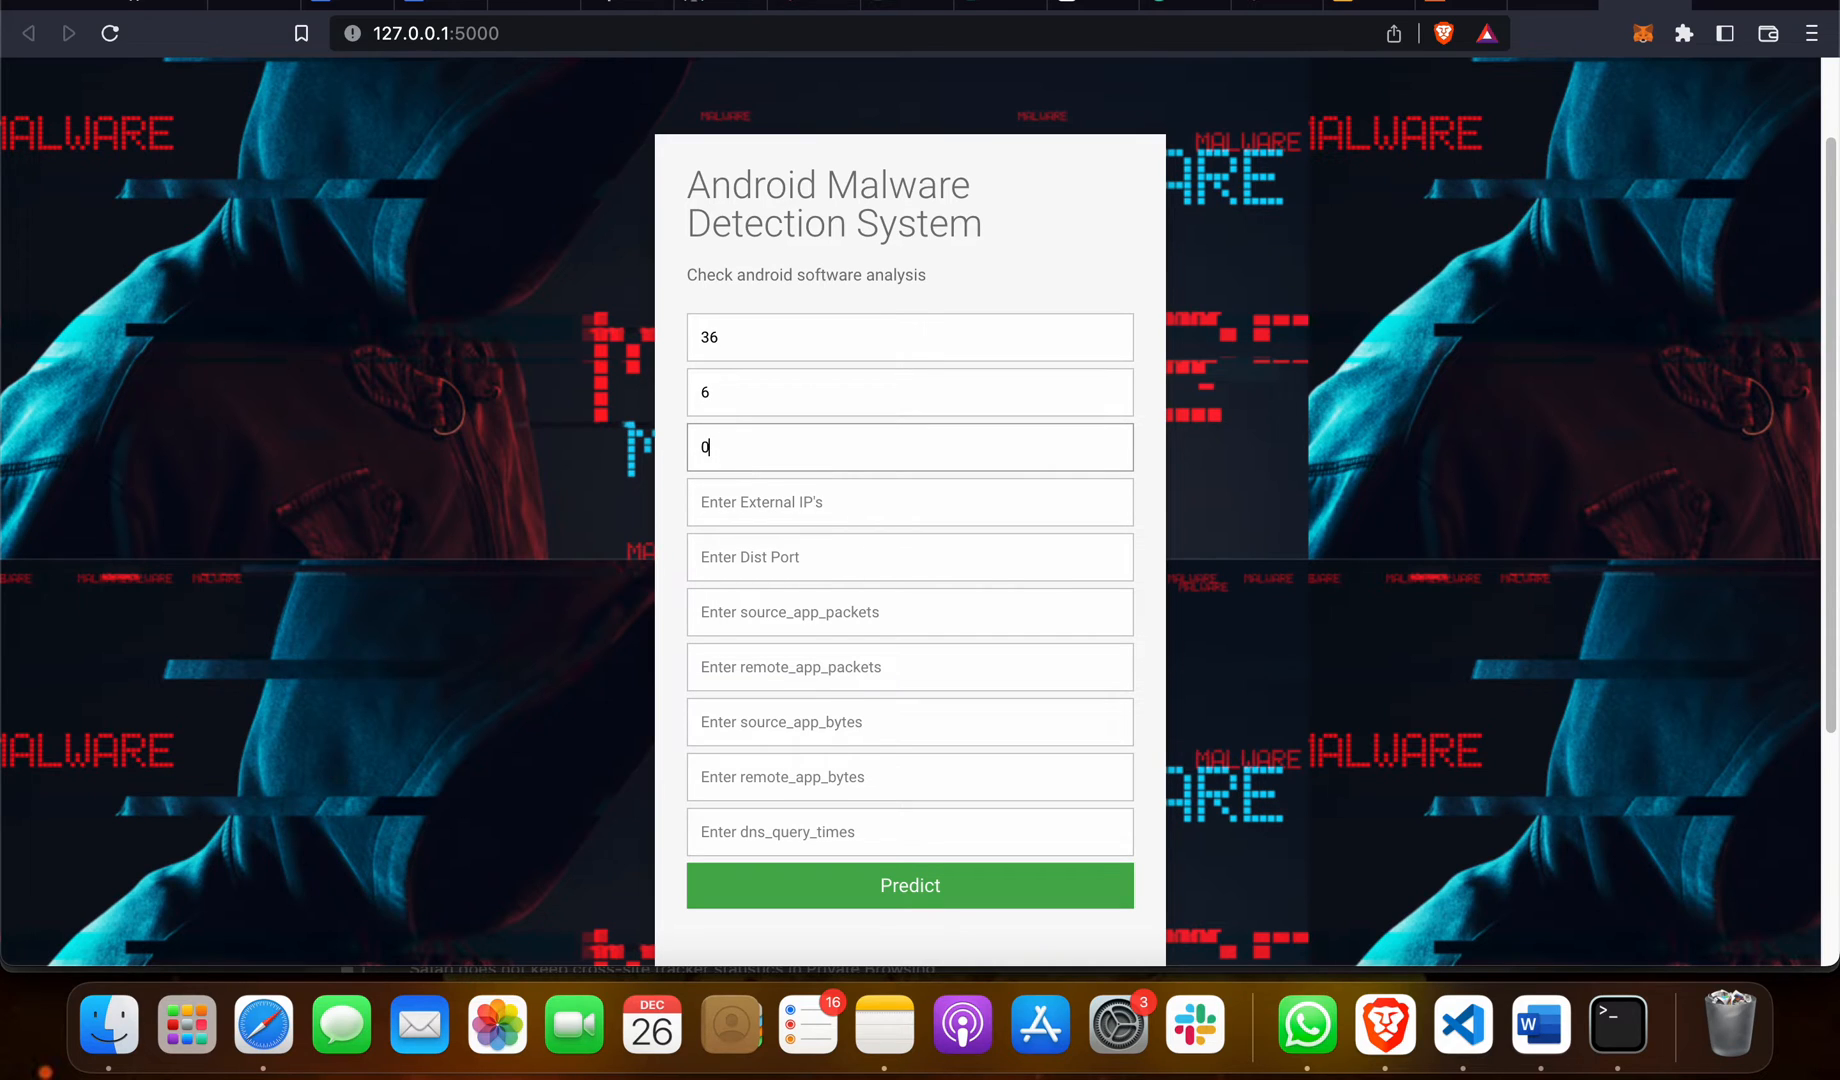
{"action": "left_click", "coordinate": [909, 502]}
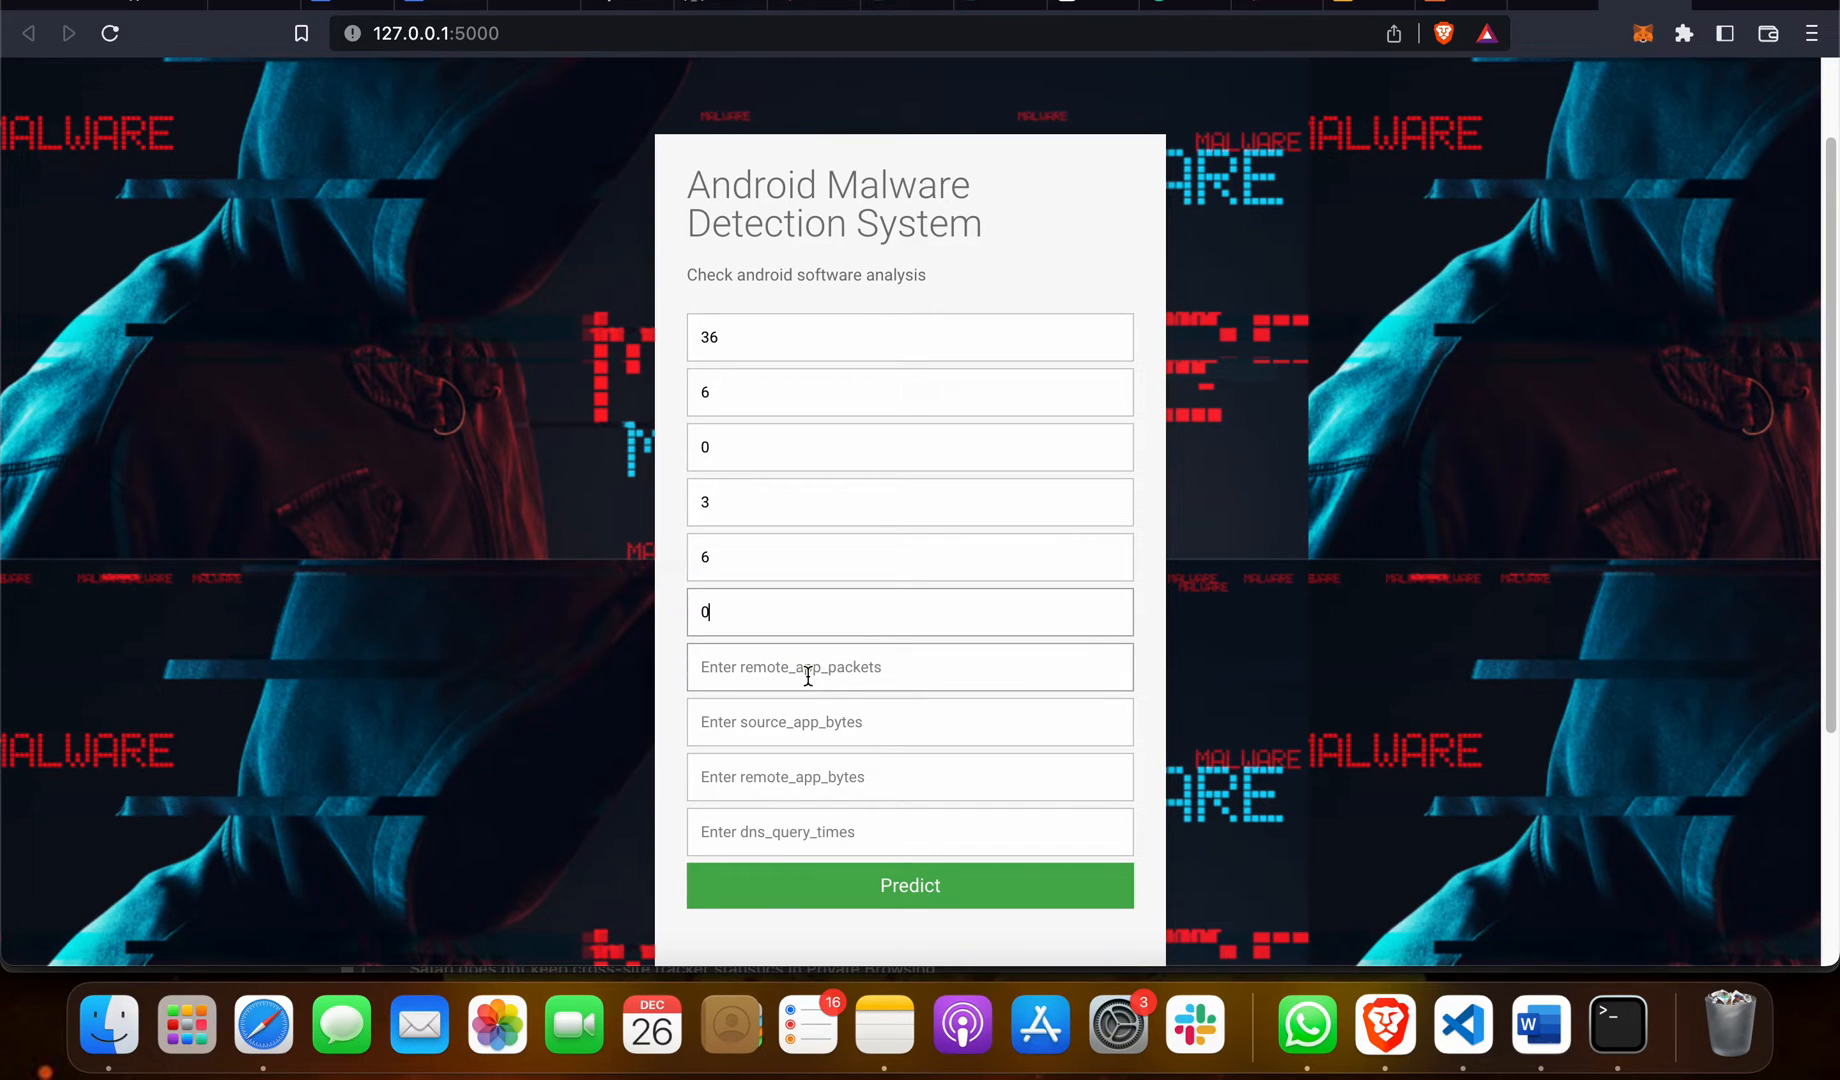
{"action": "type", "text": "0"}
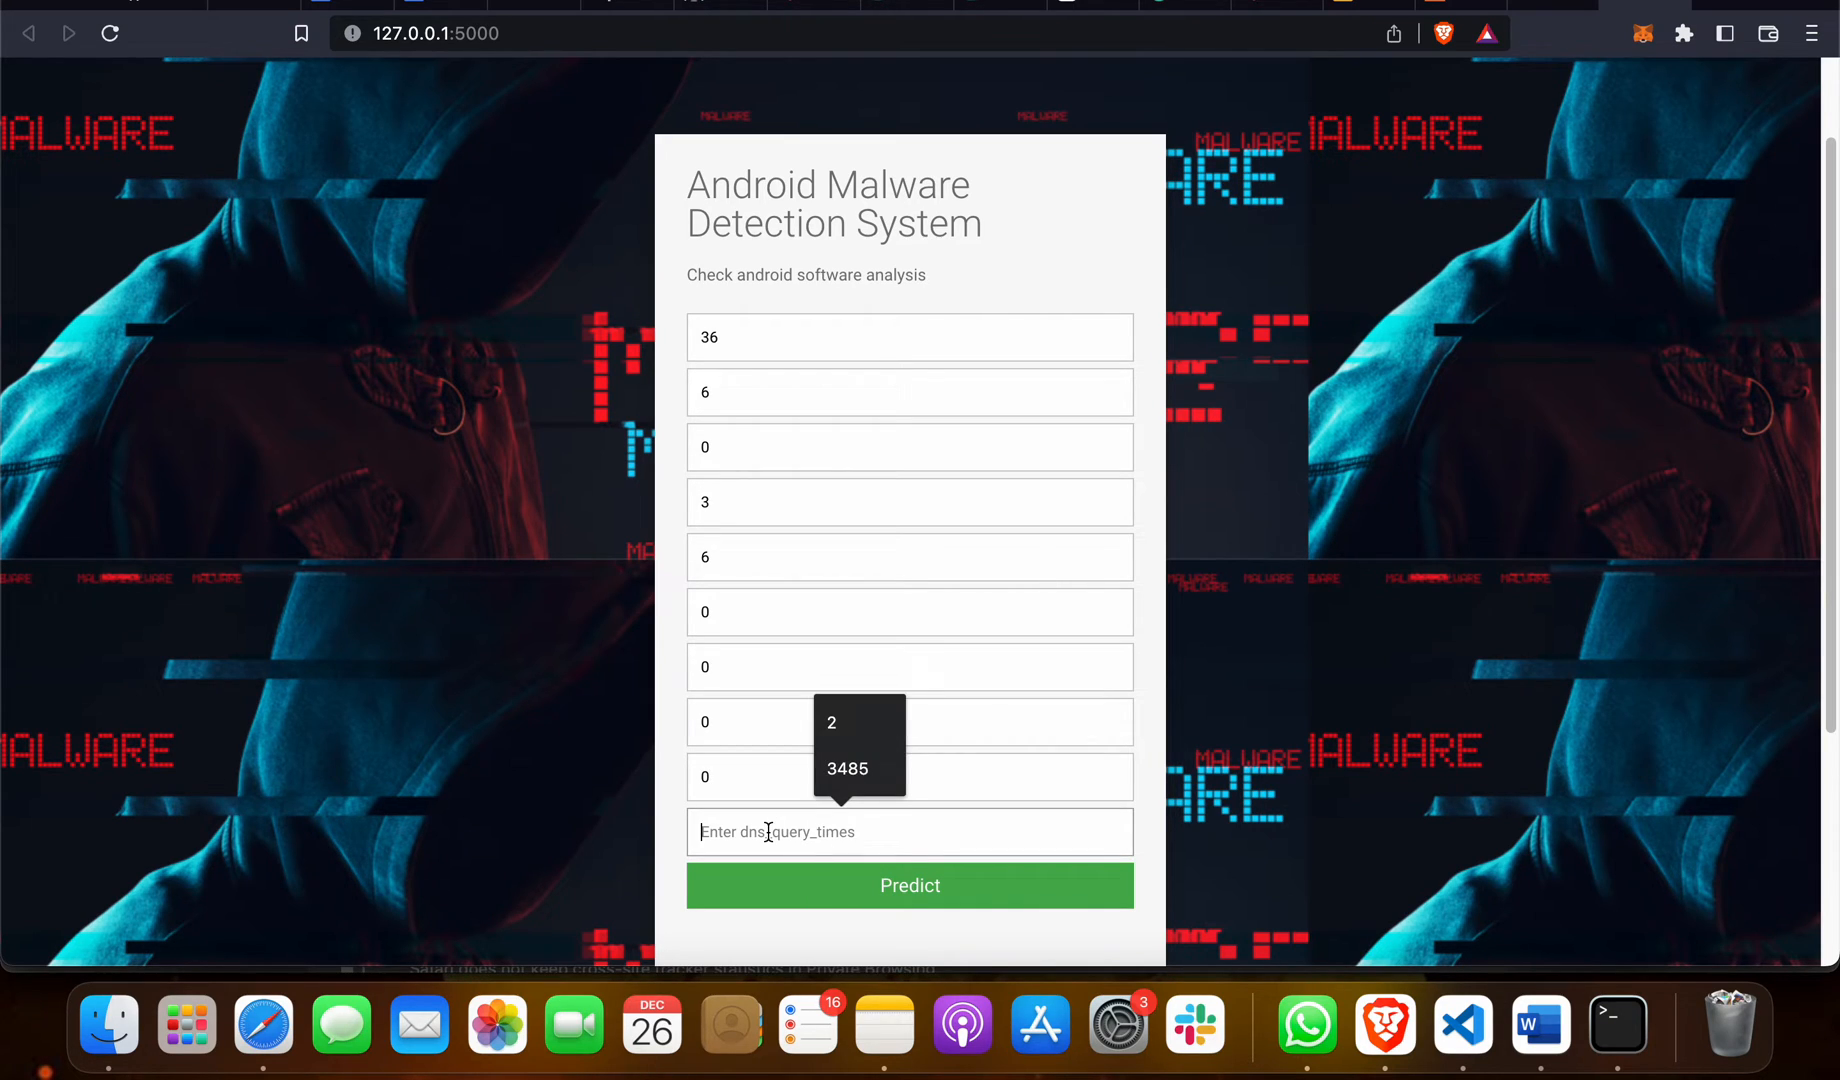
{"action": "type", "text": "0"}
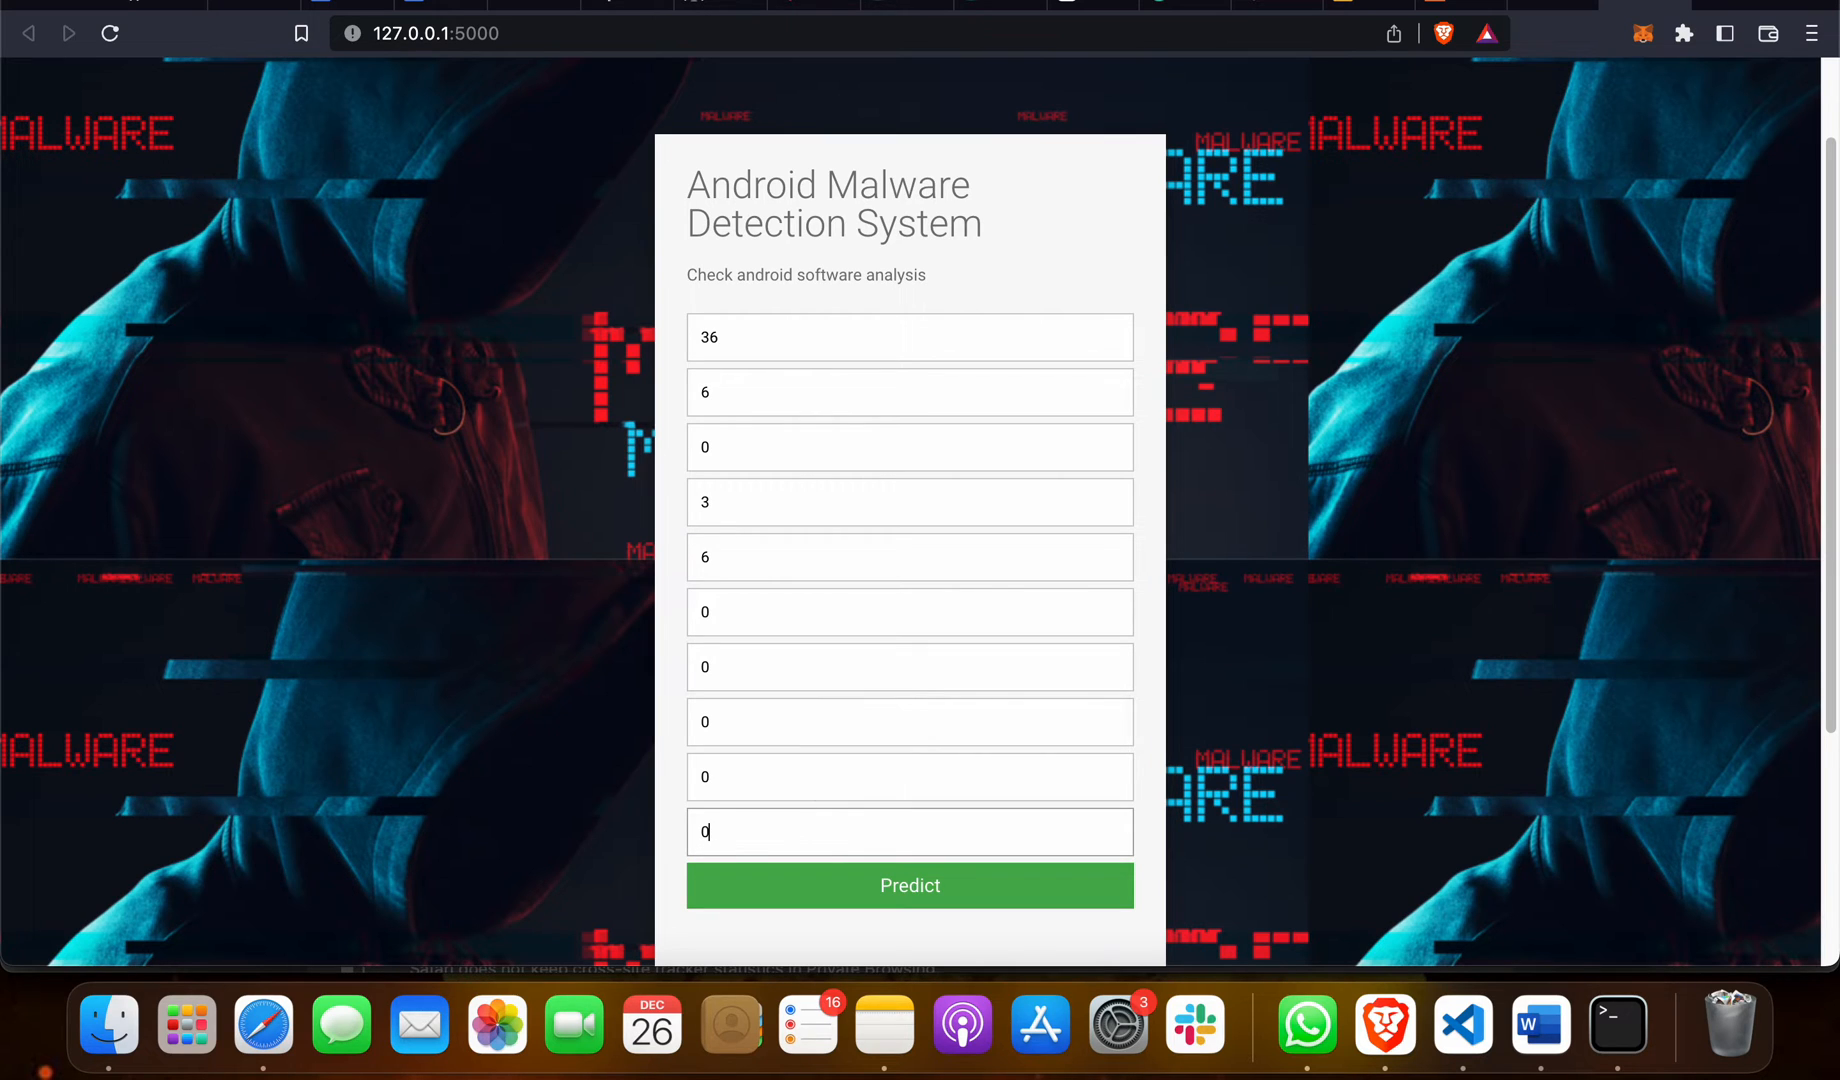
{"action": "left_click", "coordinate": [909, 885]}
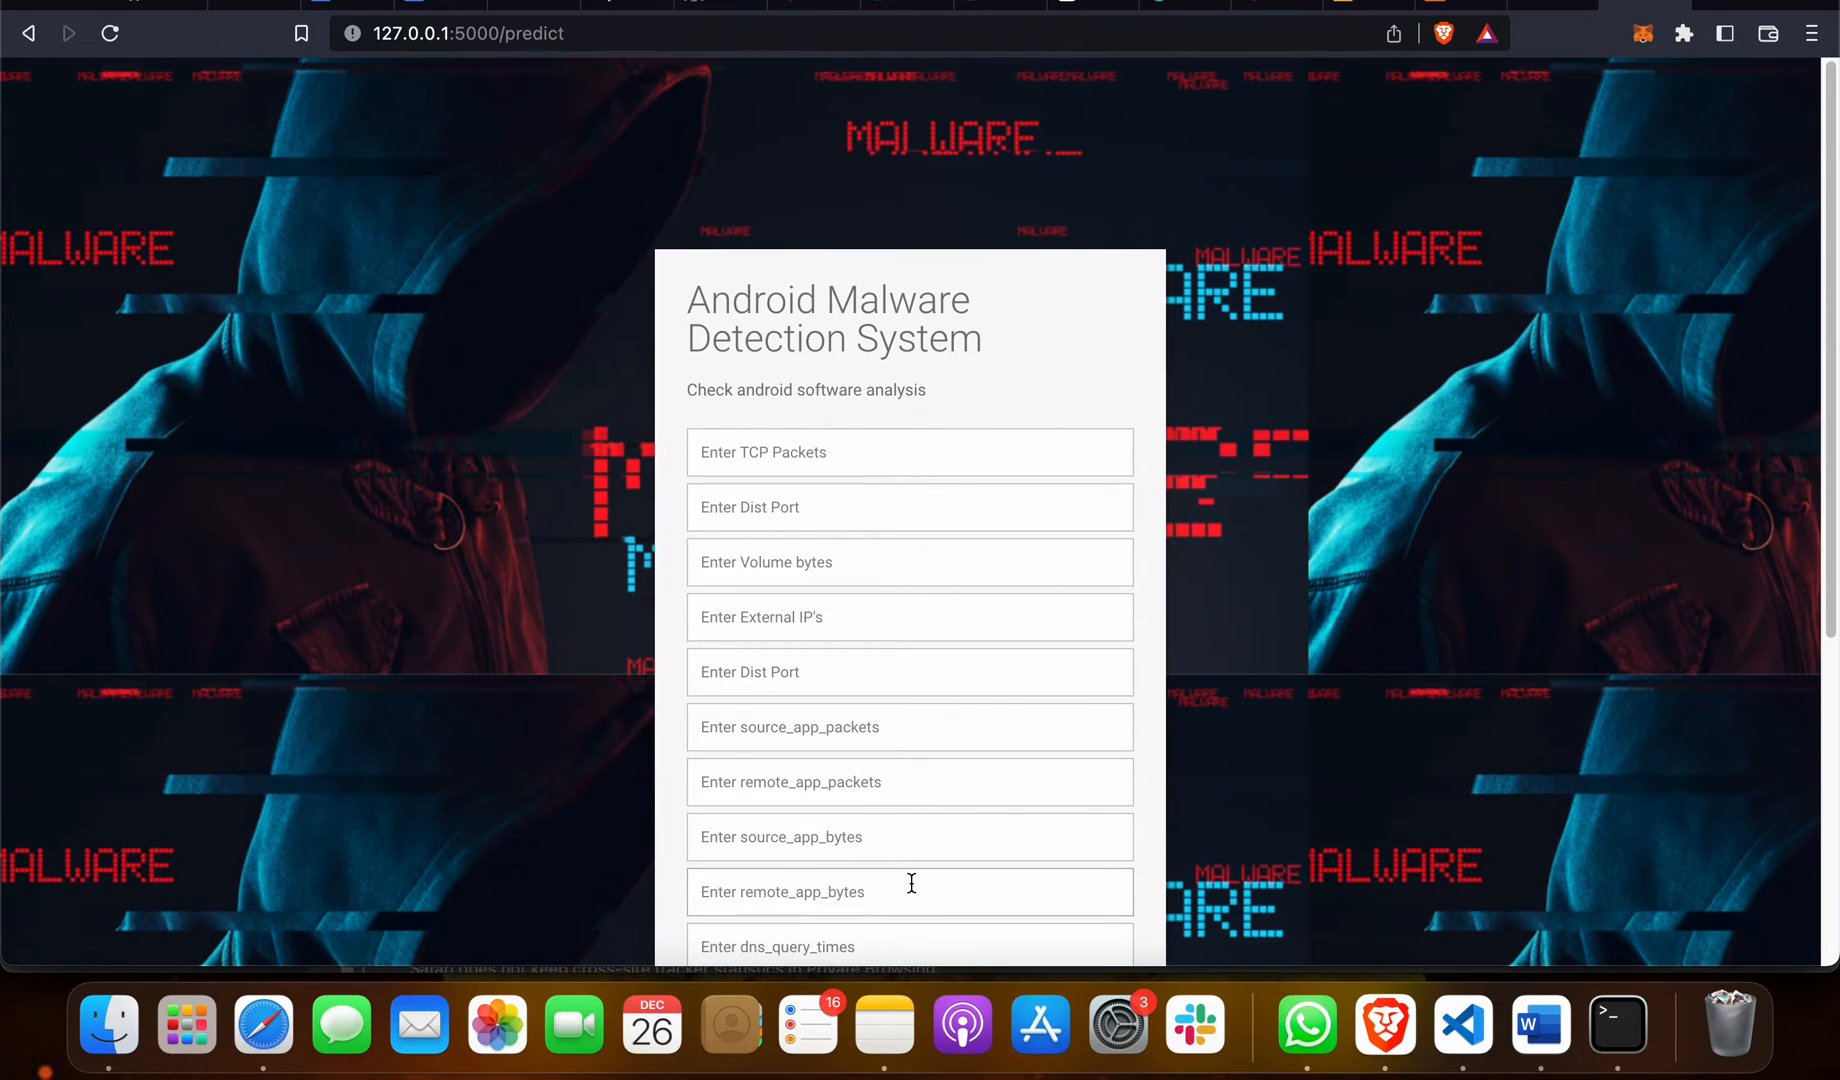
Scroll to the benign prediction result and select the word 'benign'
{"action": "scroll", "scroll_direction": "down", "scroll_amount": 3}
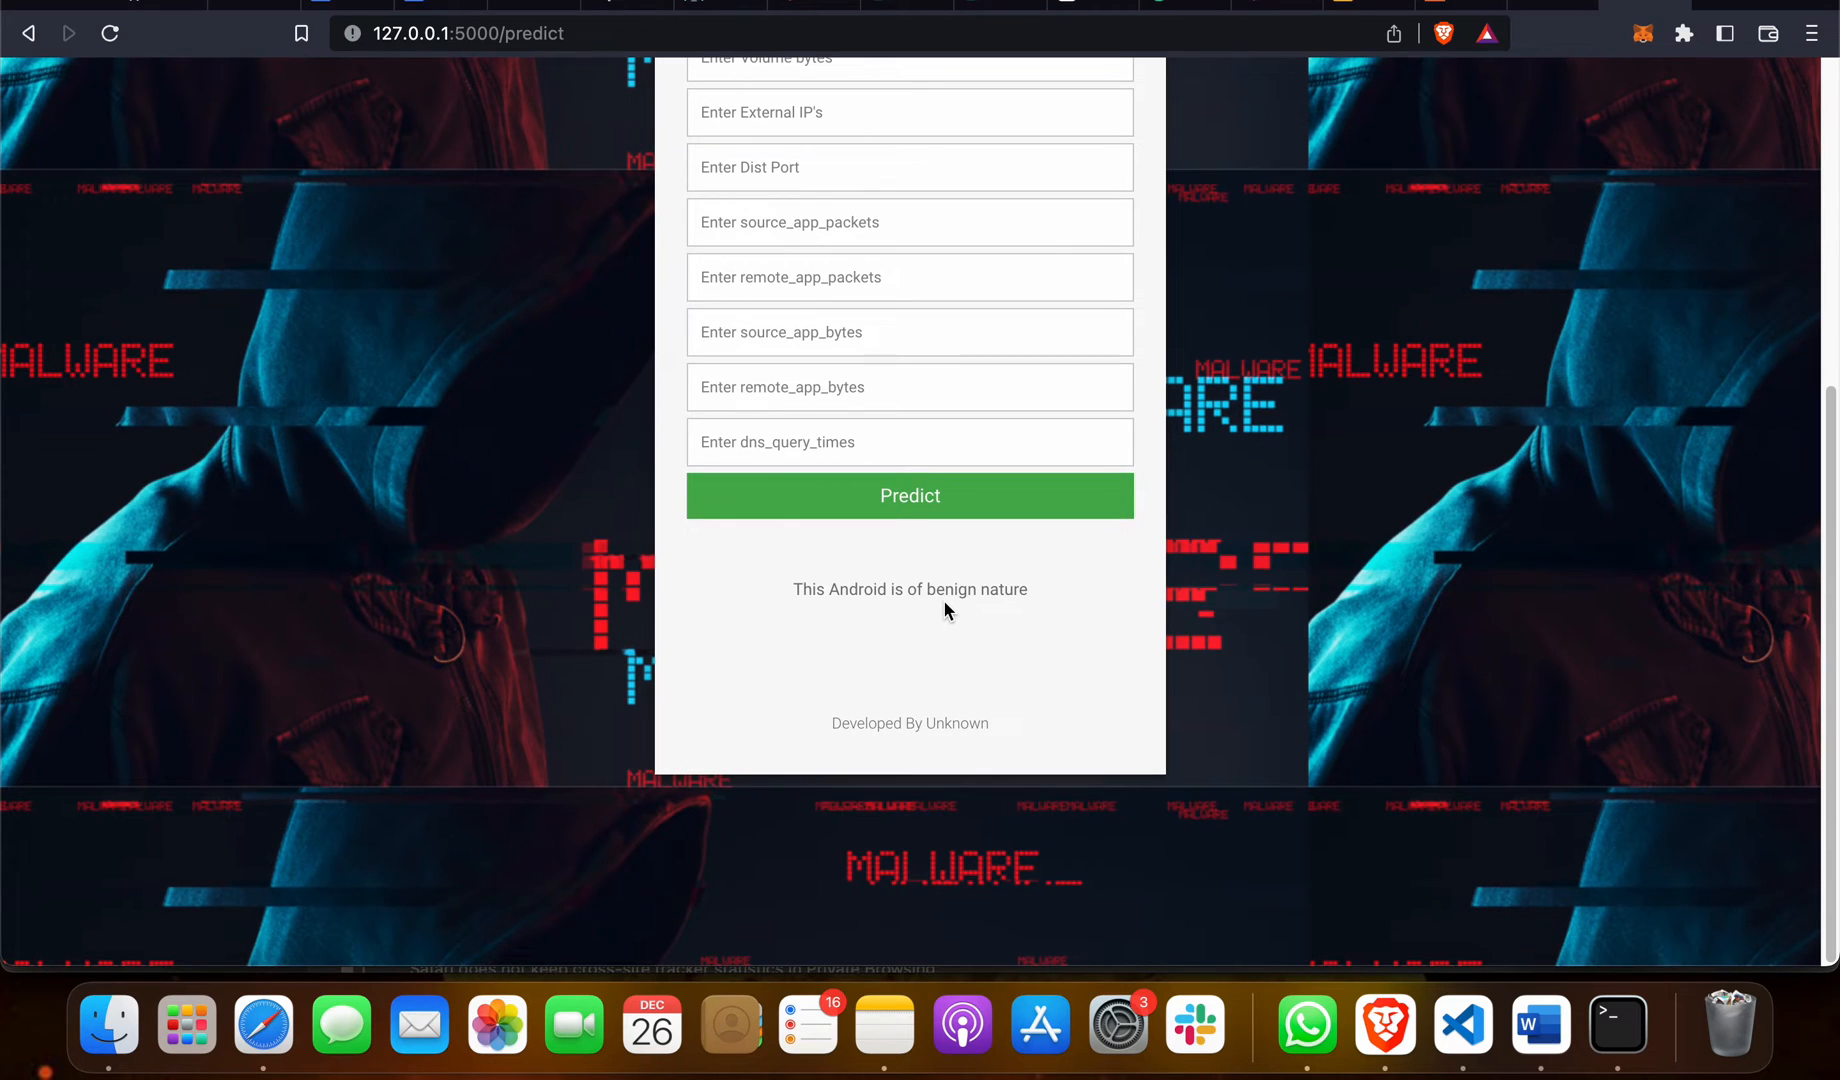
{"action": "double_click", "coordinate": [949, 588]}
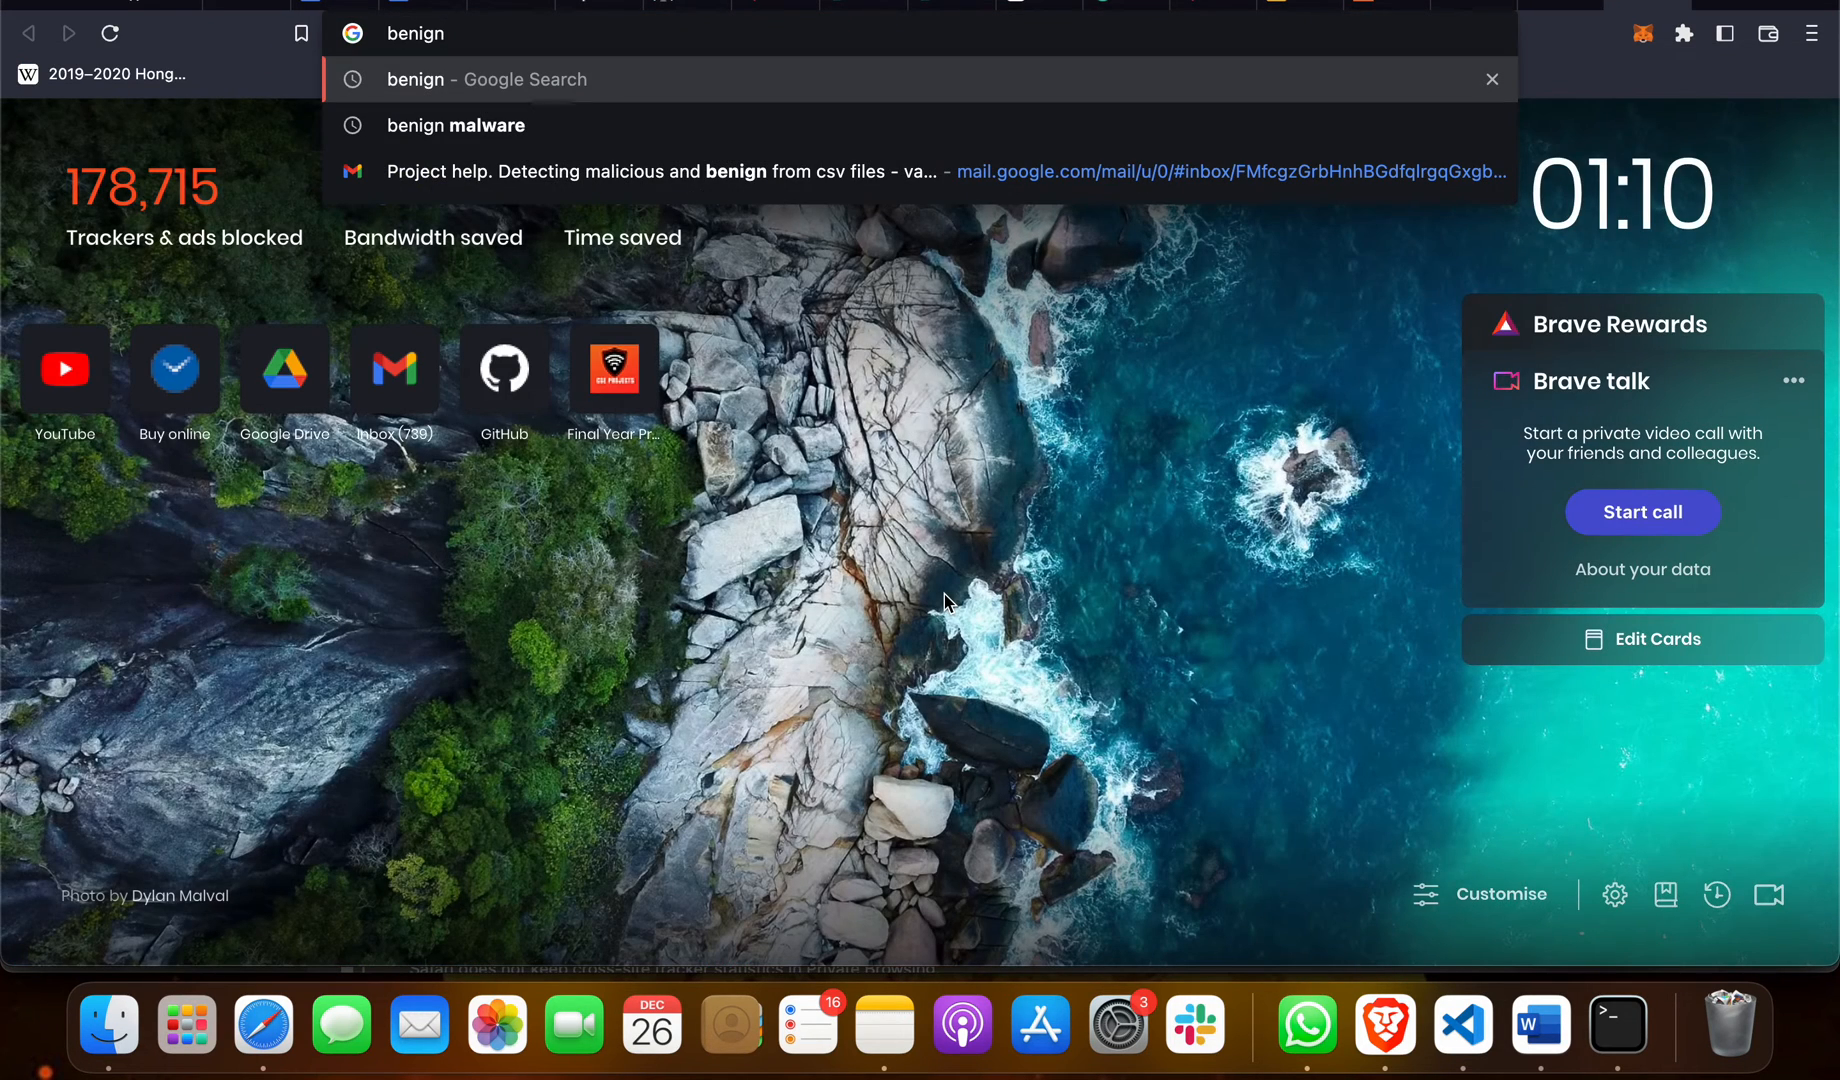
Search Google for 'benign malware' from the address bar suggestion
{"action": "left_click", "coordinate": [456, 126]}
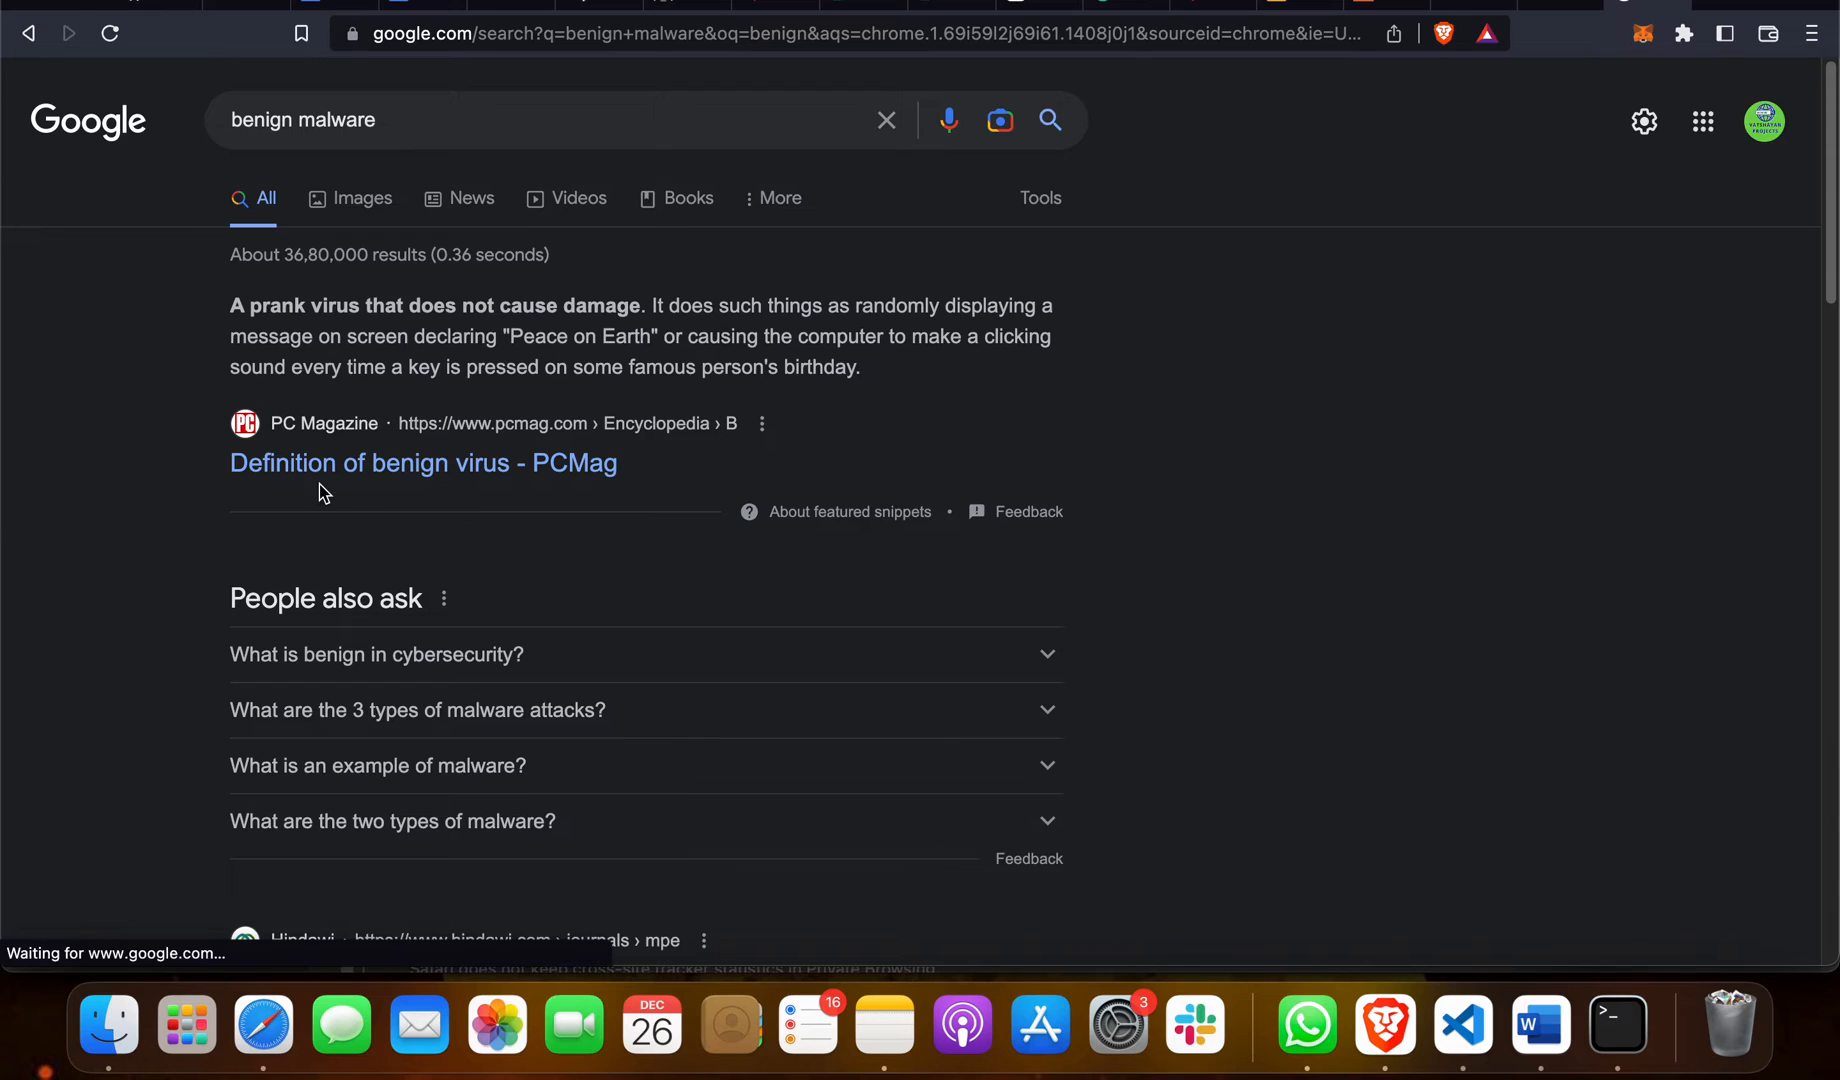
{"action": "right_click", "coordinate": [387, 364]}
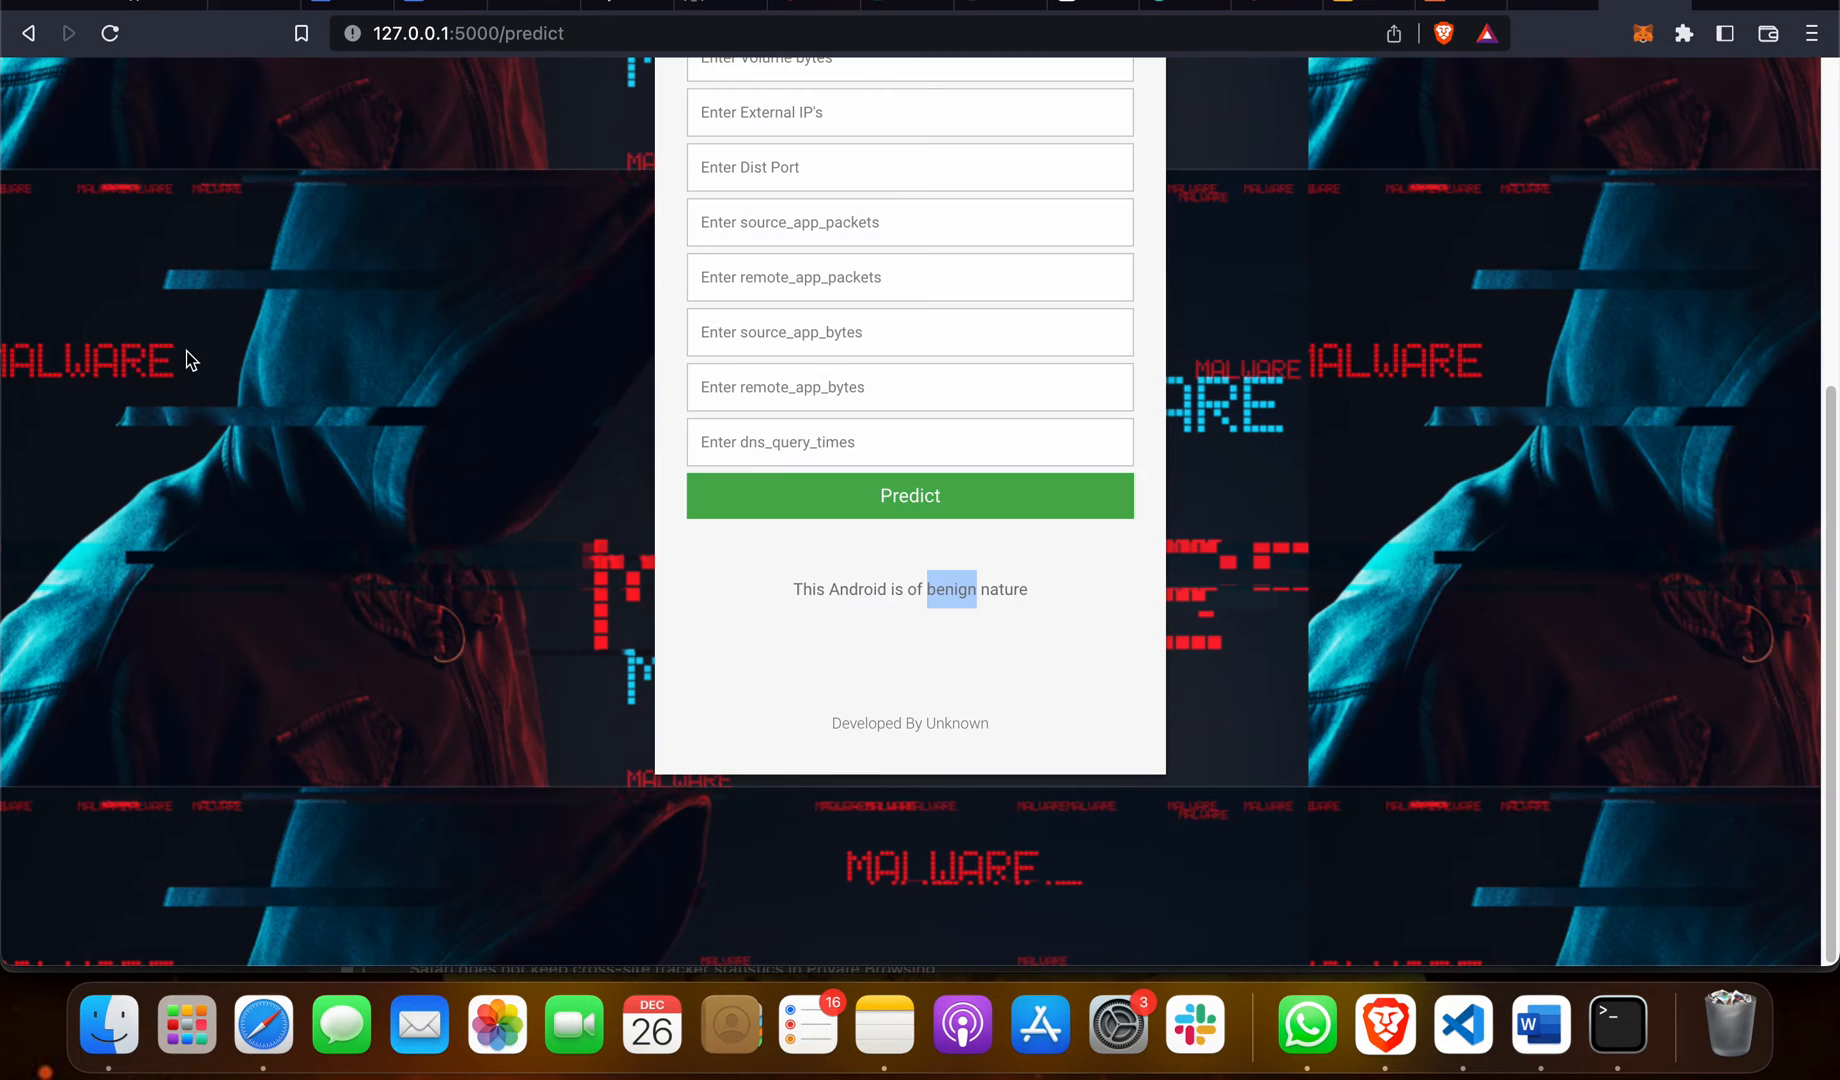
Scroll down to review the benign verdict, then back up to the form title
{"action": "scroll", "scroll_direction": "up", "scroll_amount": 3}
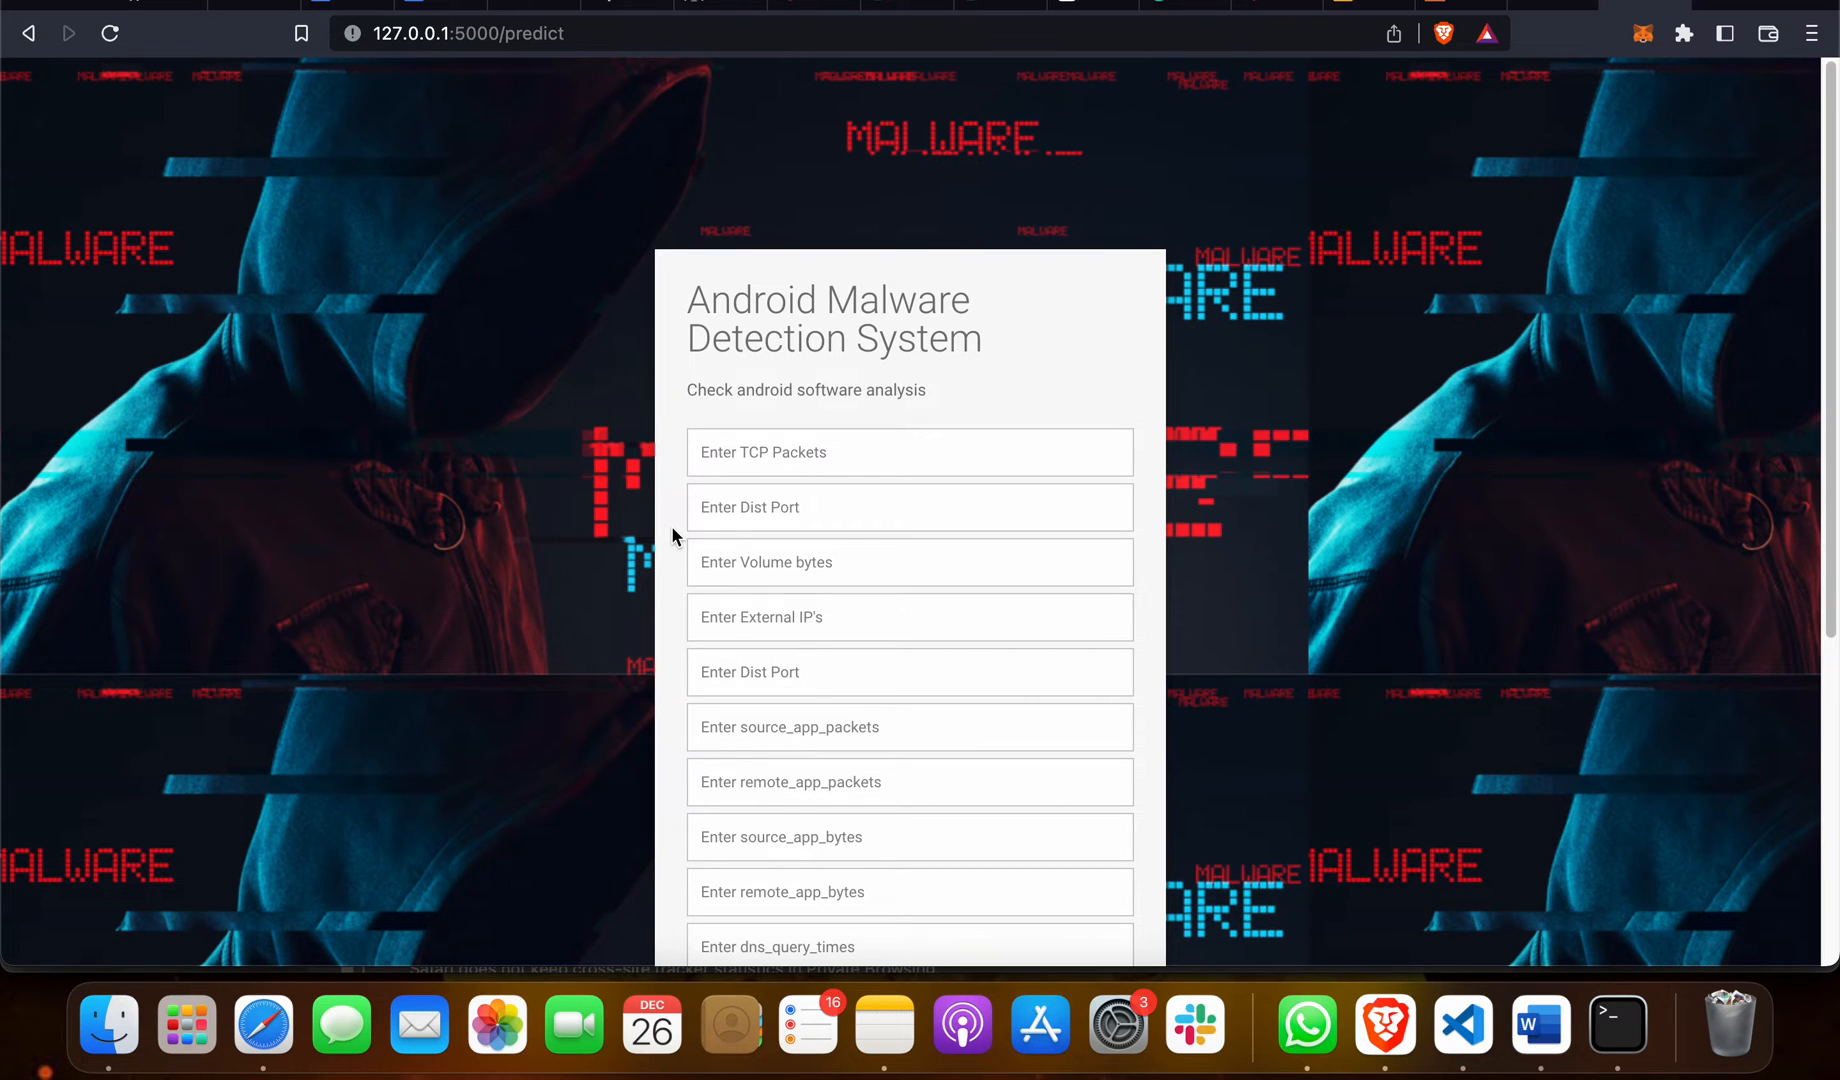
{"action": "scroll", "scroll_direction": "down", "scroll_amount": 3}
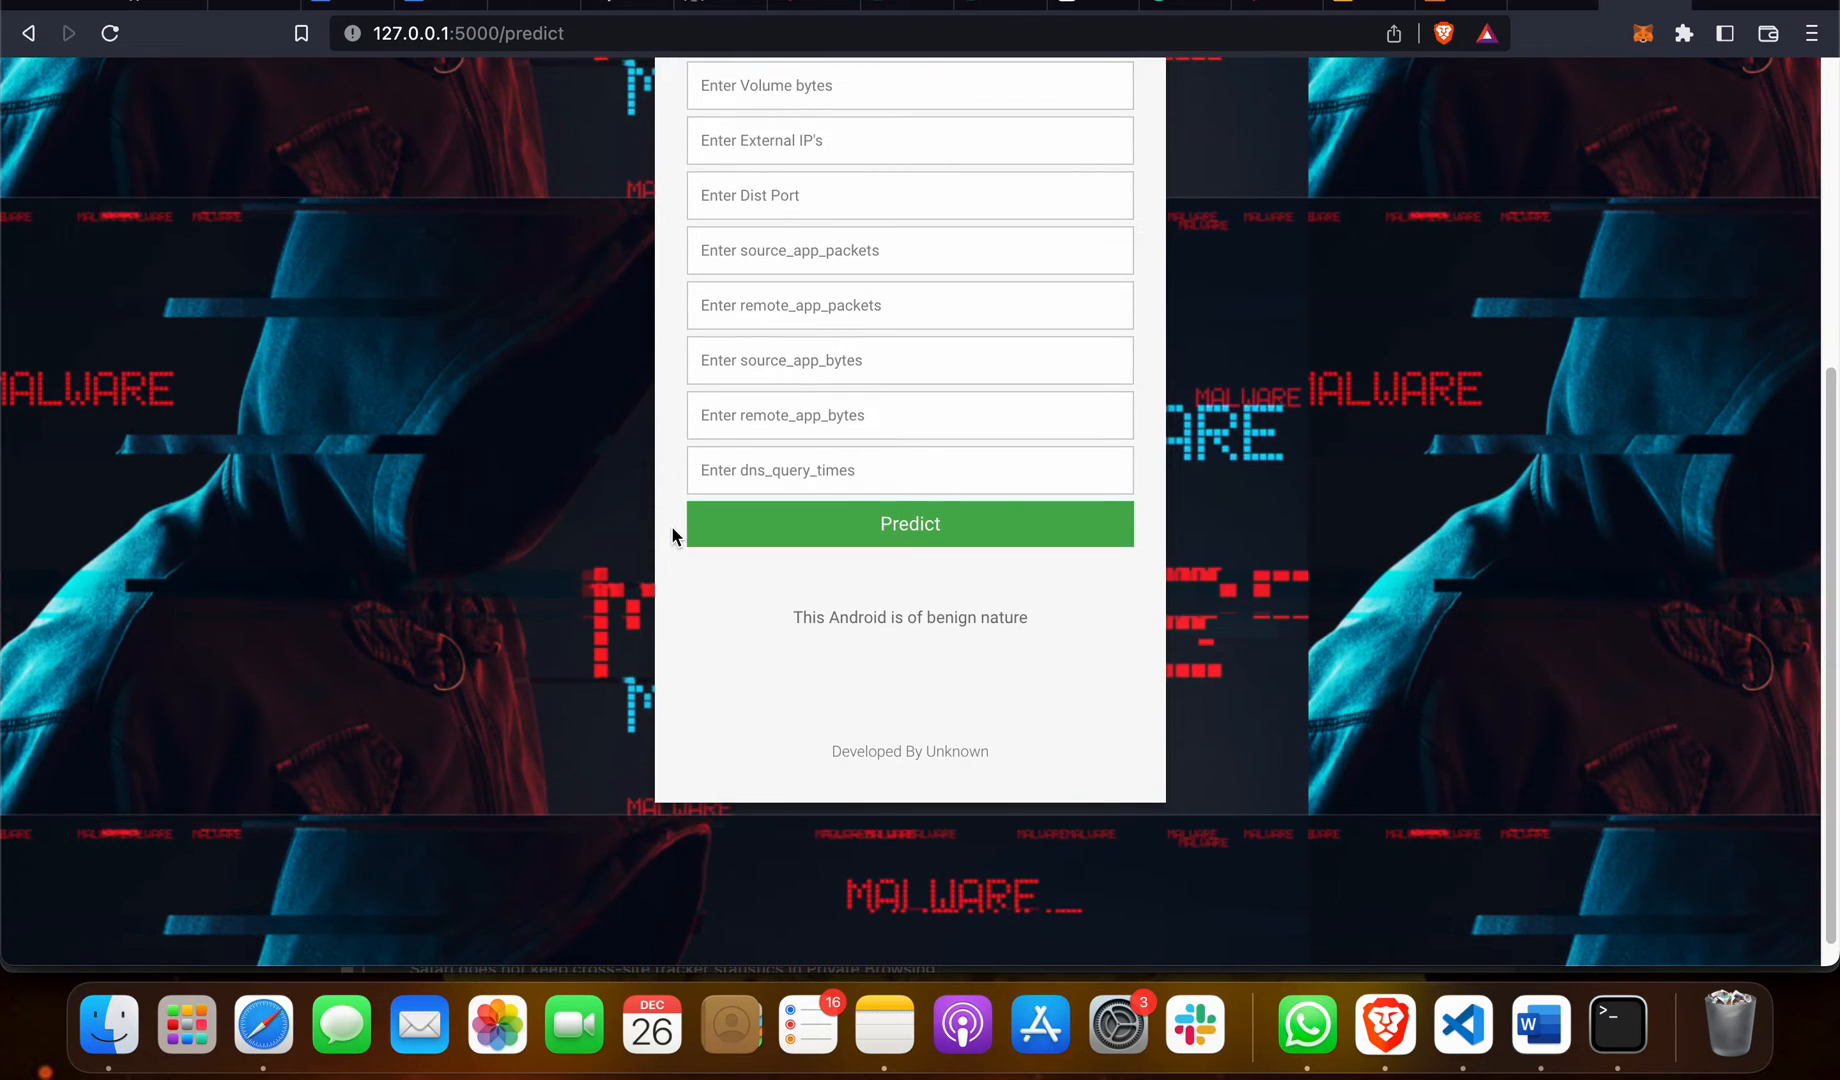
{"action": "scroll", "scroll_direction": "up", "scroll_amount": 3}
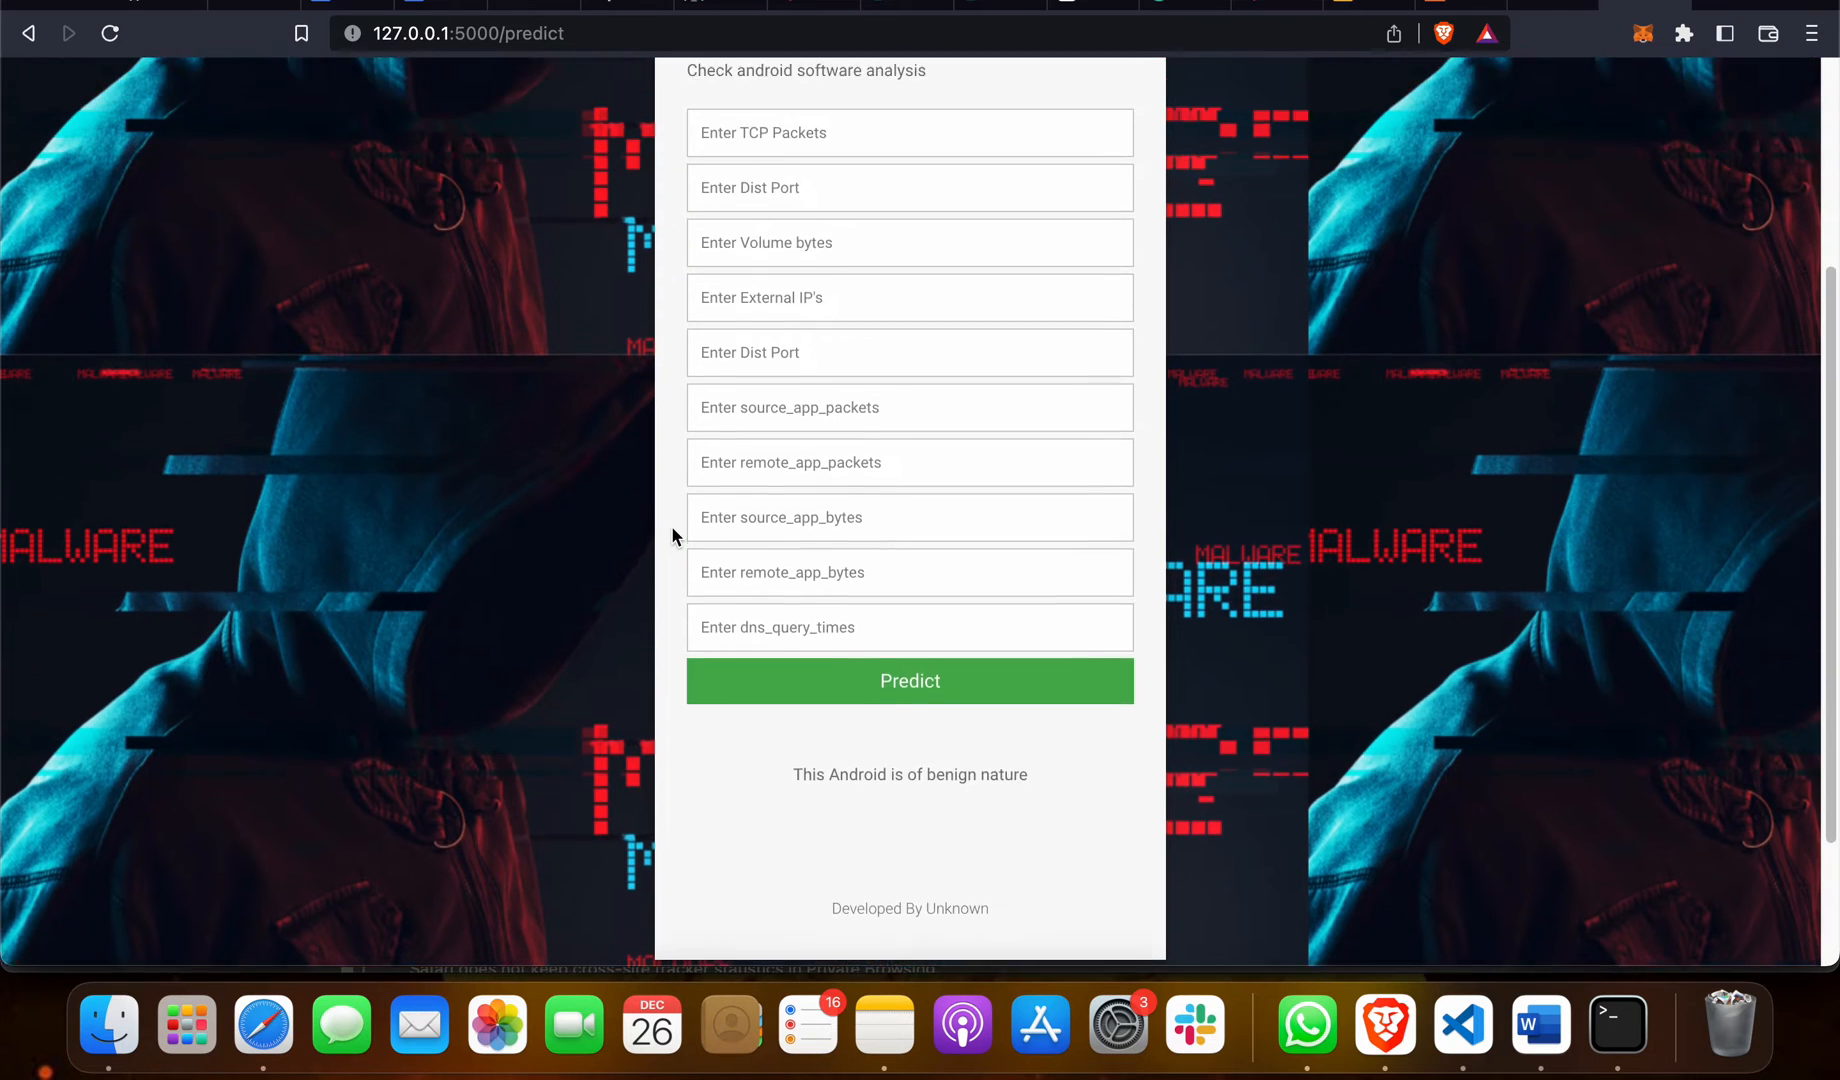
{"action": "scroll", "scroll_direction": "up", "scroll_amount": 3}
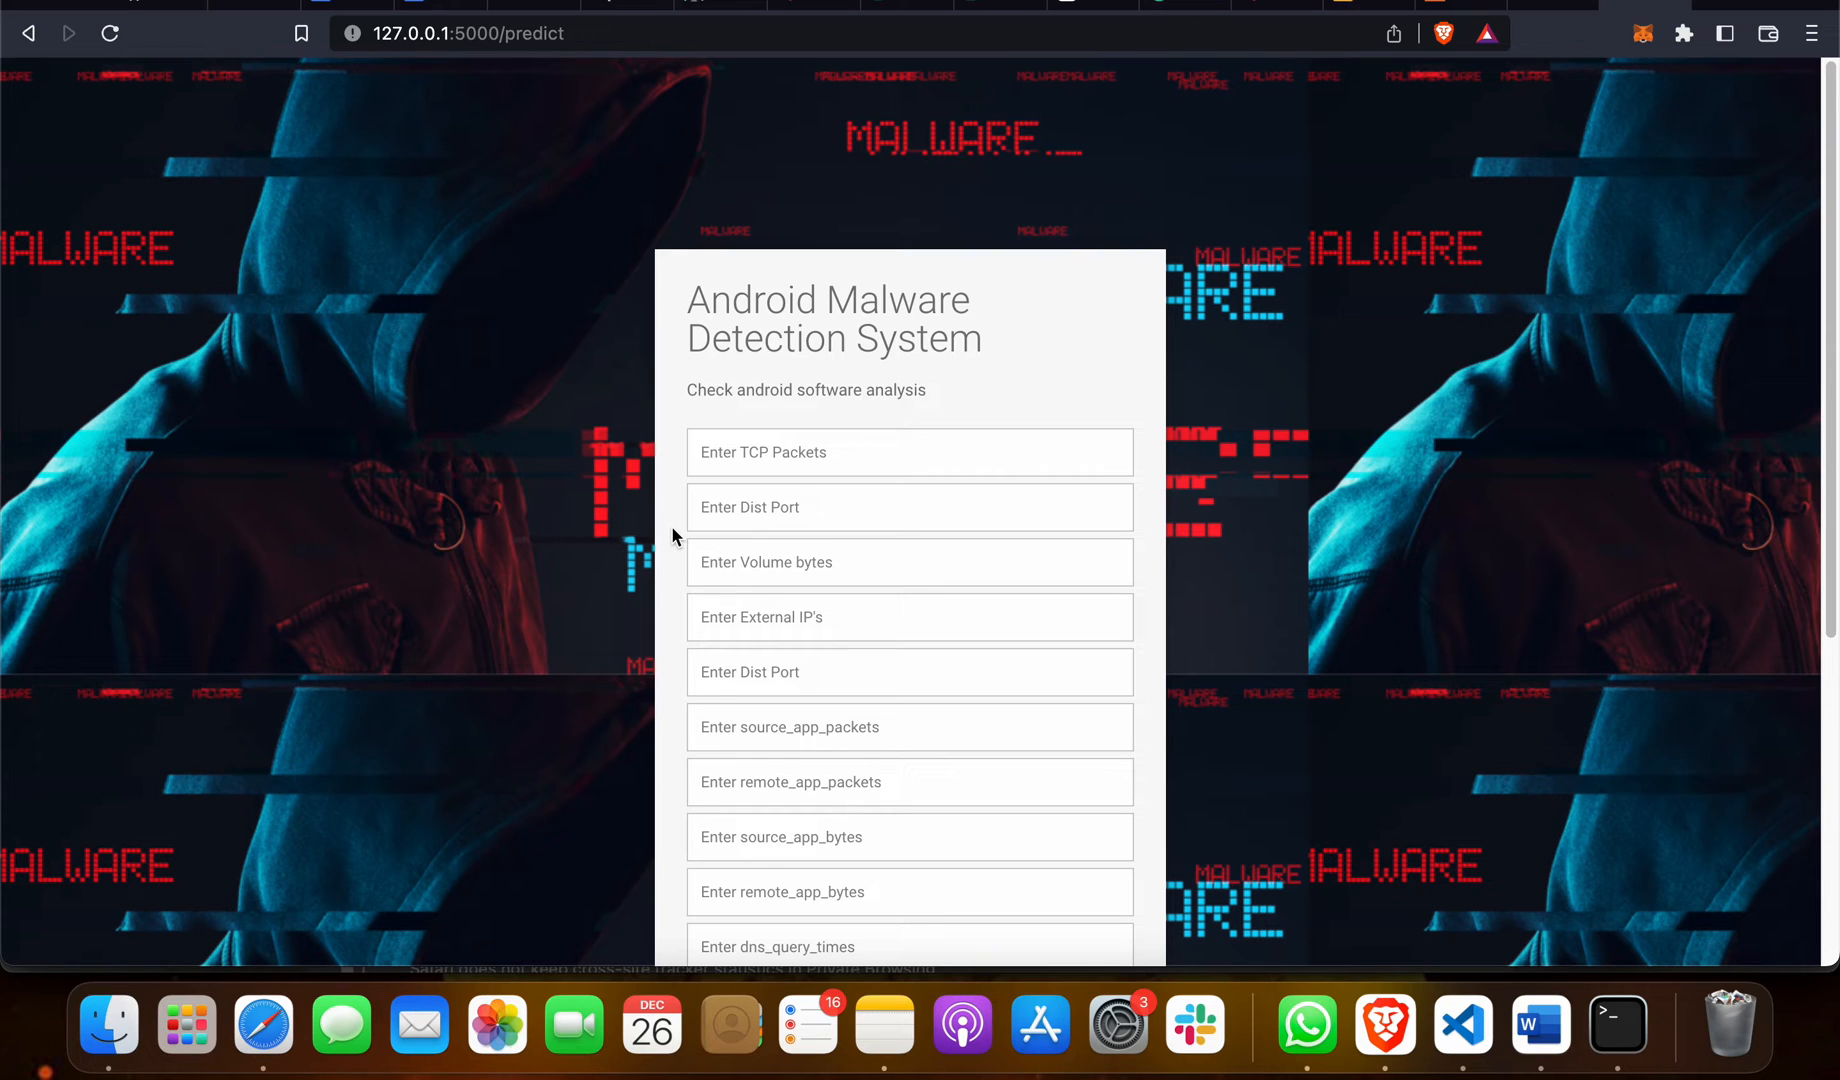
{"action": "scroll", "scroll_direction": "down", "scroll_amount": 3}
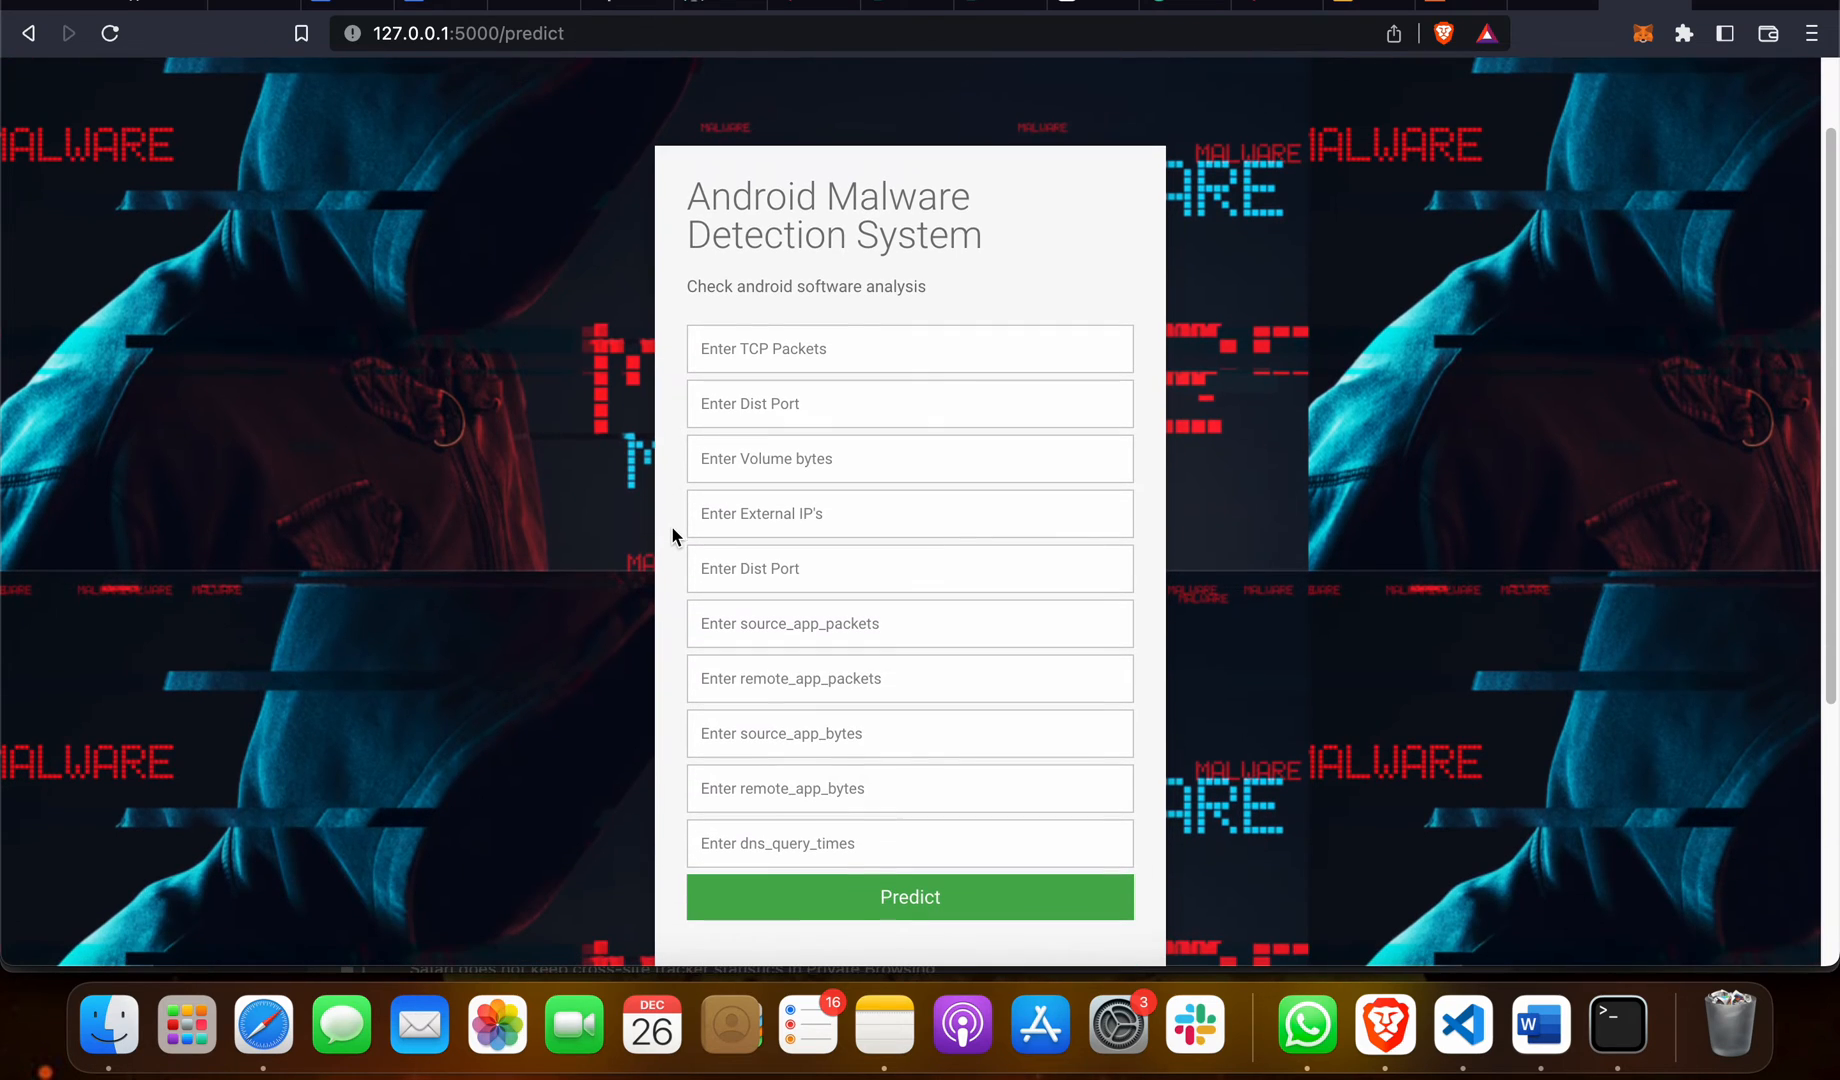
{"action": "mouse_move", "coordinate": [704, 544]}
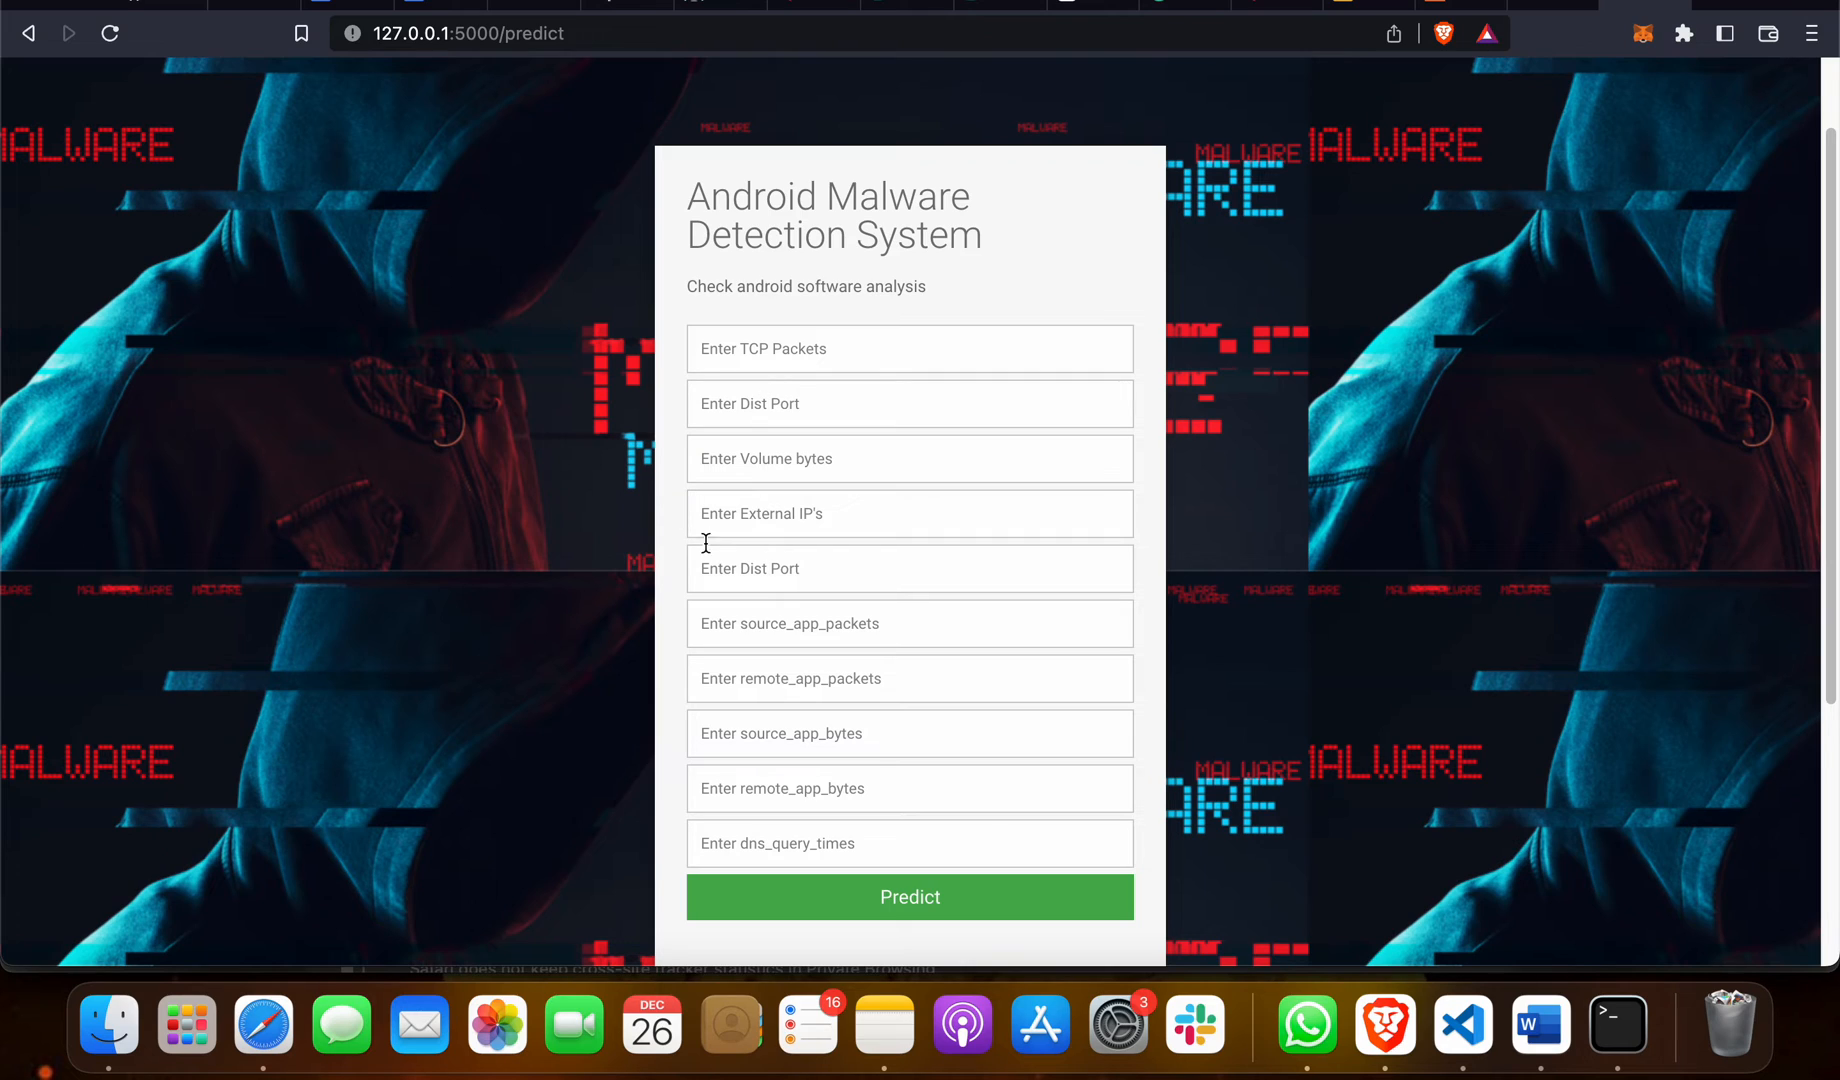
{"action": "mouse_move", "coordinate": [675, 587]}
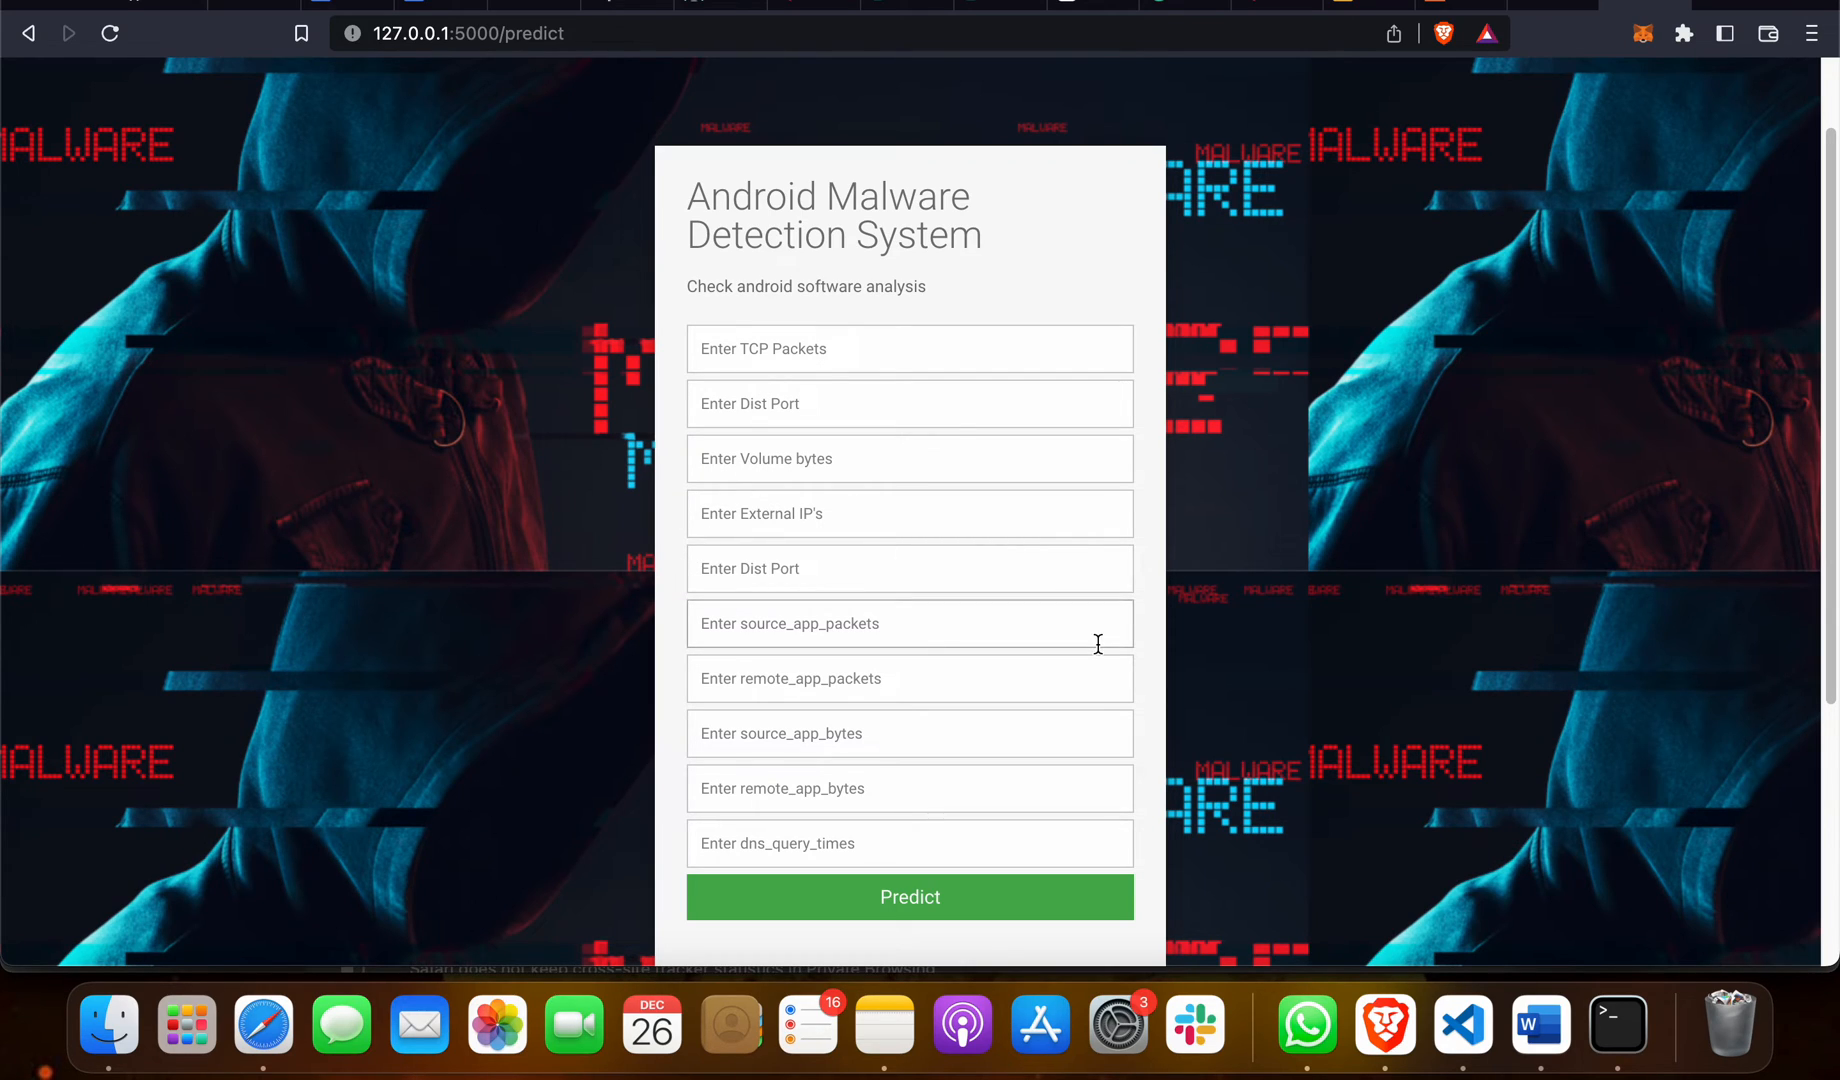
{"action": "mouse_move", "coordinate": [1461, 1025]}
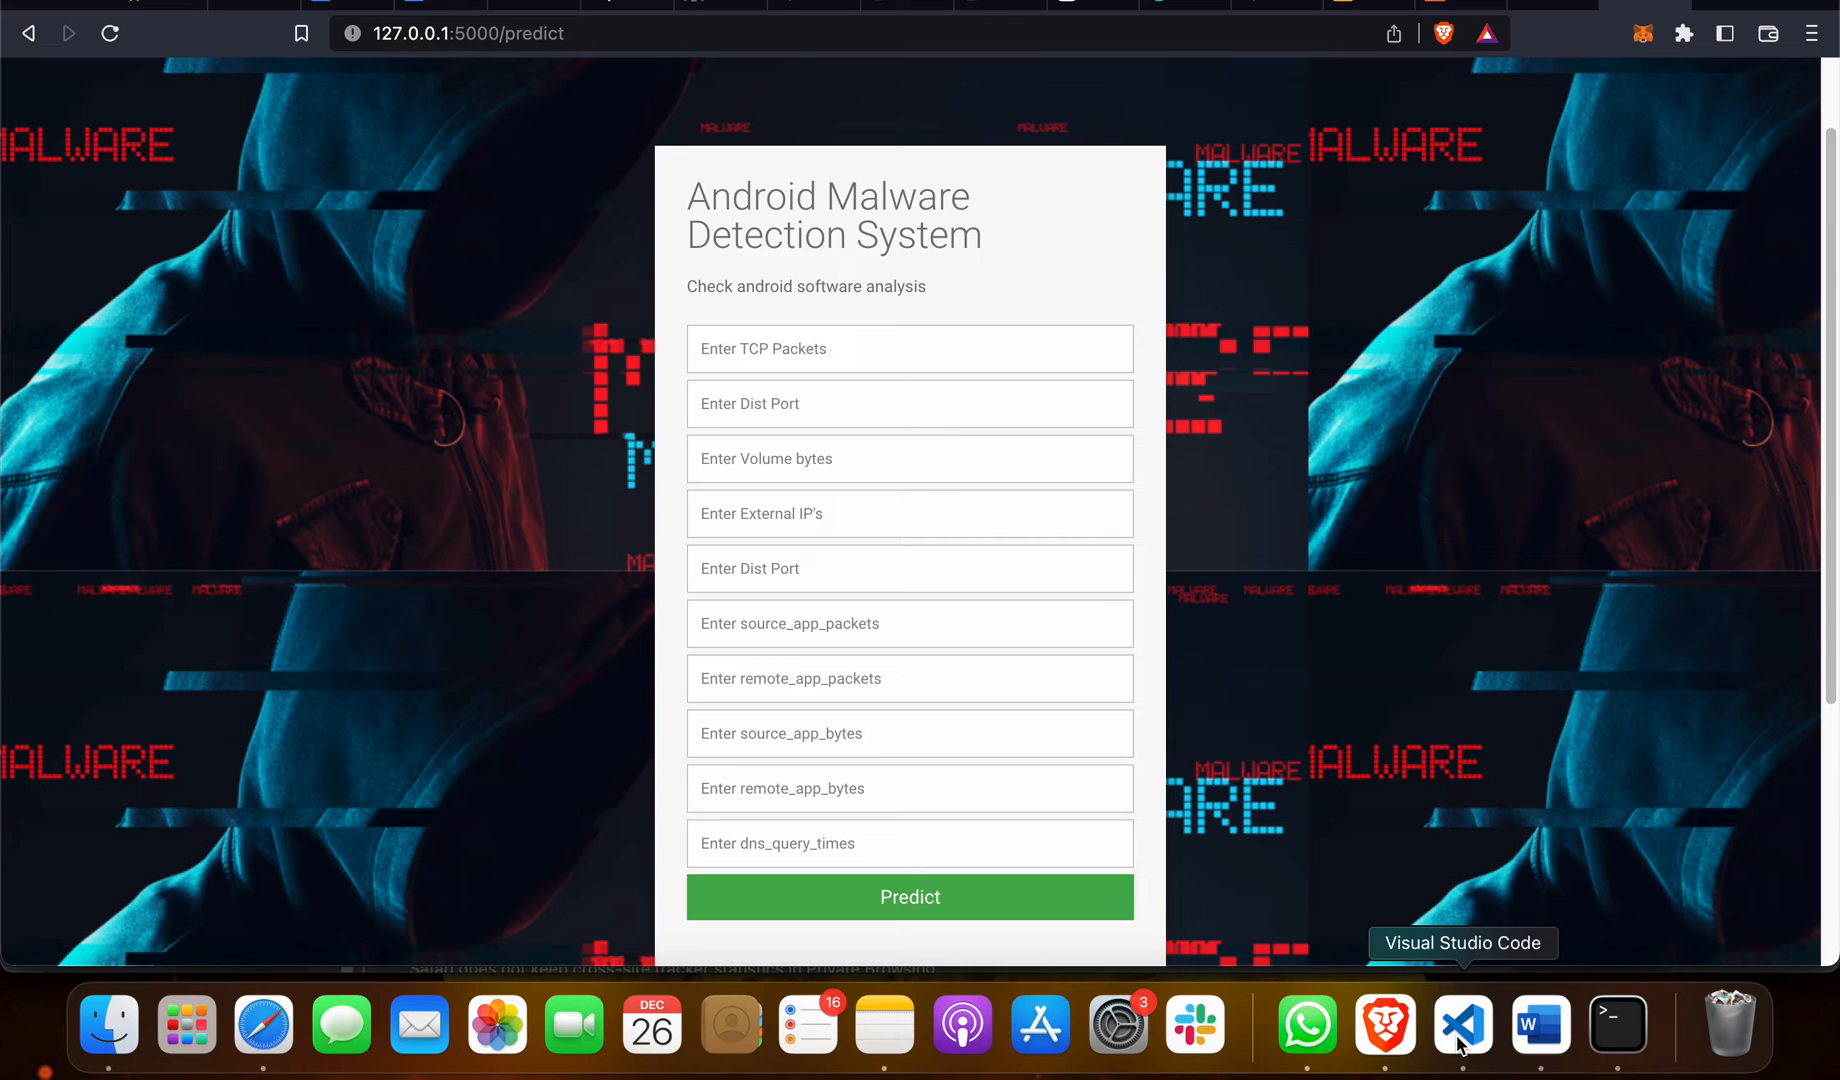
Switch to Visual Studio Code and open android_traffic.csv from the Explorer
{"action": "left_click", "coordinate": [1461, 1024]}
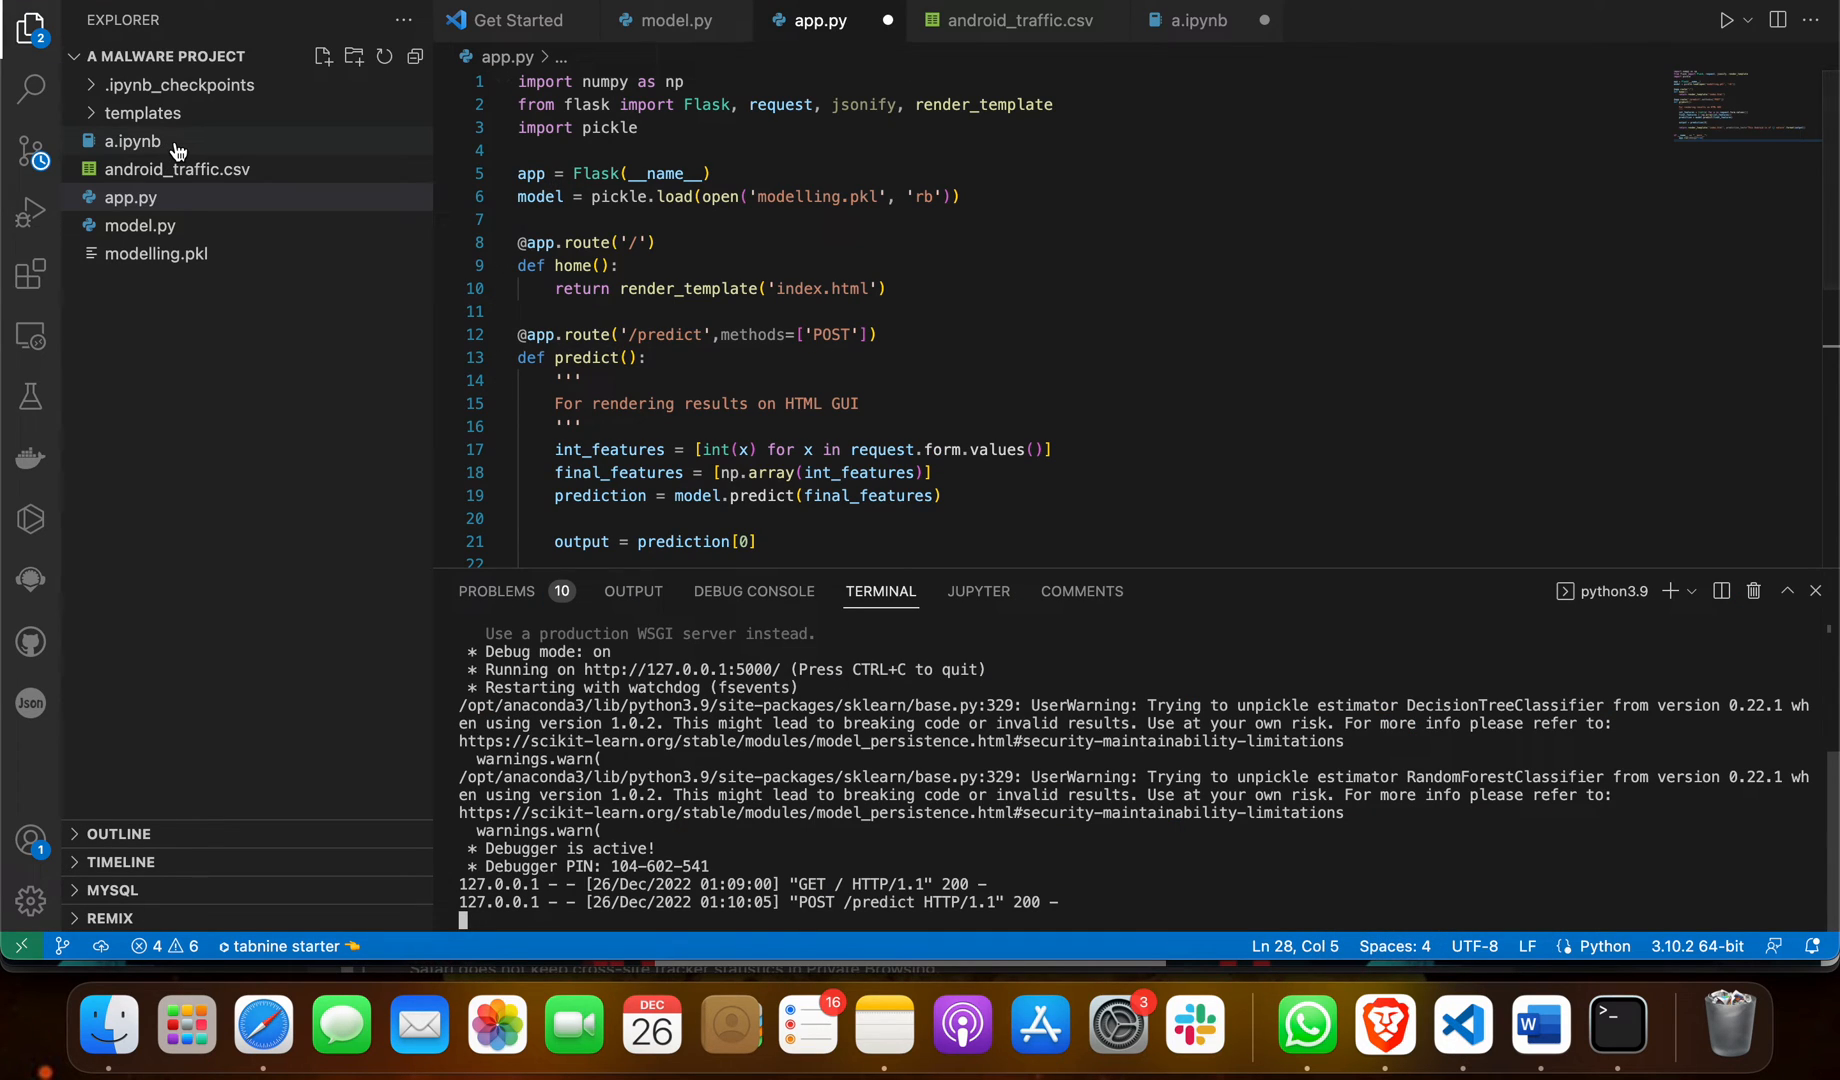
{"action": "left_click", "coordinate": [177, 169]}
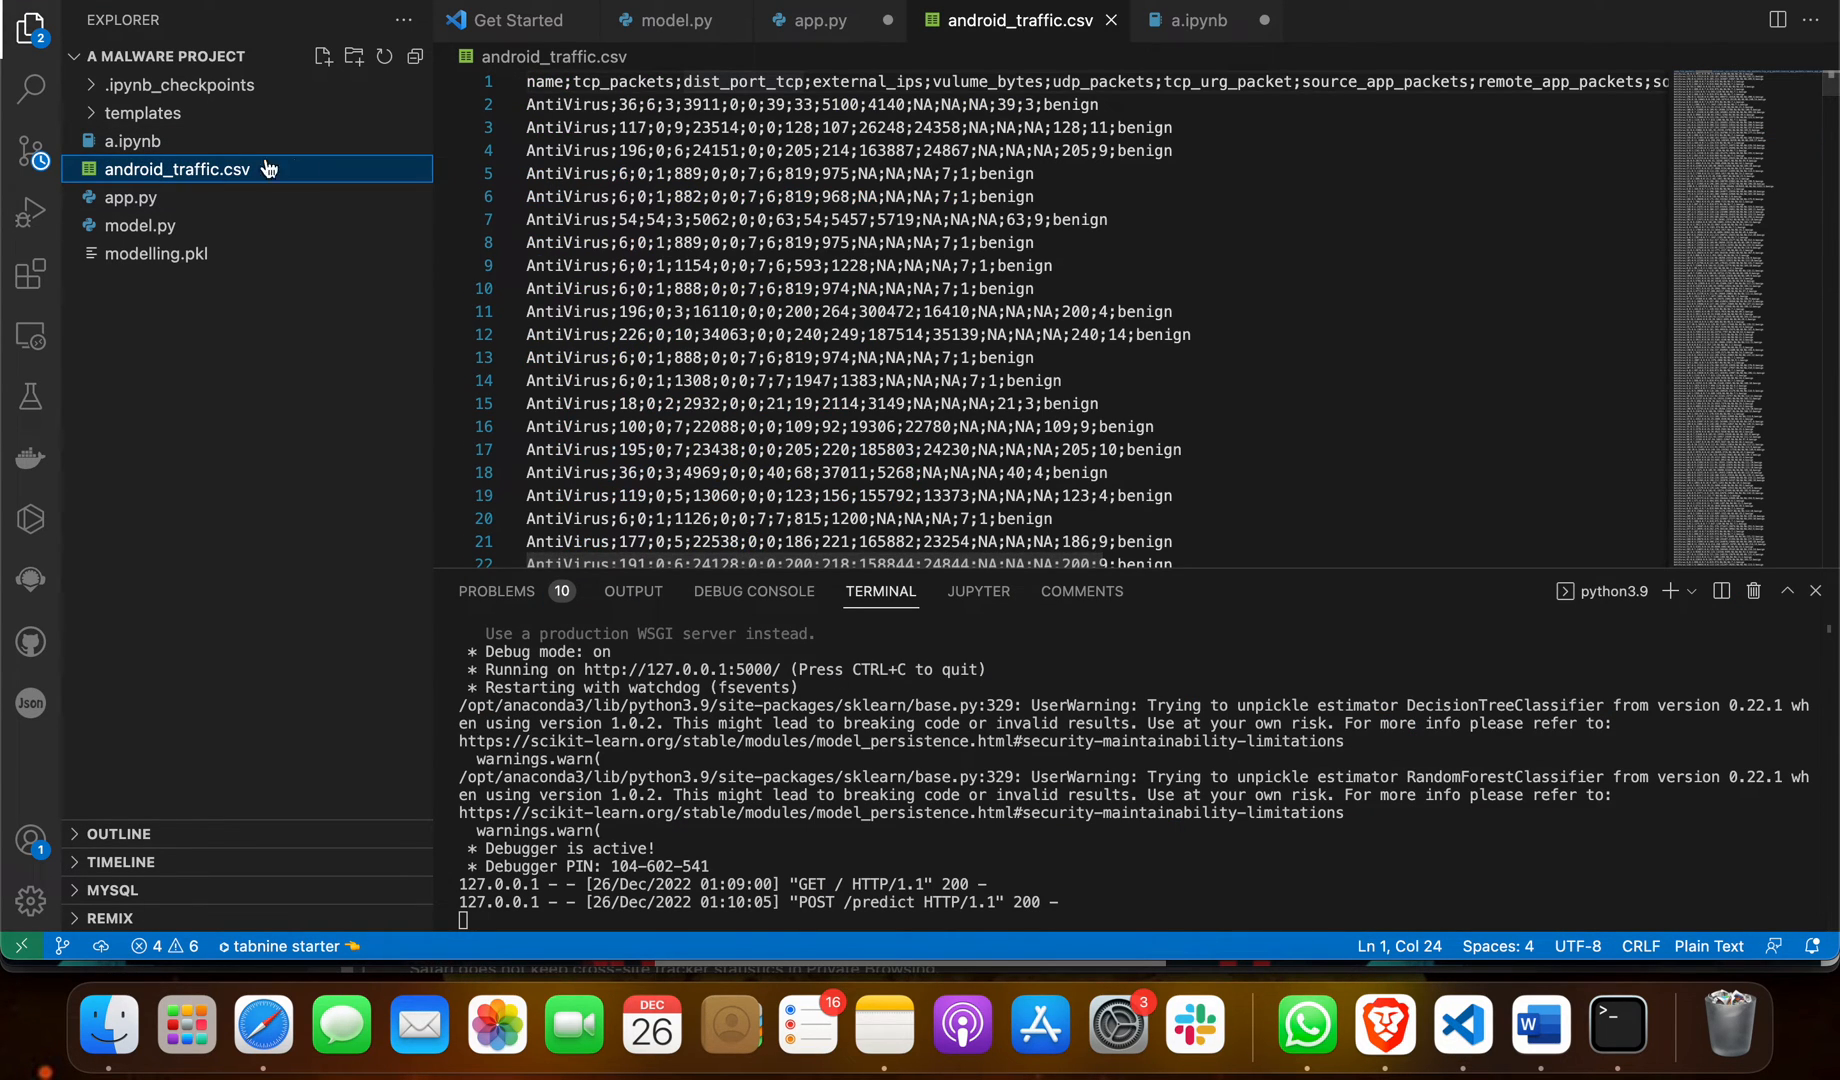
{"action": "mouse_move", "coordinate": [733, 243]}
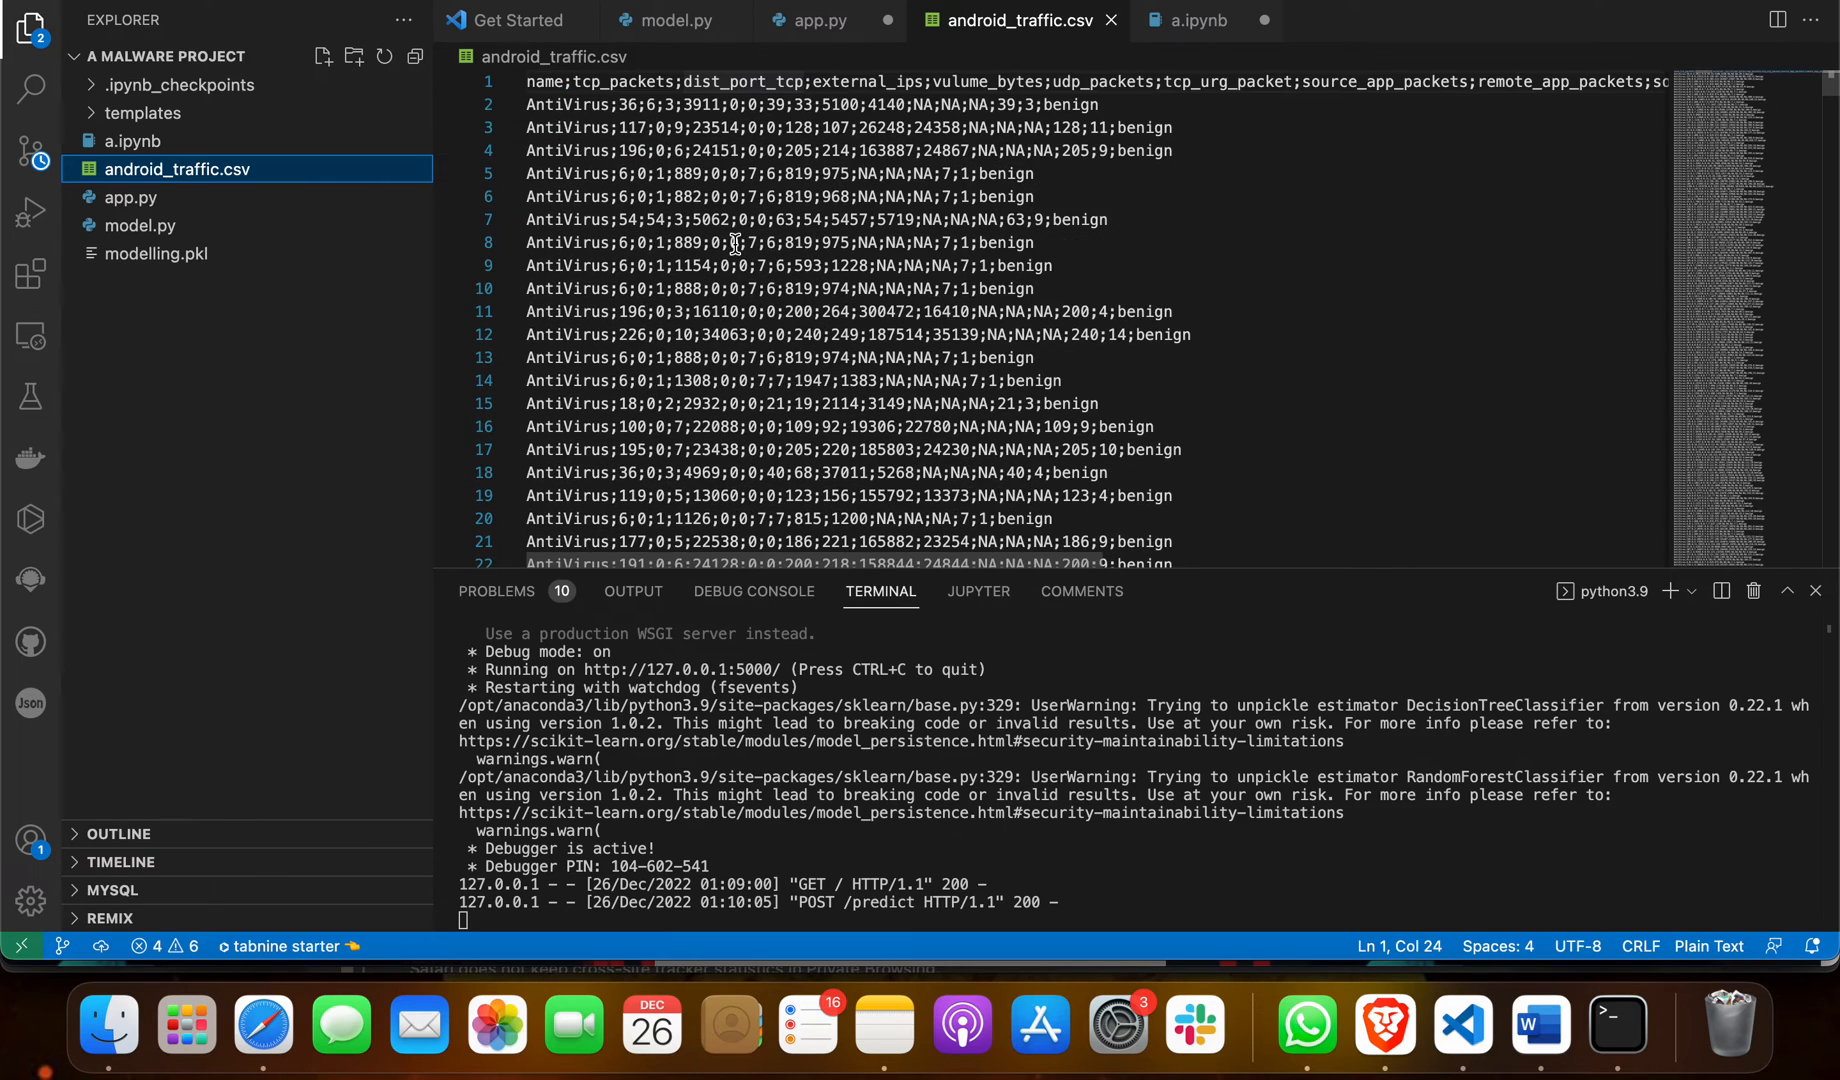
{"action": "mouse_move", "coordinate": [1144, 129]}
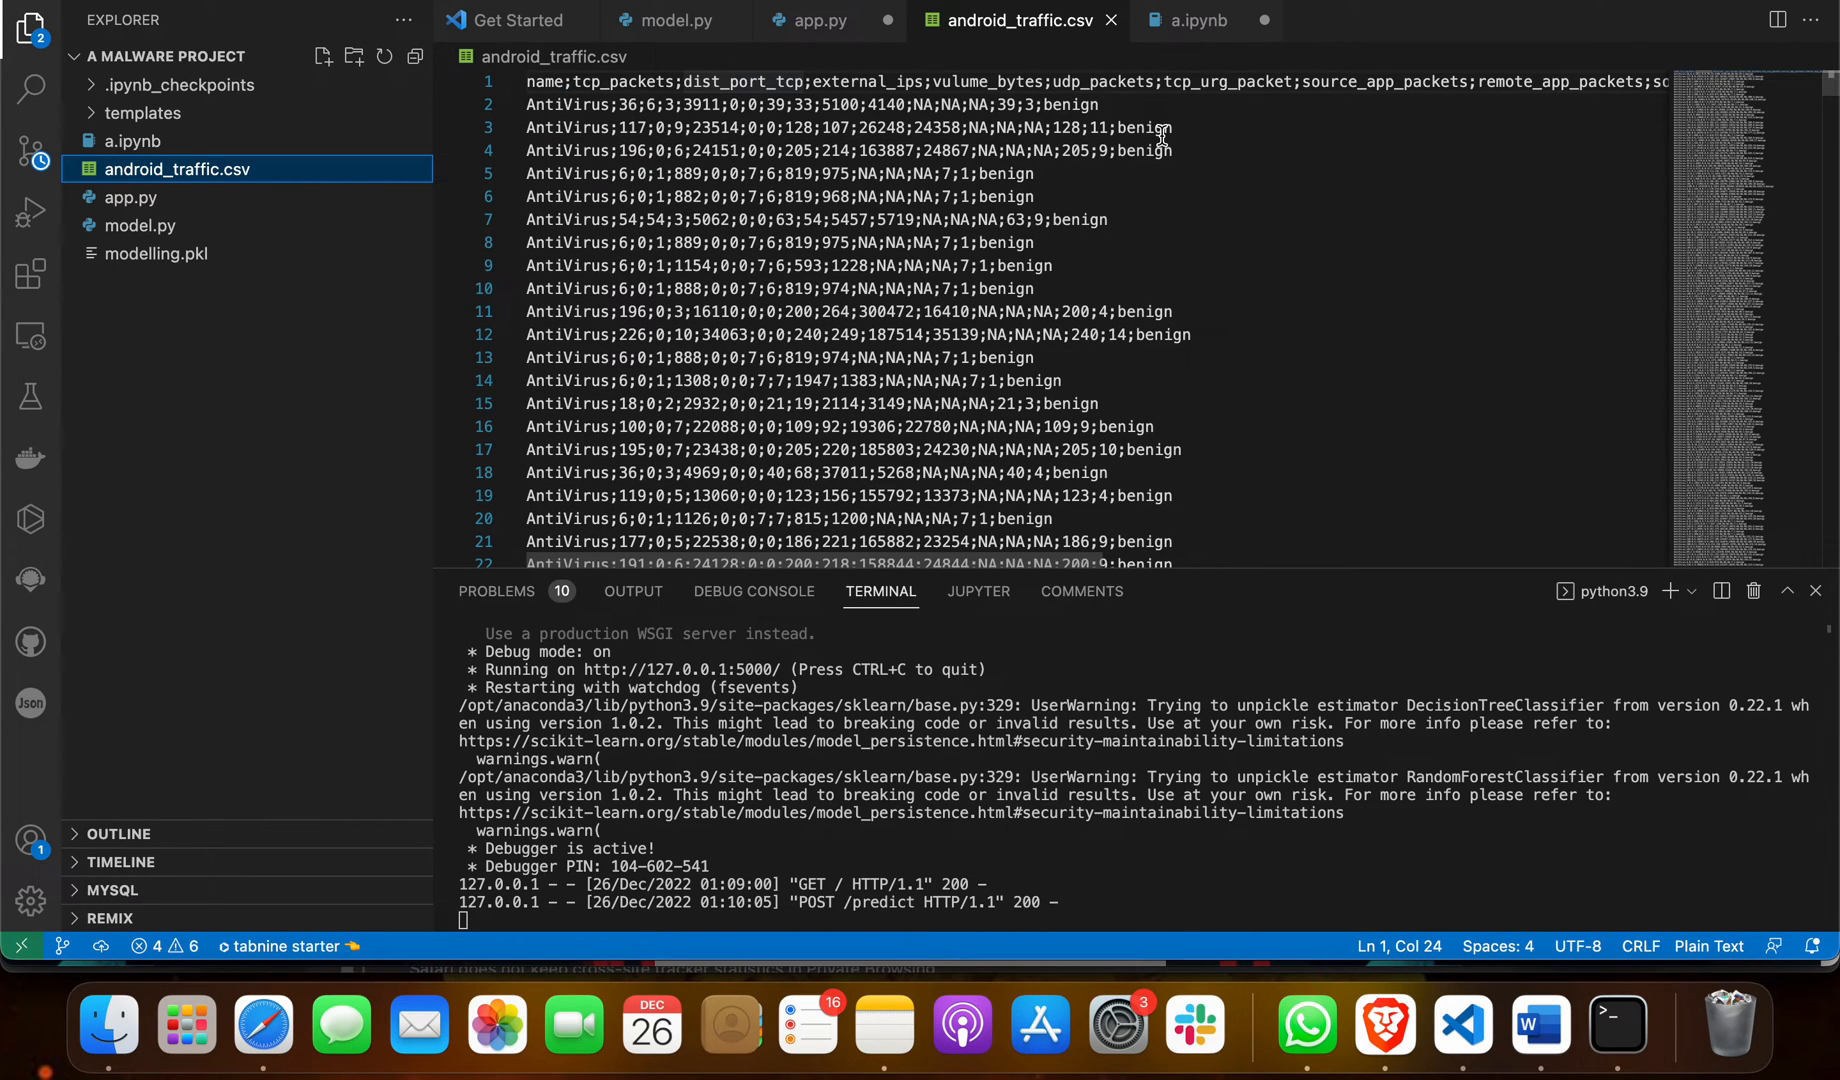
{"action": "scroll", "scroll_direction": "down", "scroll_amount": 3}
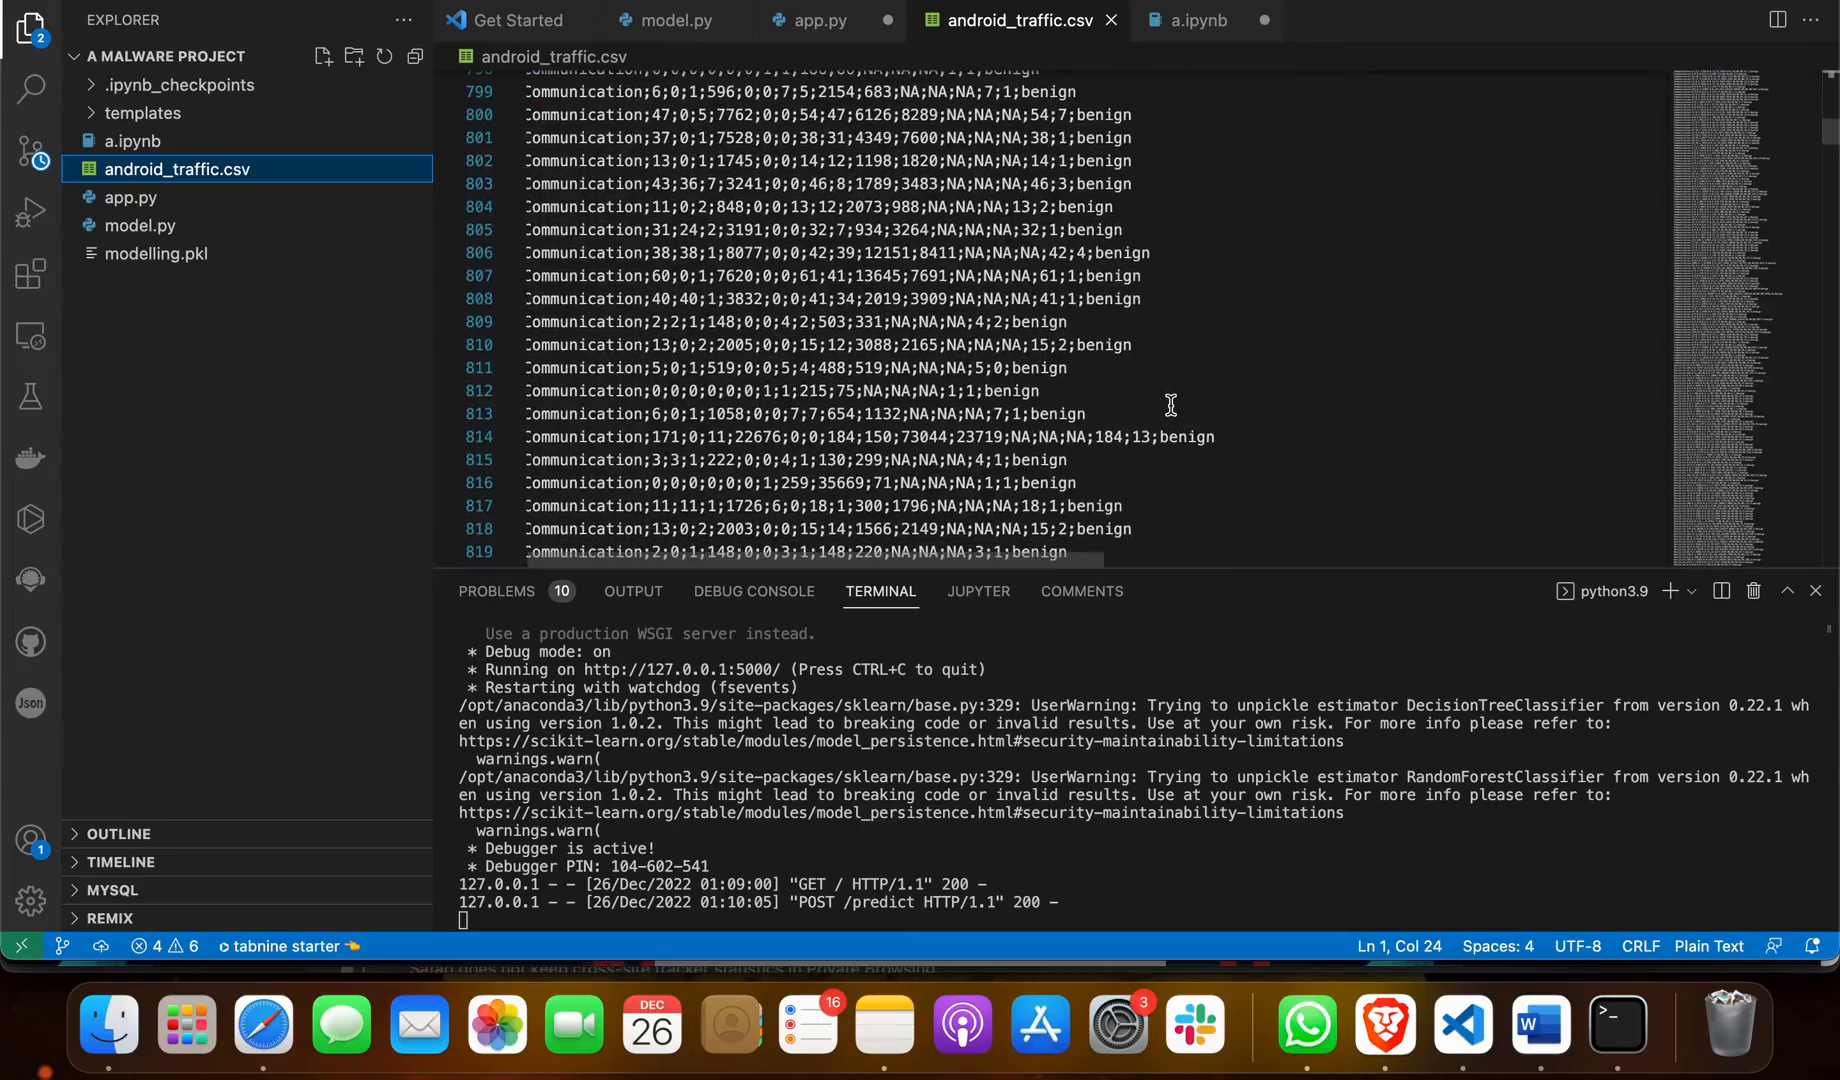
{"action": "scroll", "scroll_direction": "down", "scroll_amount": 3}
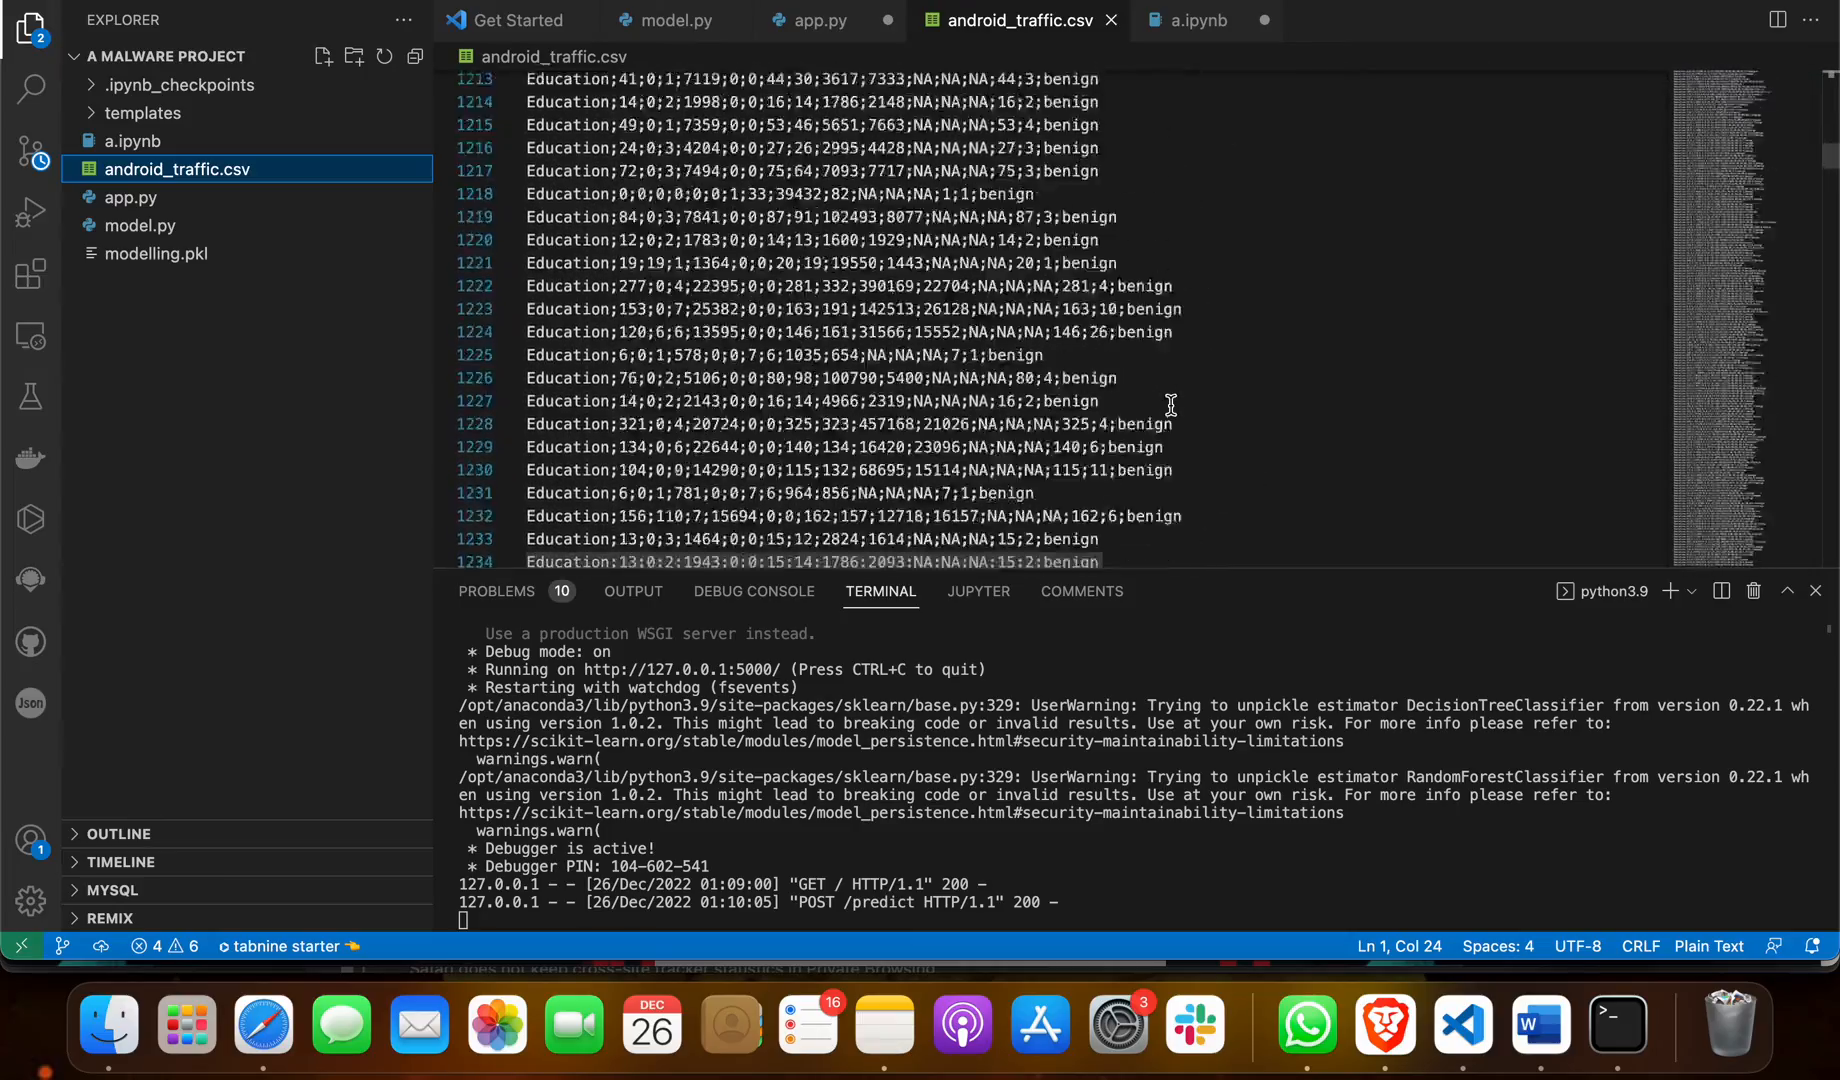
{"action": "scroll", "scroll_direction": "down", "scroll_amount": 3}
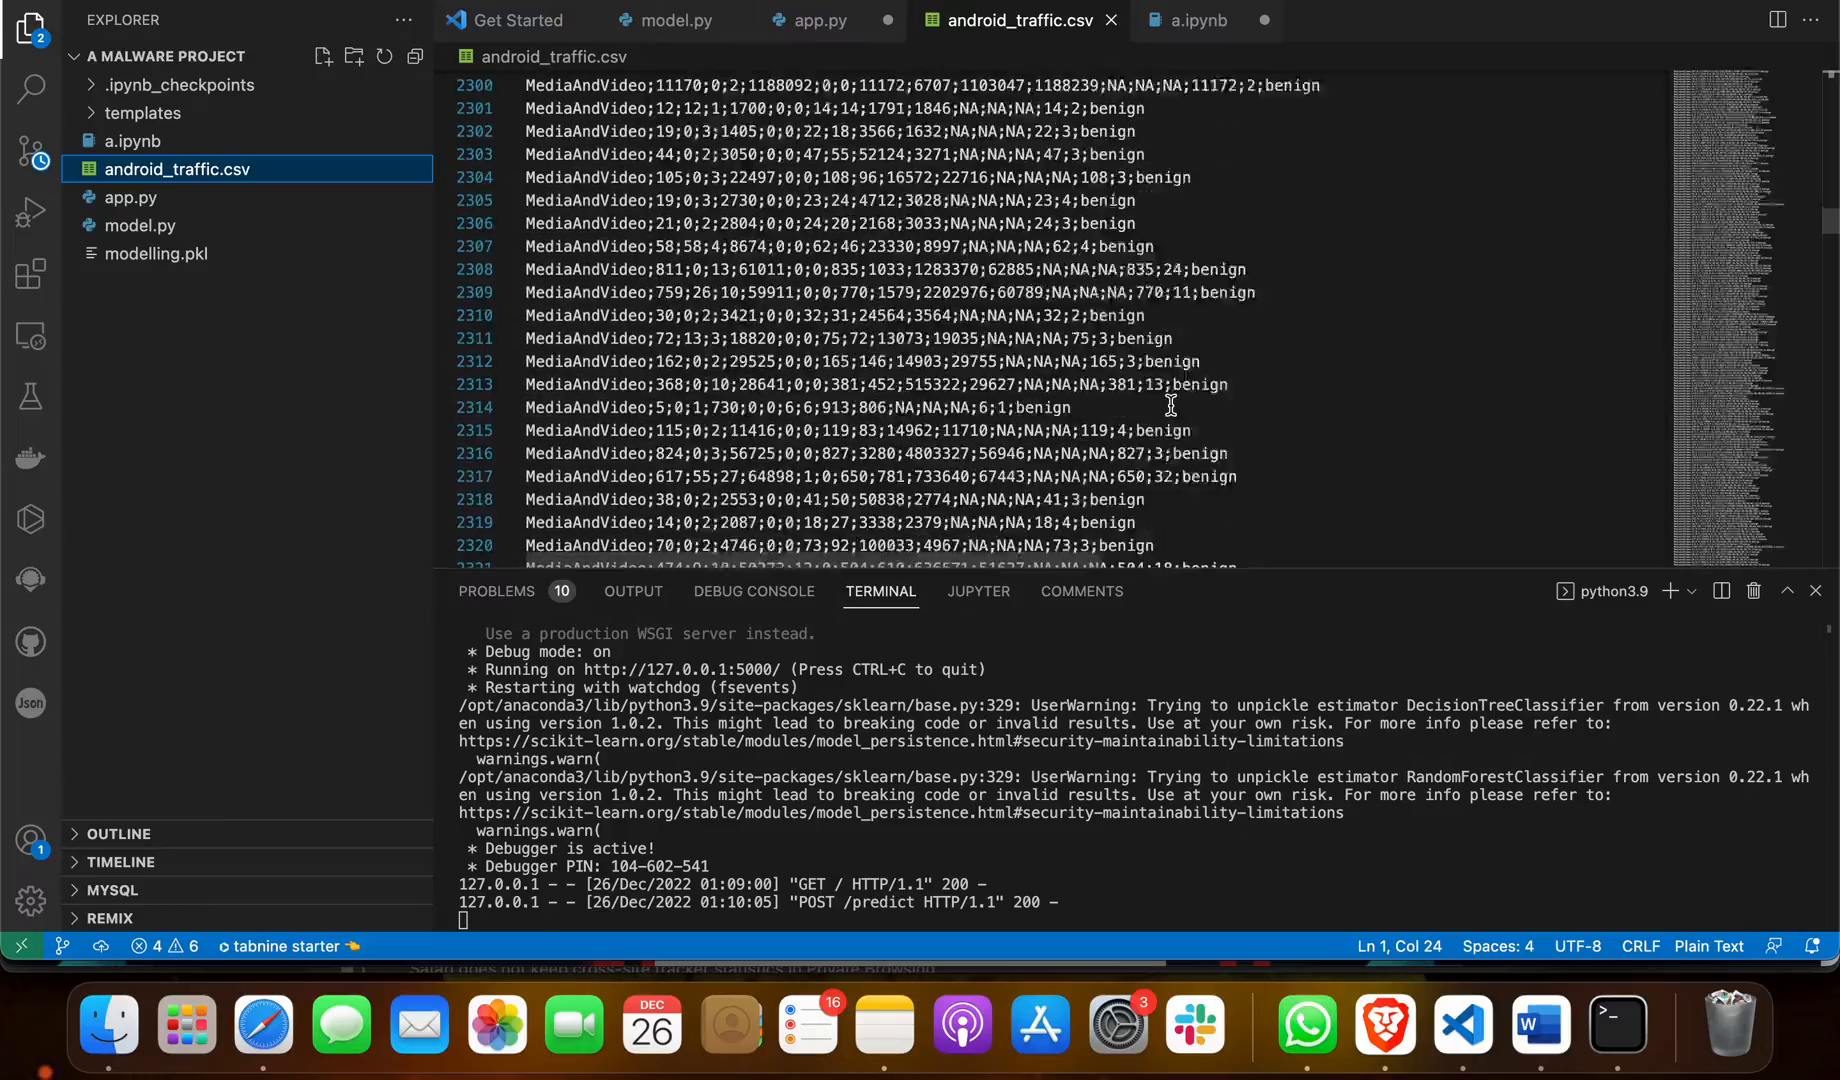
{"action": "scroll", "scroll_direction": "down", "scroll_amount": 3}
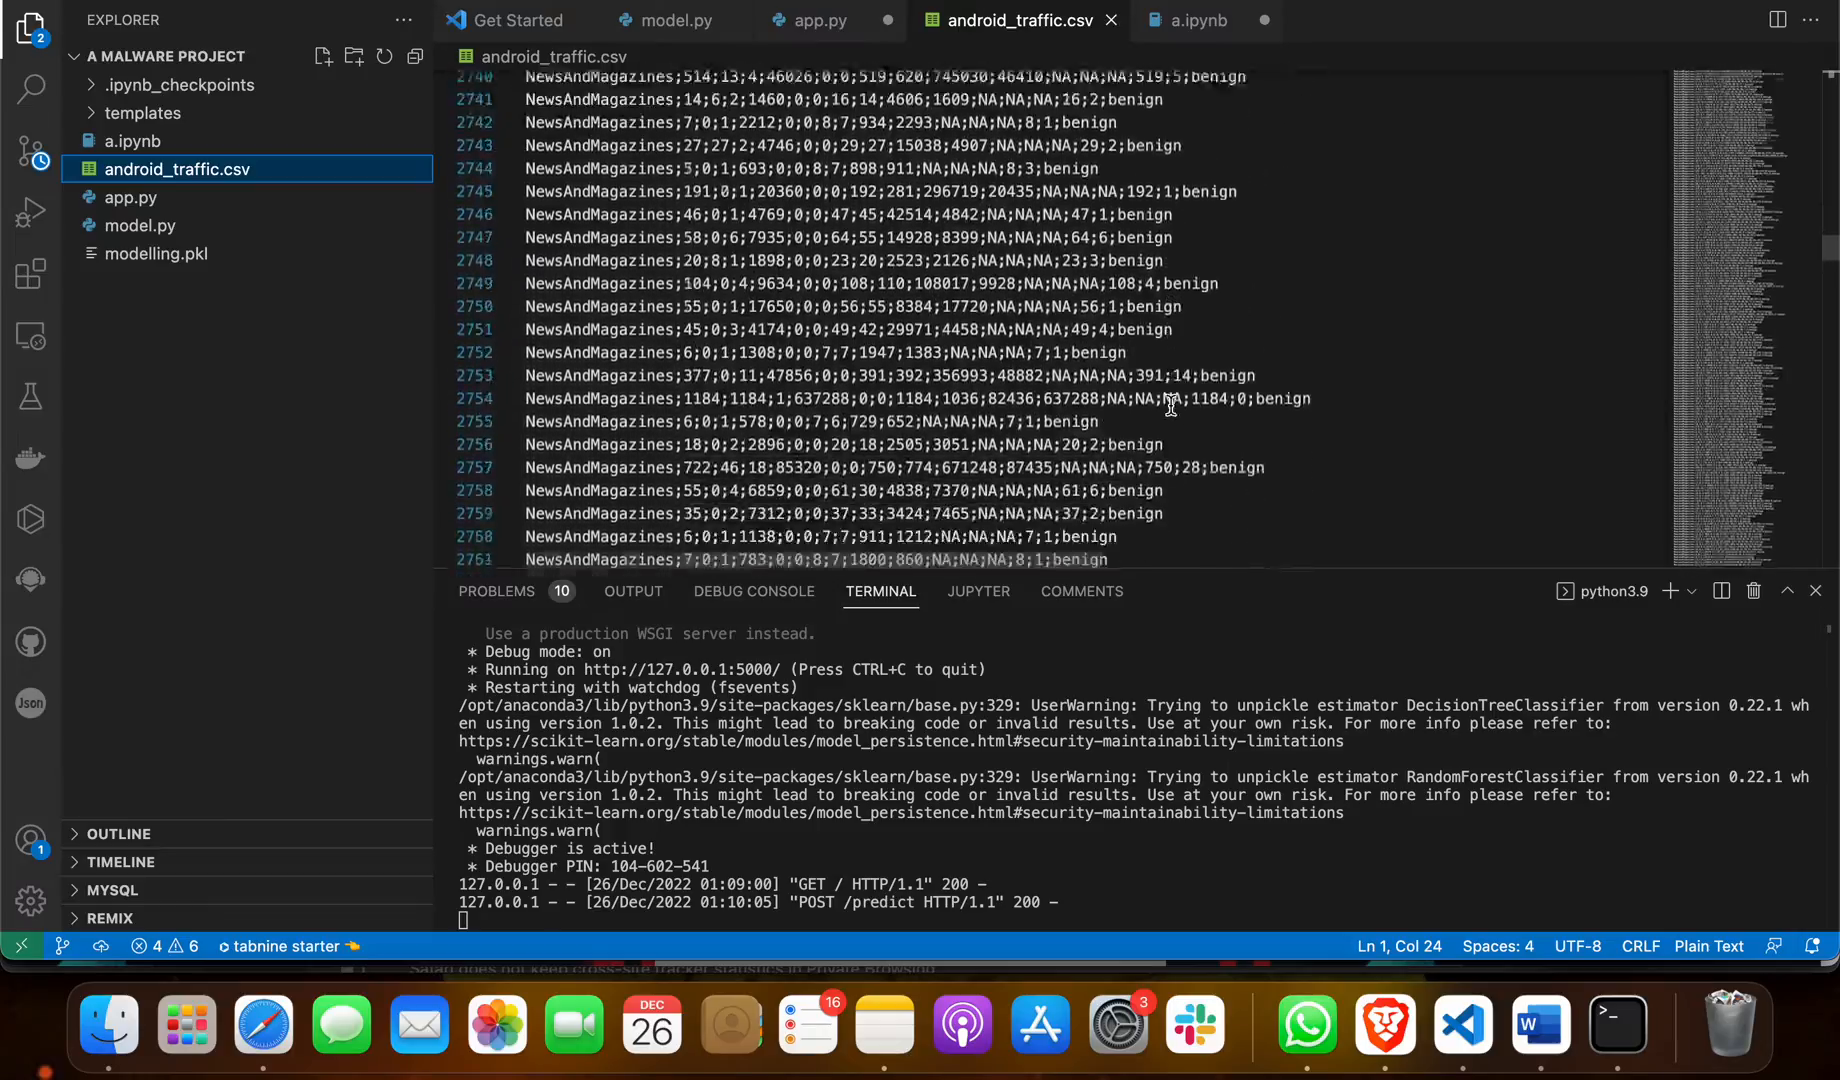
{"action": "scroll", "scroll_direction": "down", "scroll_amount": 3}
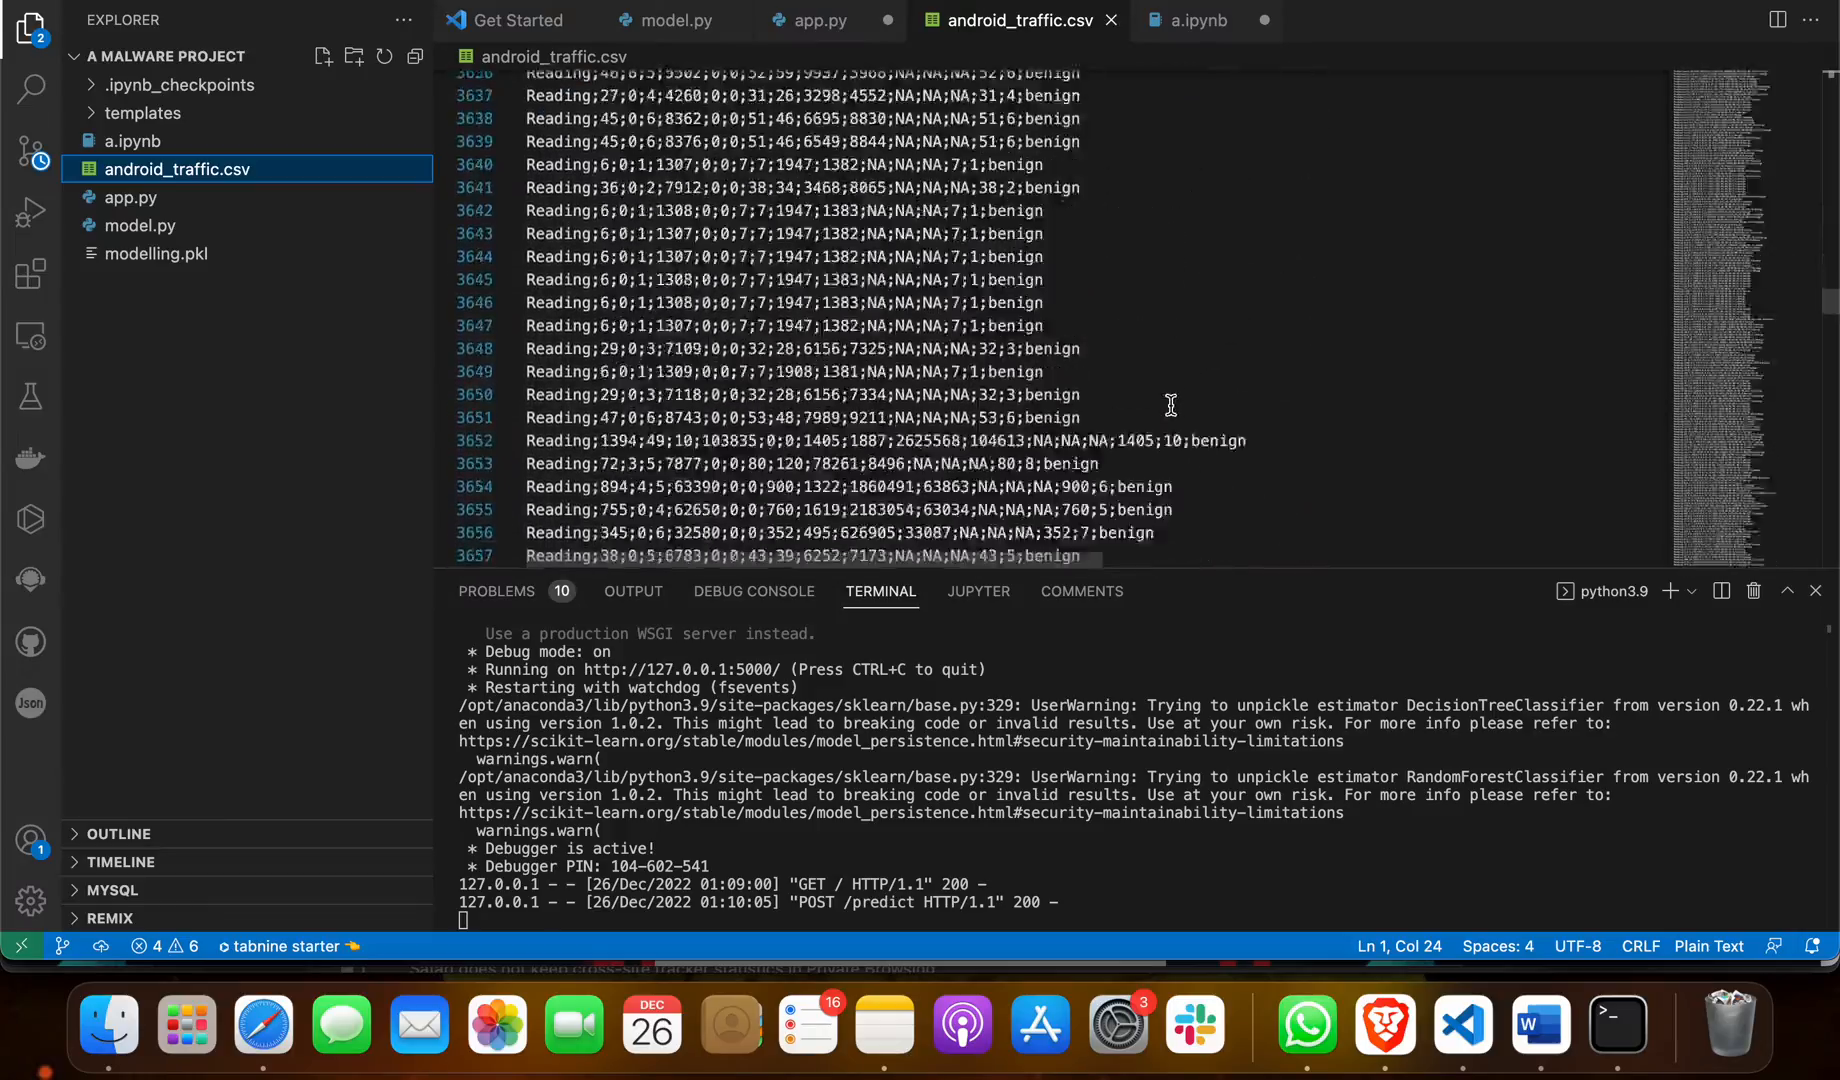
{"action": "scroll", "scroll_direction": "down", "scroll_amount": 3}
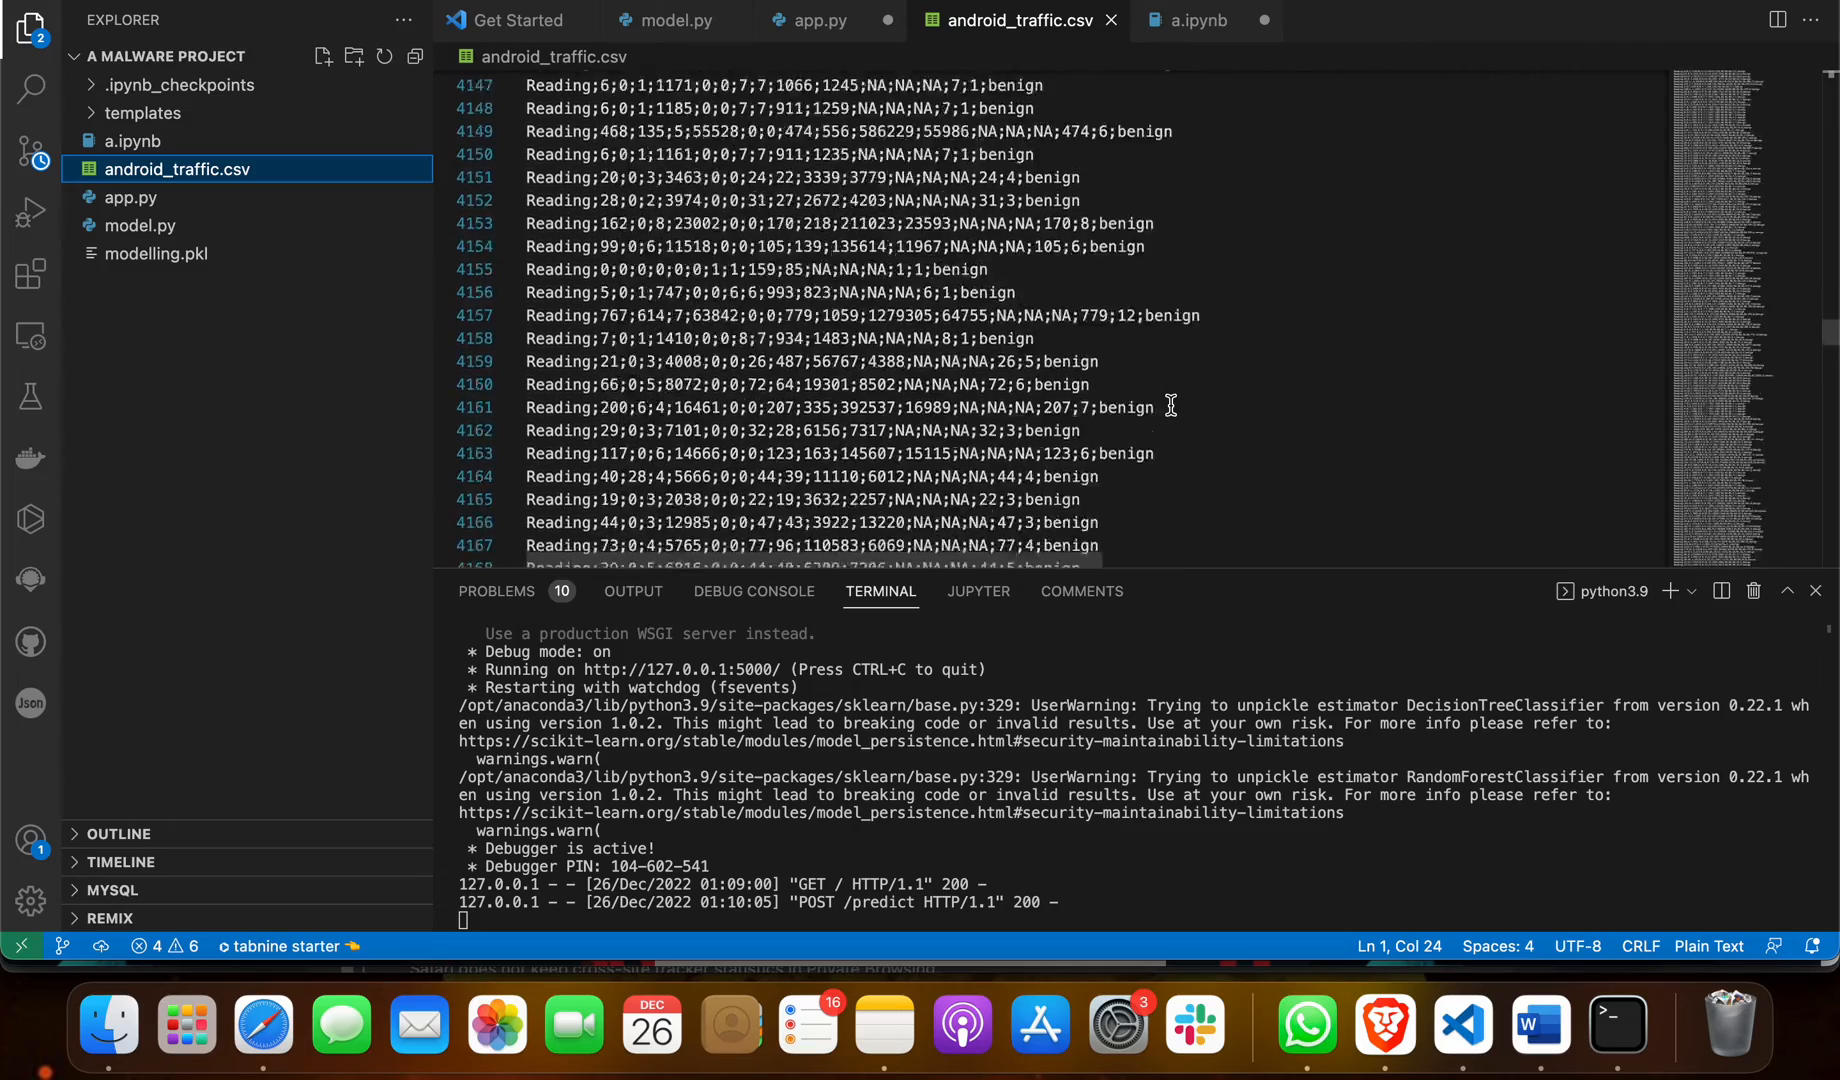
{"action": "scroll", "scroll_direction": "down", "scroll_amount": 3}
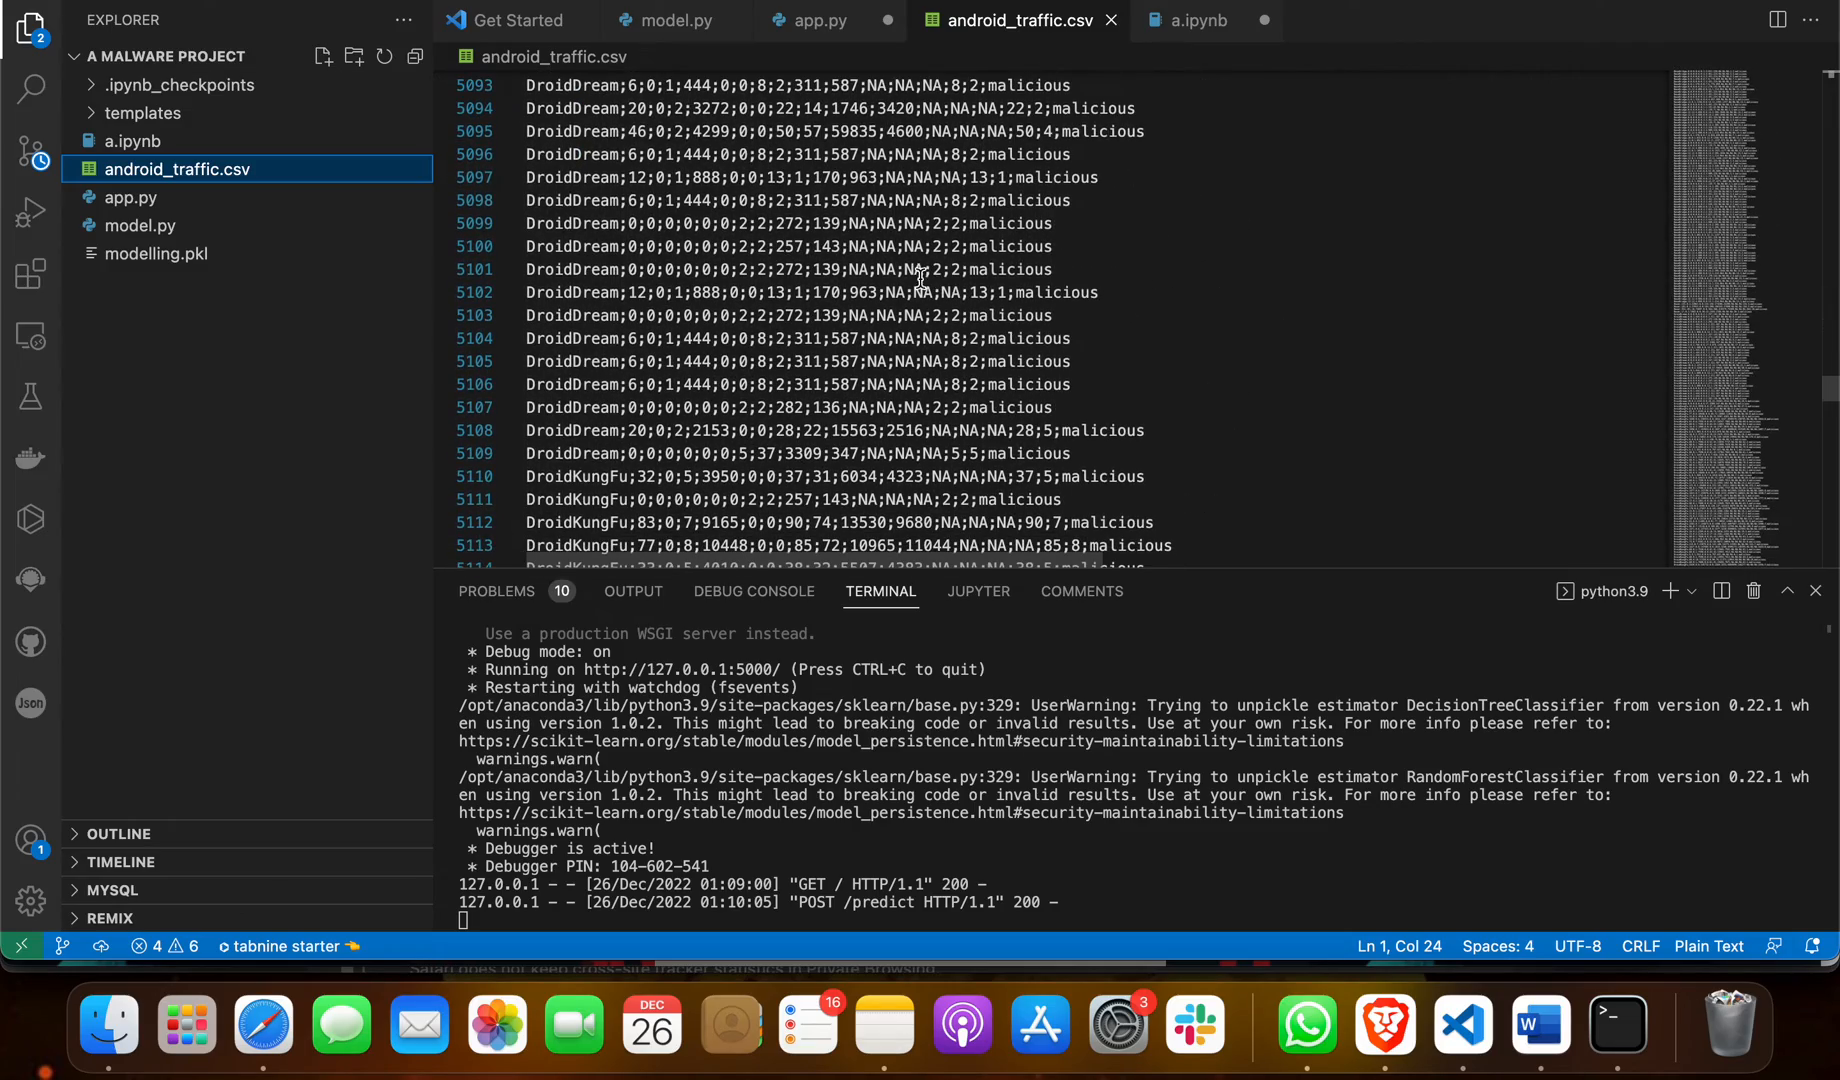
{"action": "scroll", "scroll_direction": "down", "scroll_amount": 3}
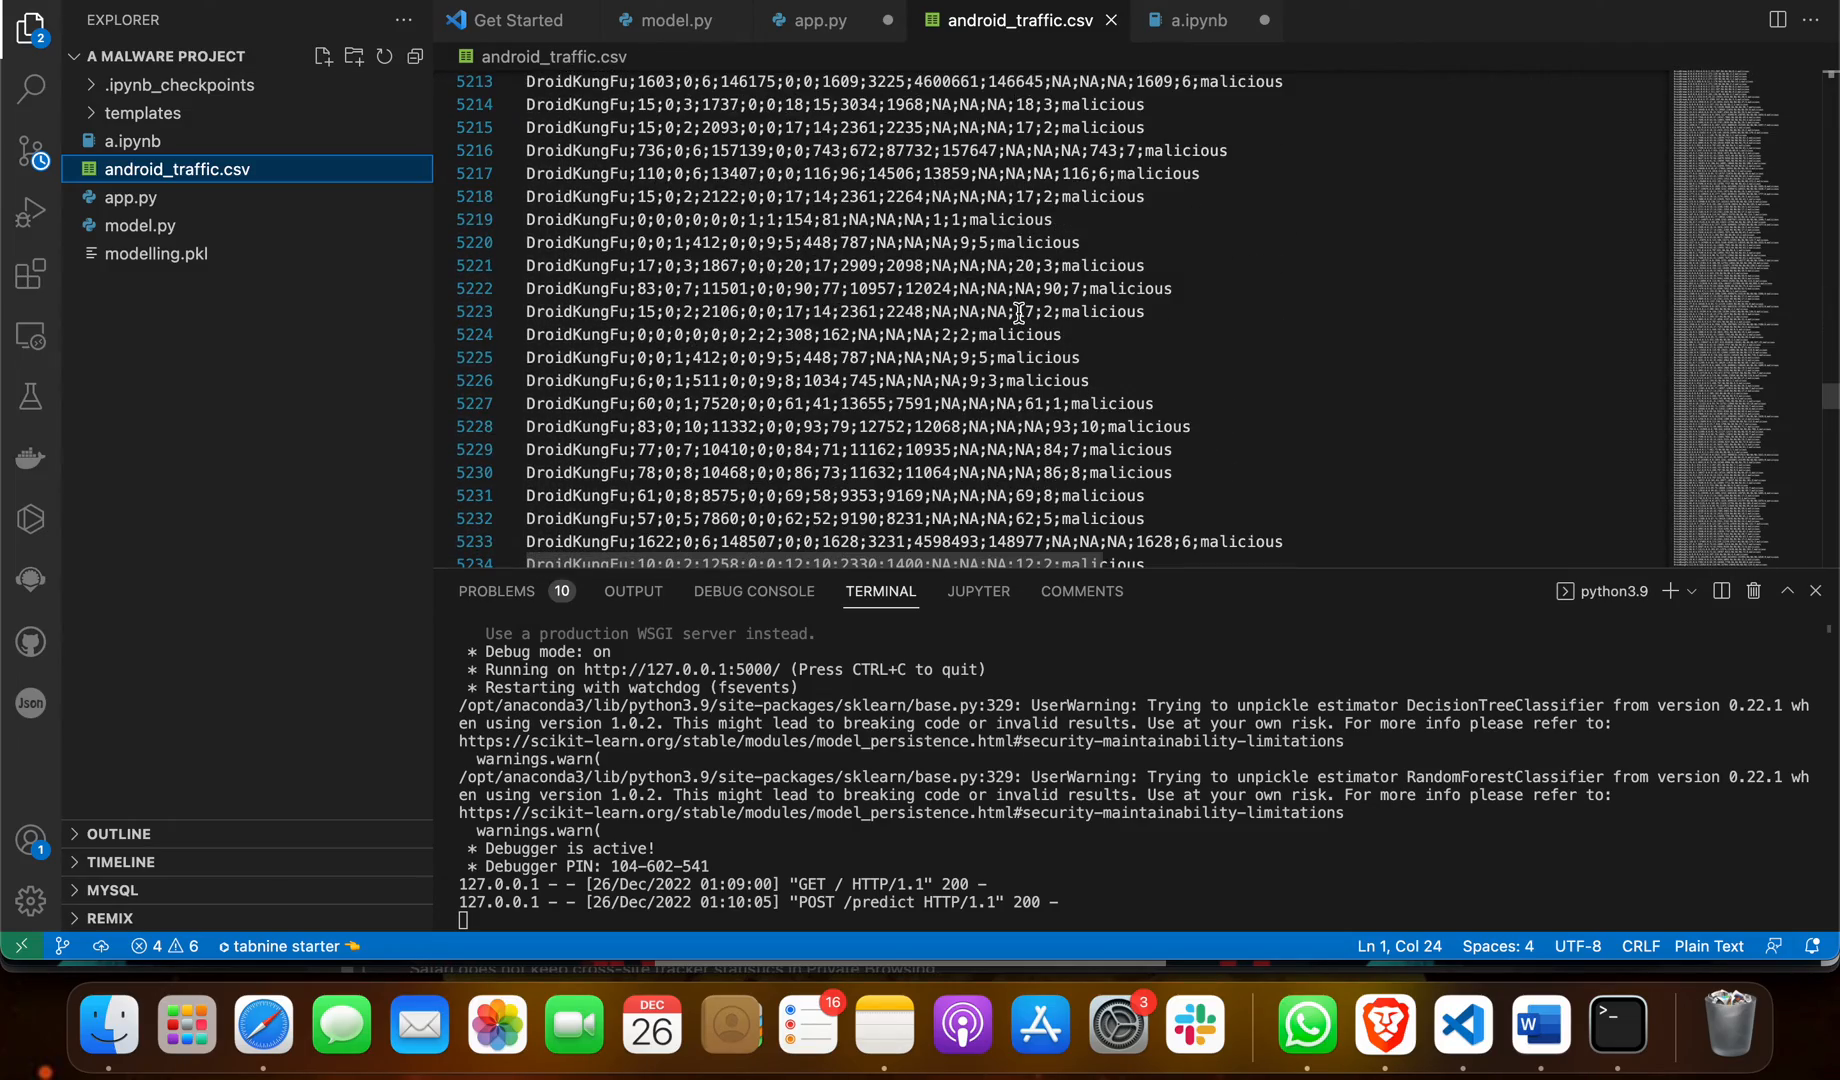
{"action": "scroll", "scroll_direction": "down", "scroll_amount": 3}
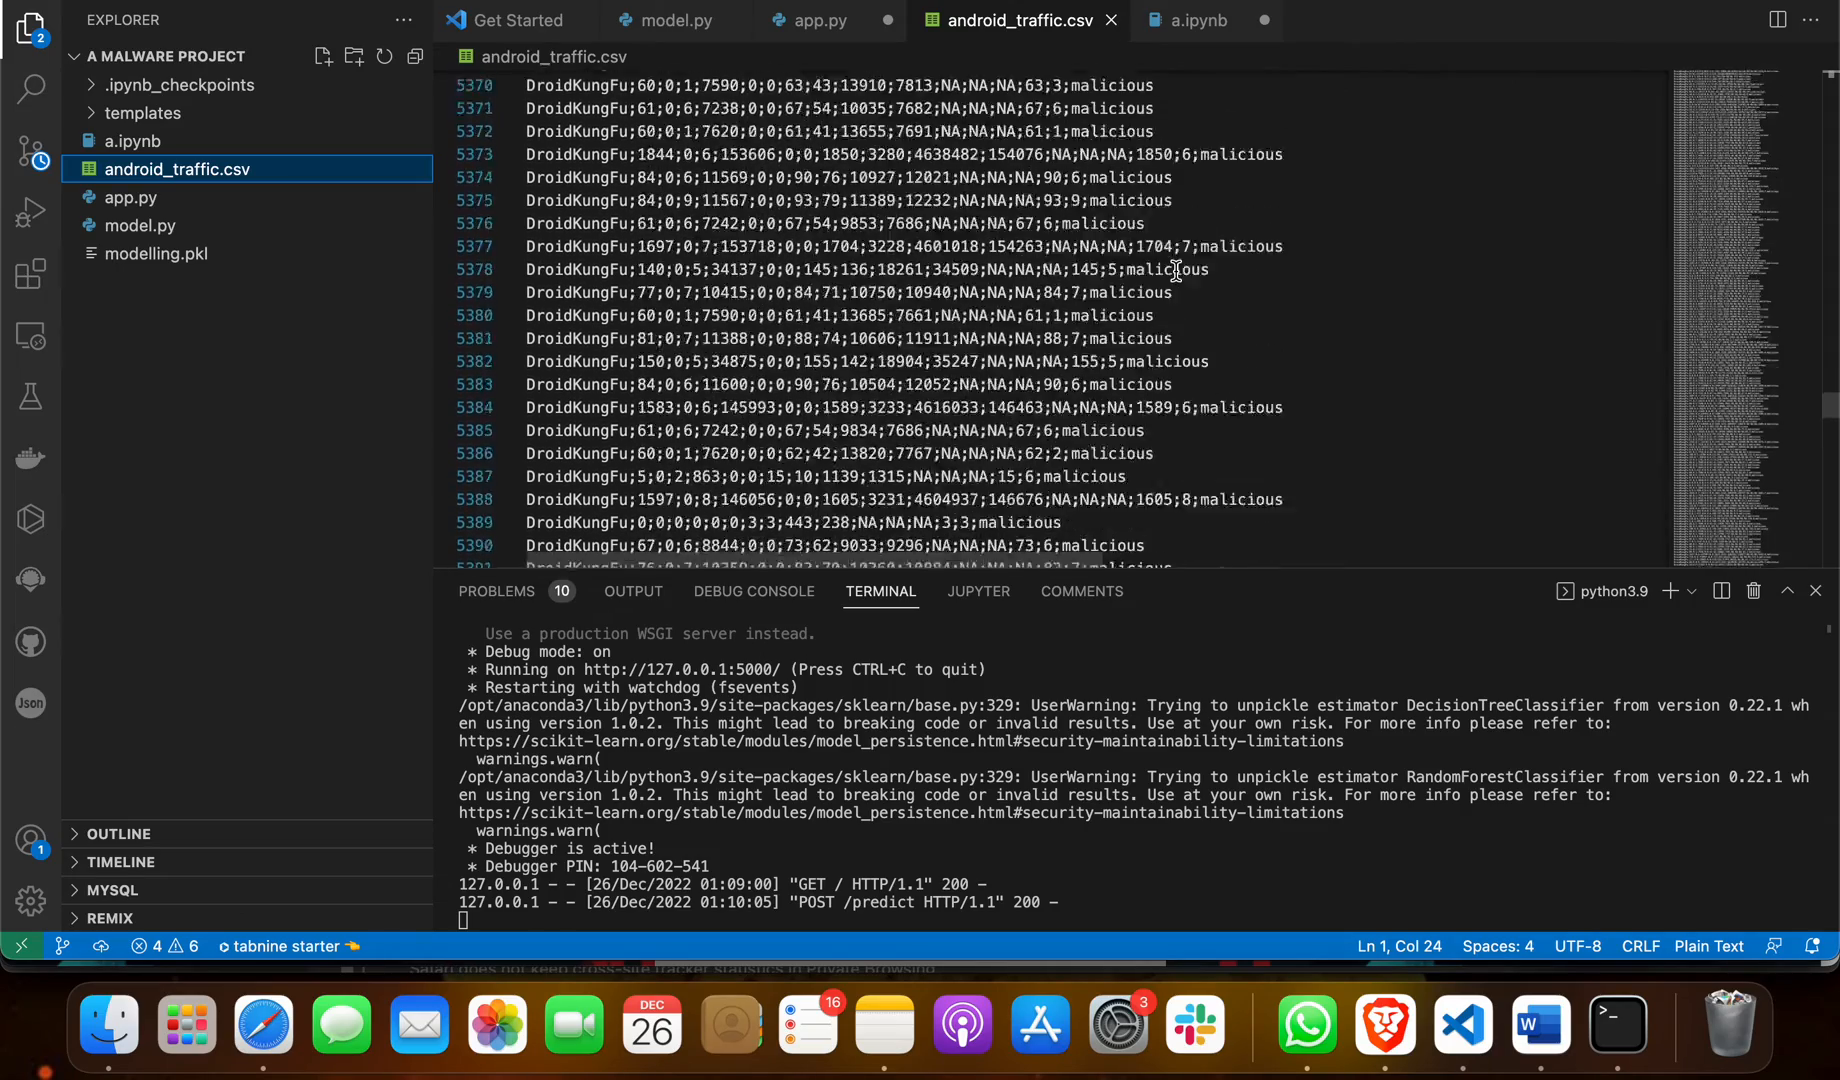
{"action": "scroll", "scroll_direction": "down", "scroll_amount": 3}
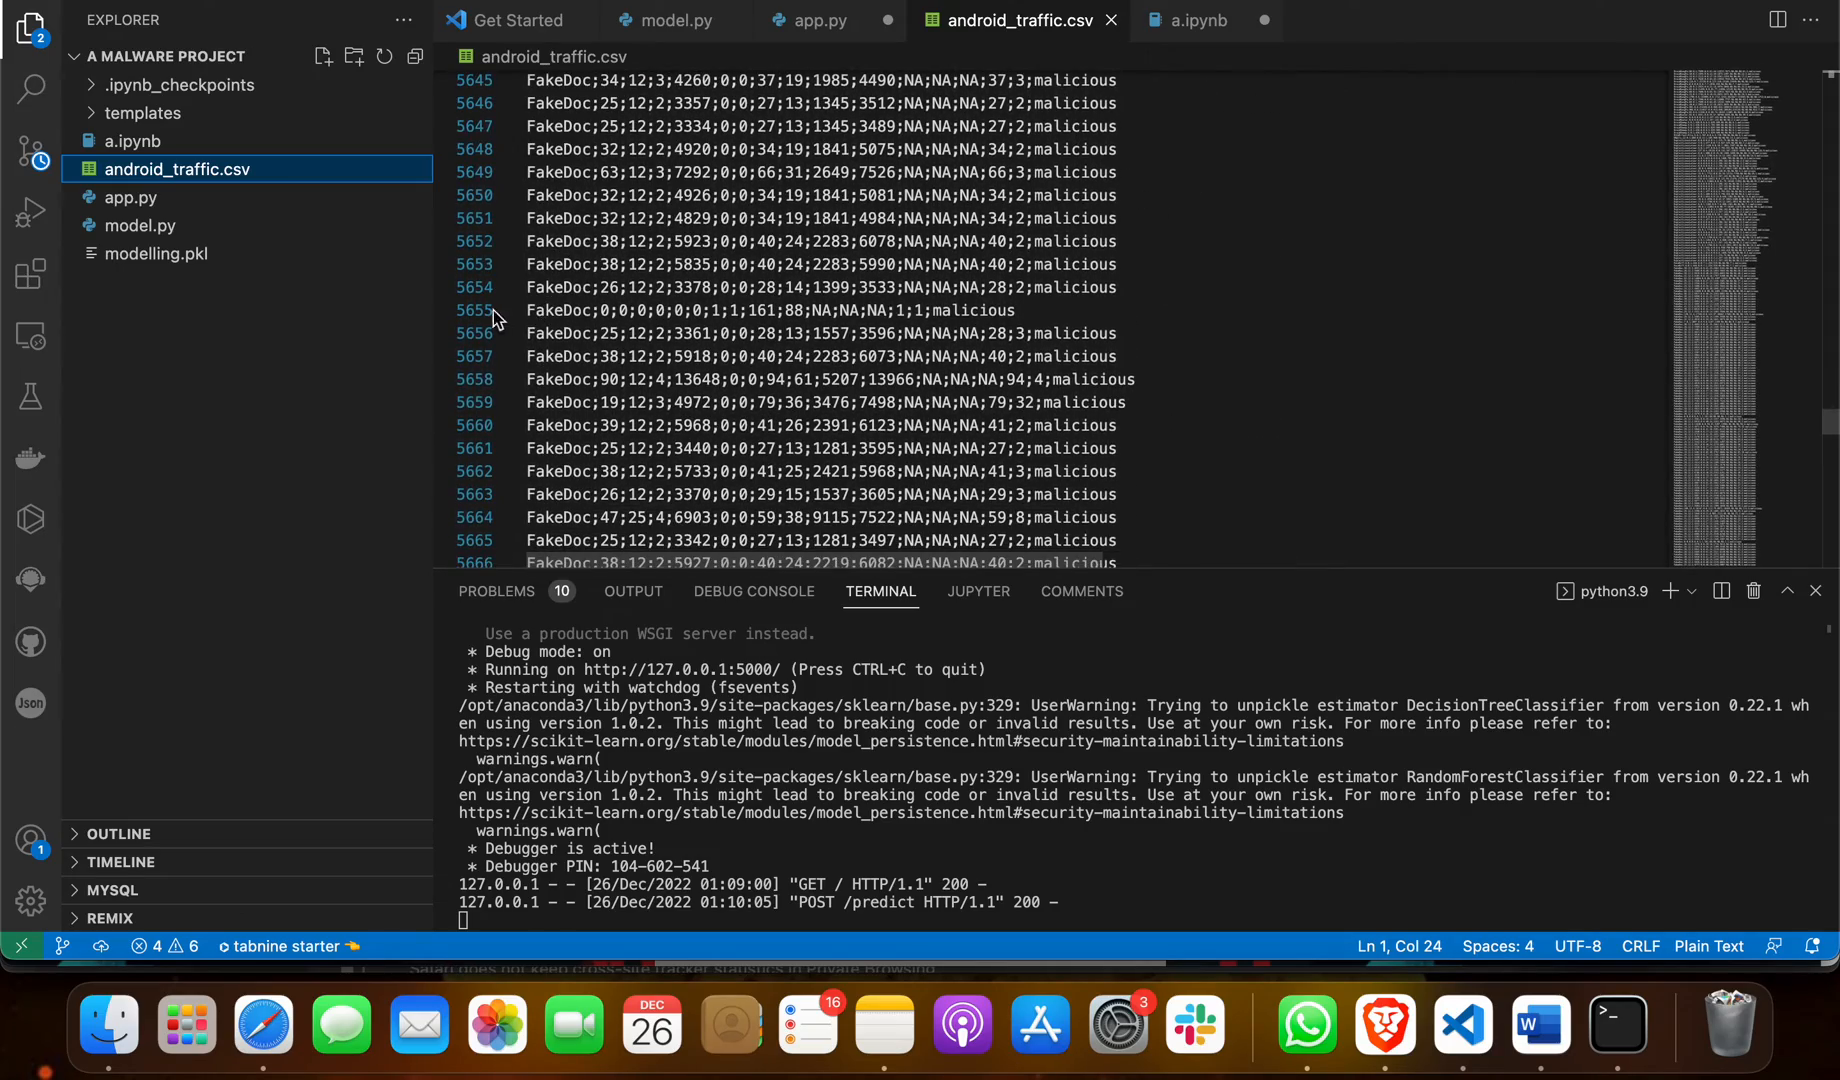
{"action": "scroll", "scroll_direction": "down", "scroll_amount": 3}
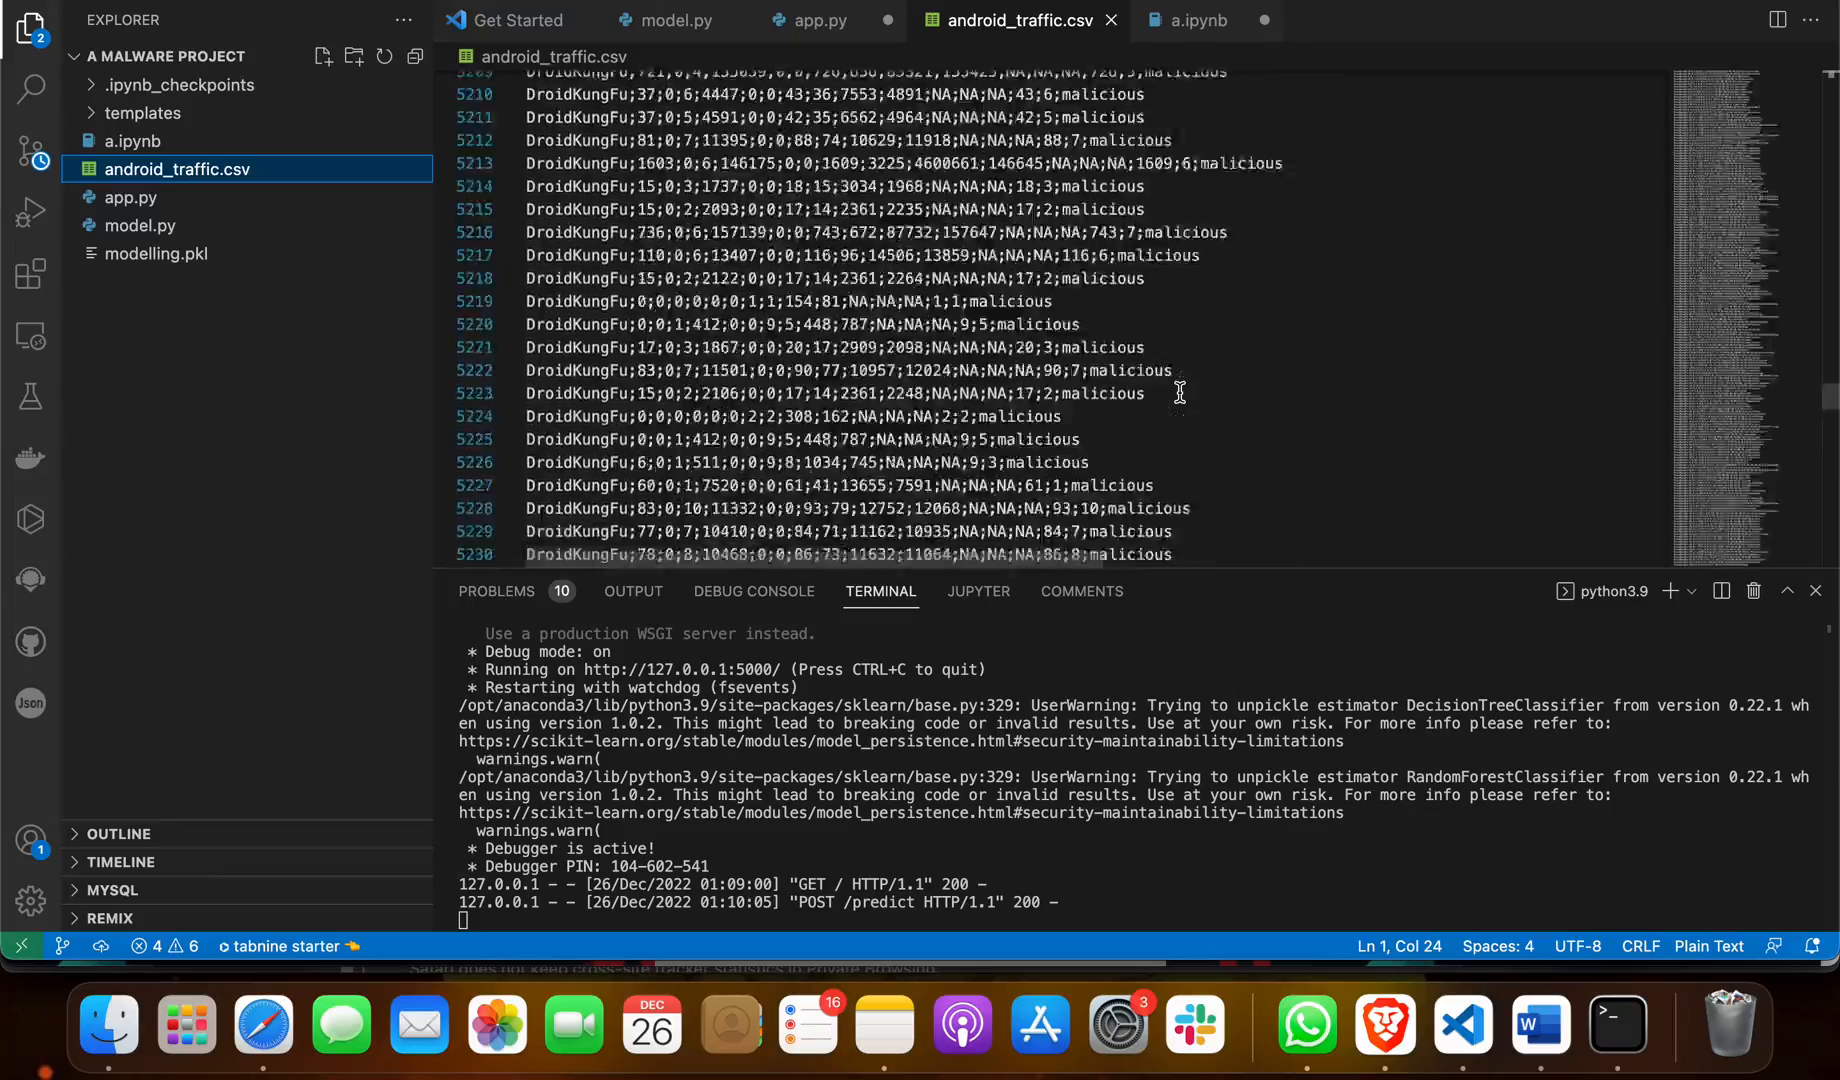
{"action": "scroll", "scroll_direction": "up", "scroll_amount": 3}
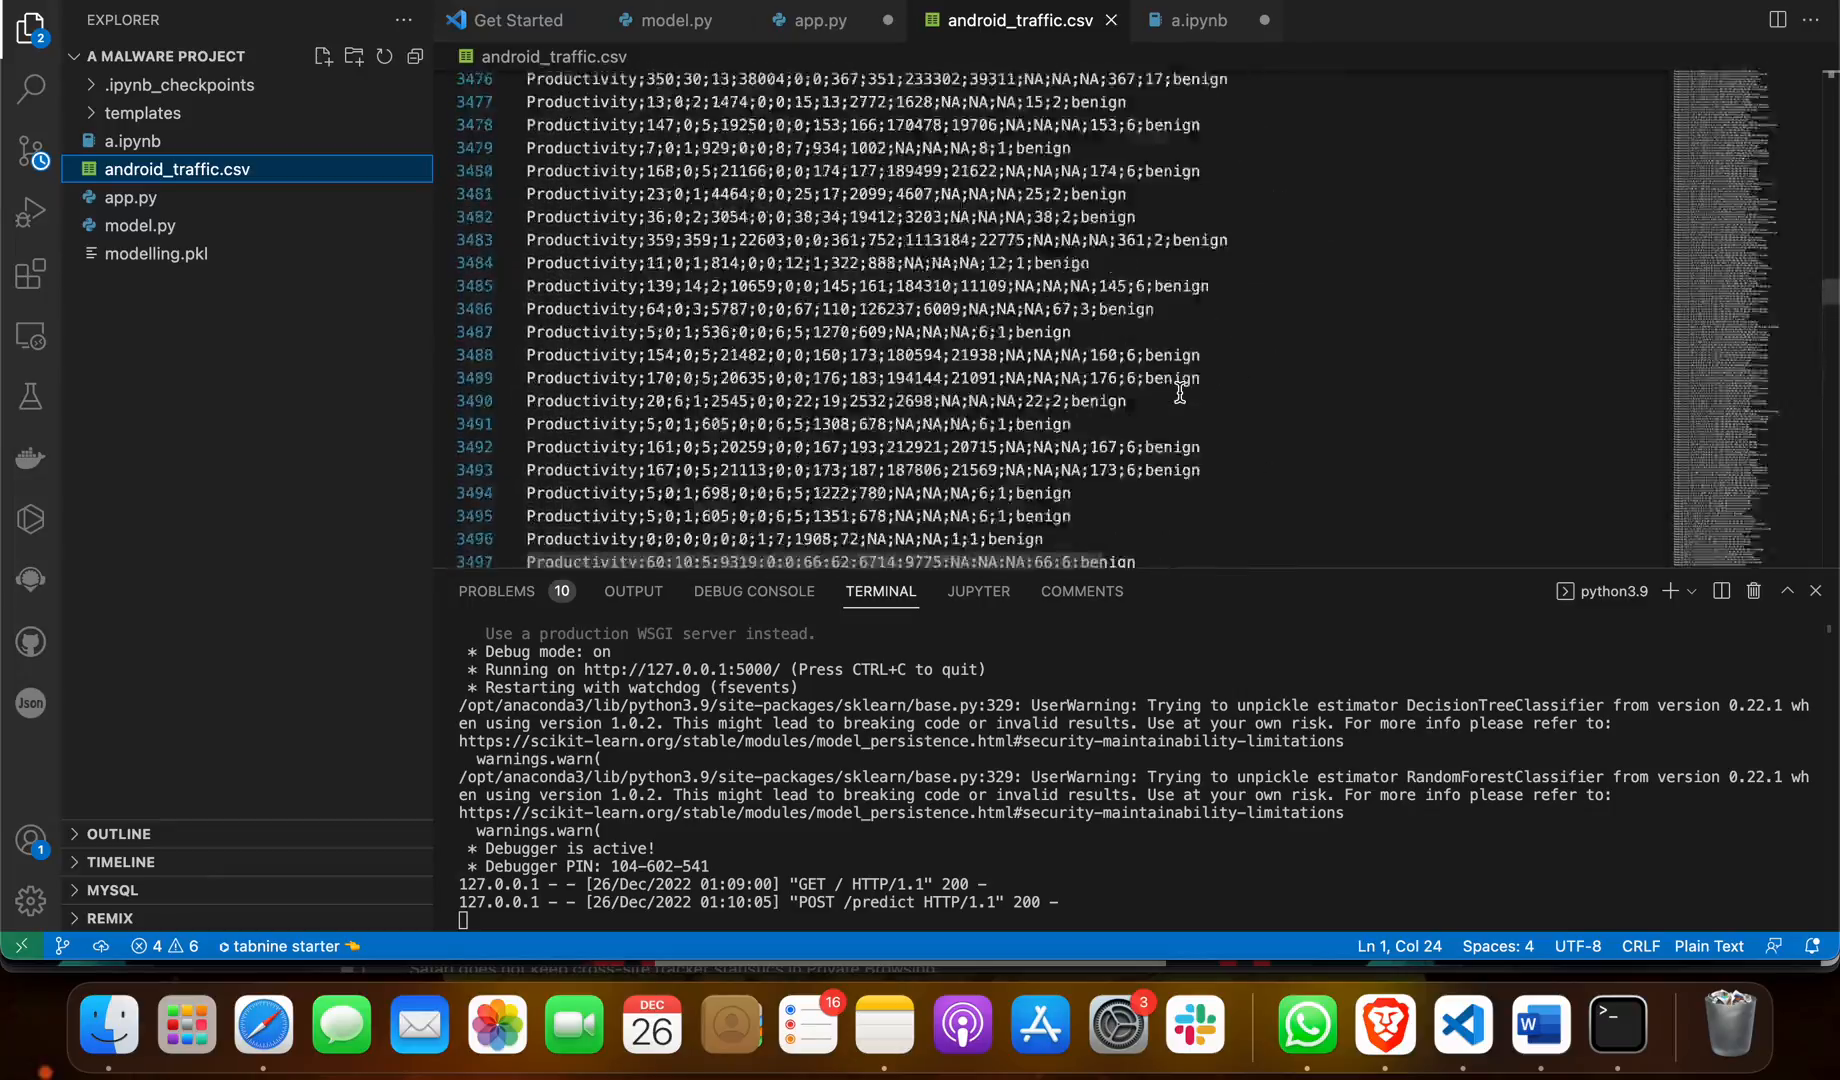
{"action": "scroll", "scroll_direction": "up", "scroll_amount": 3}
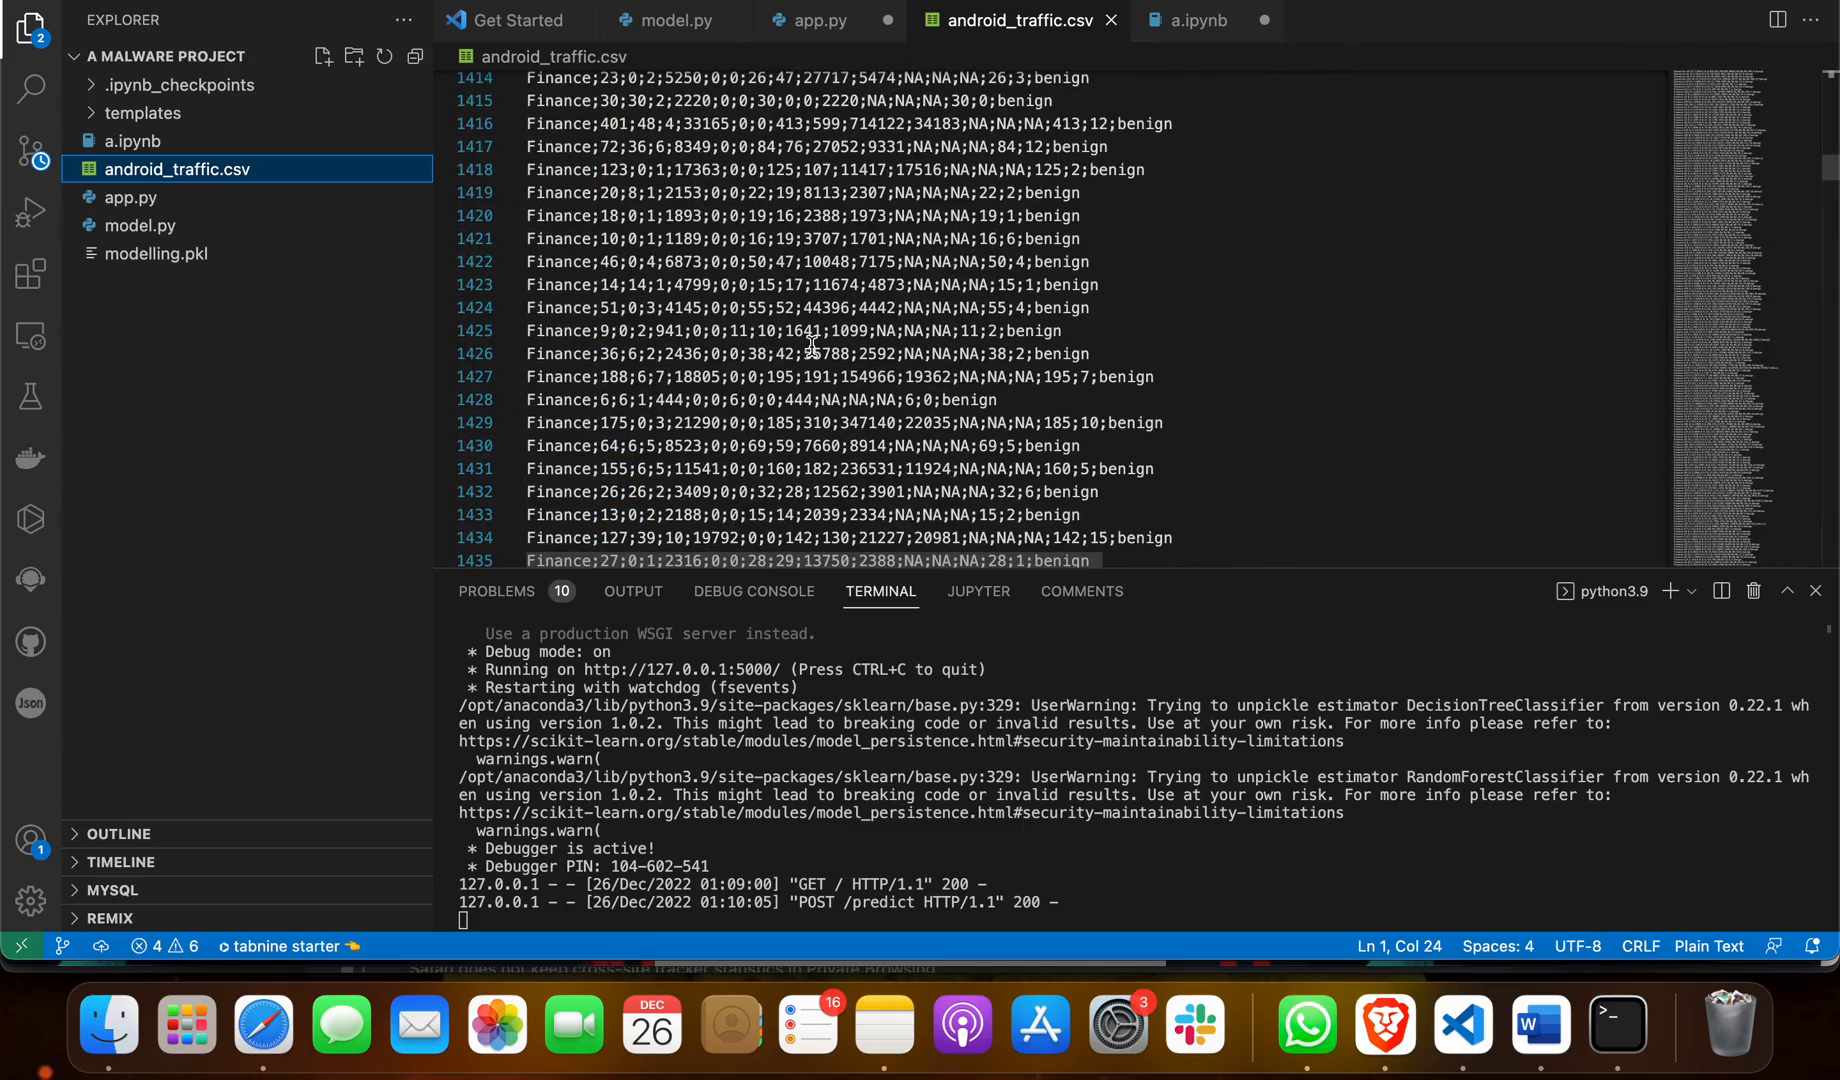
{"action": "mouse_move", "coordinate": [246, 248]}
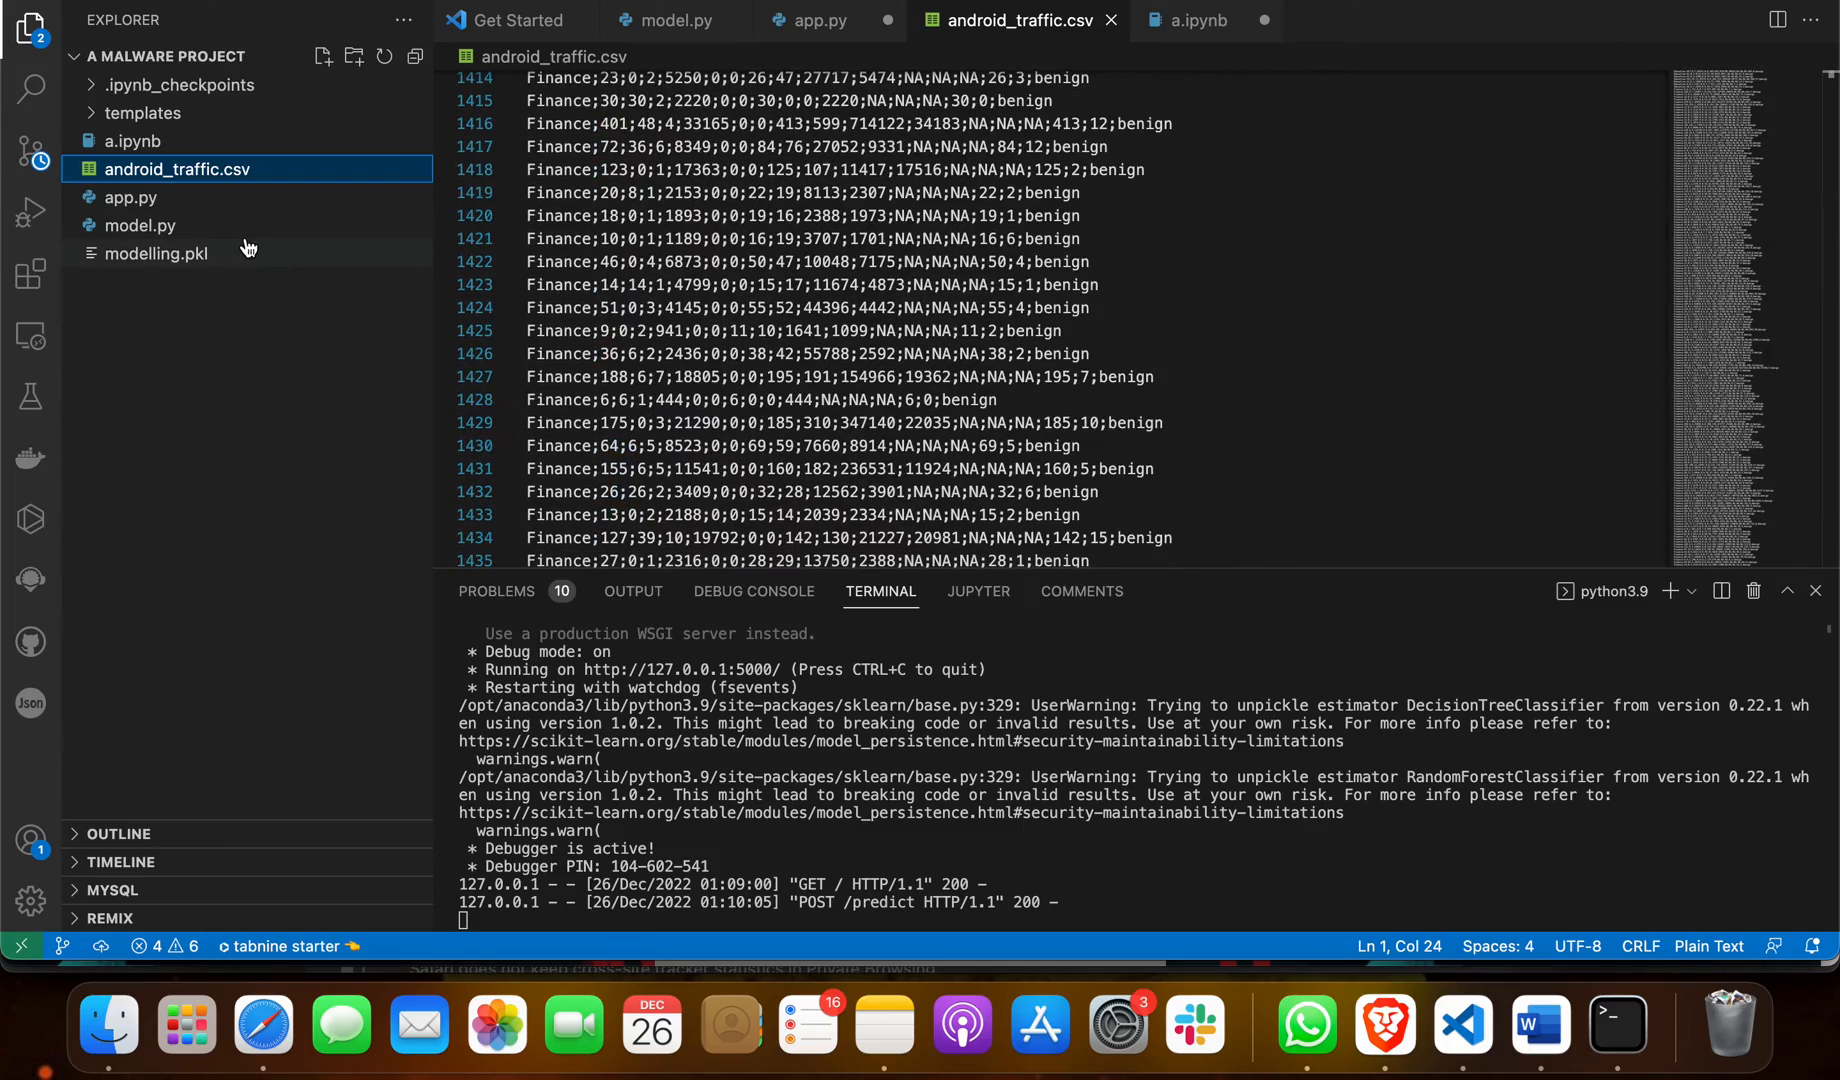